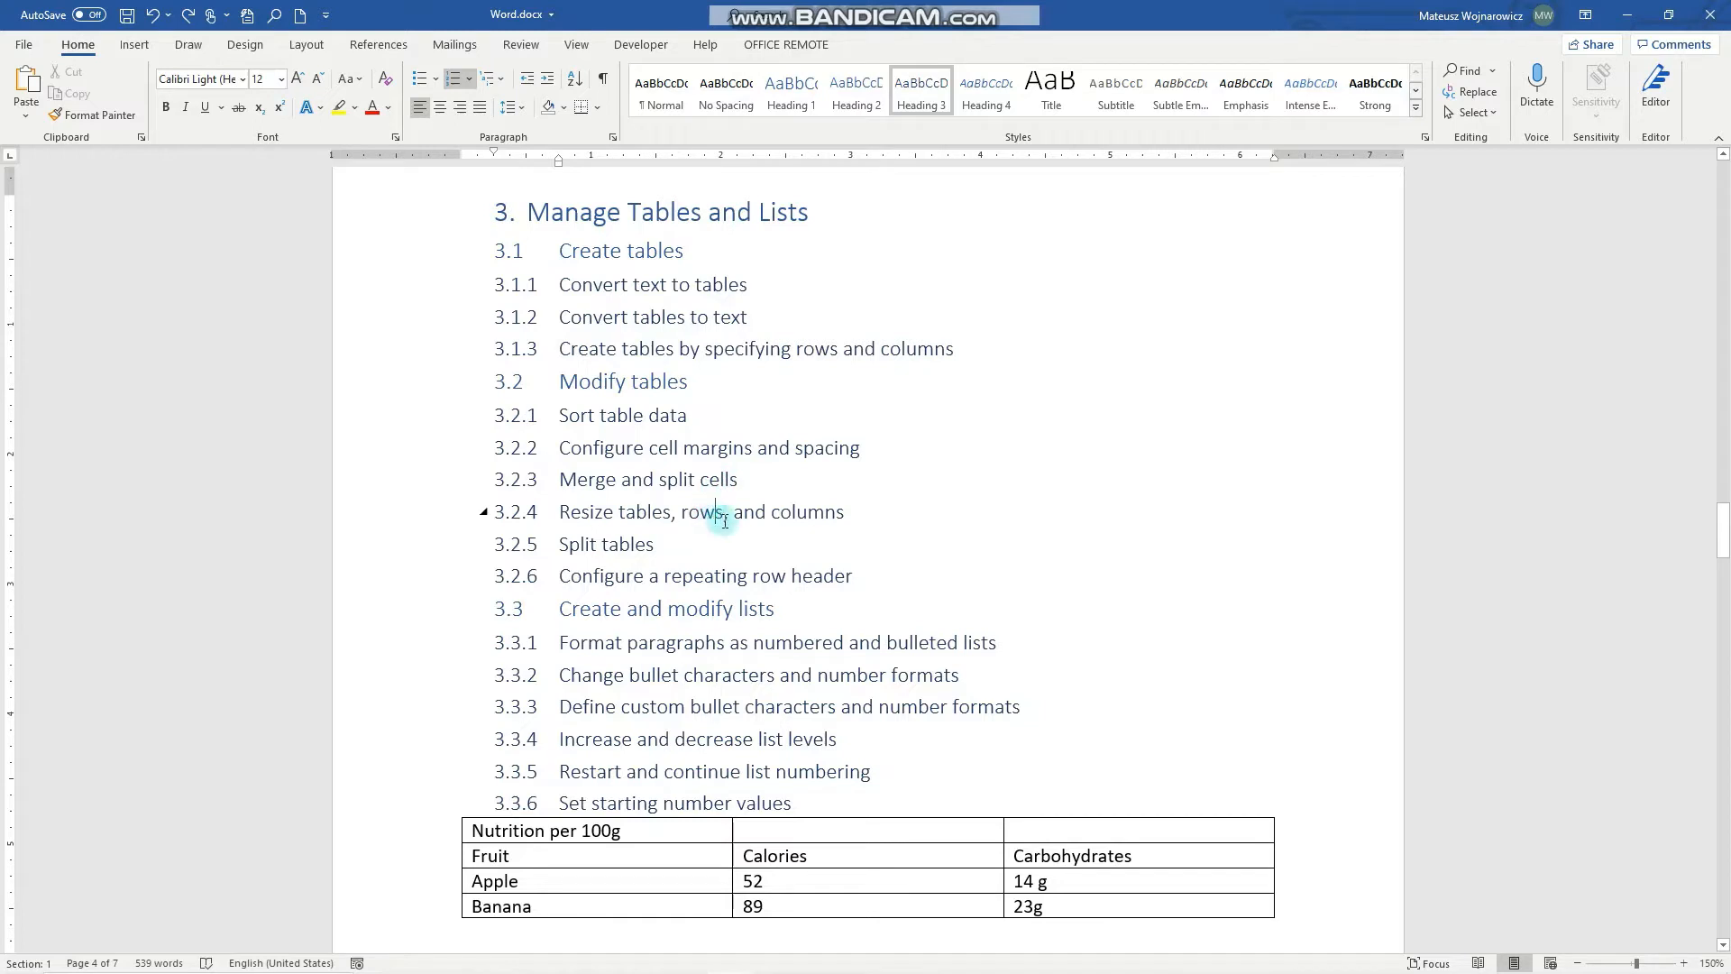
mouse_move(620, 550)
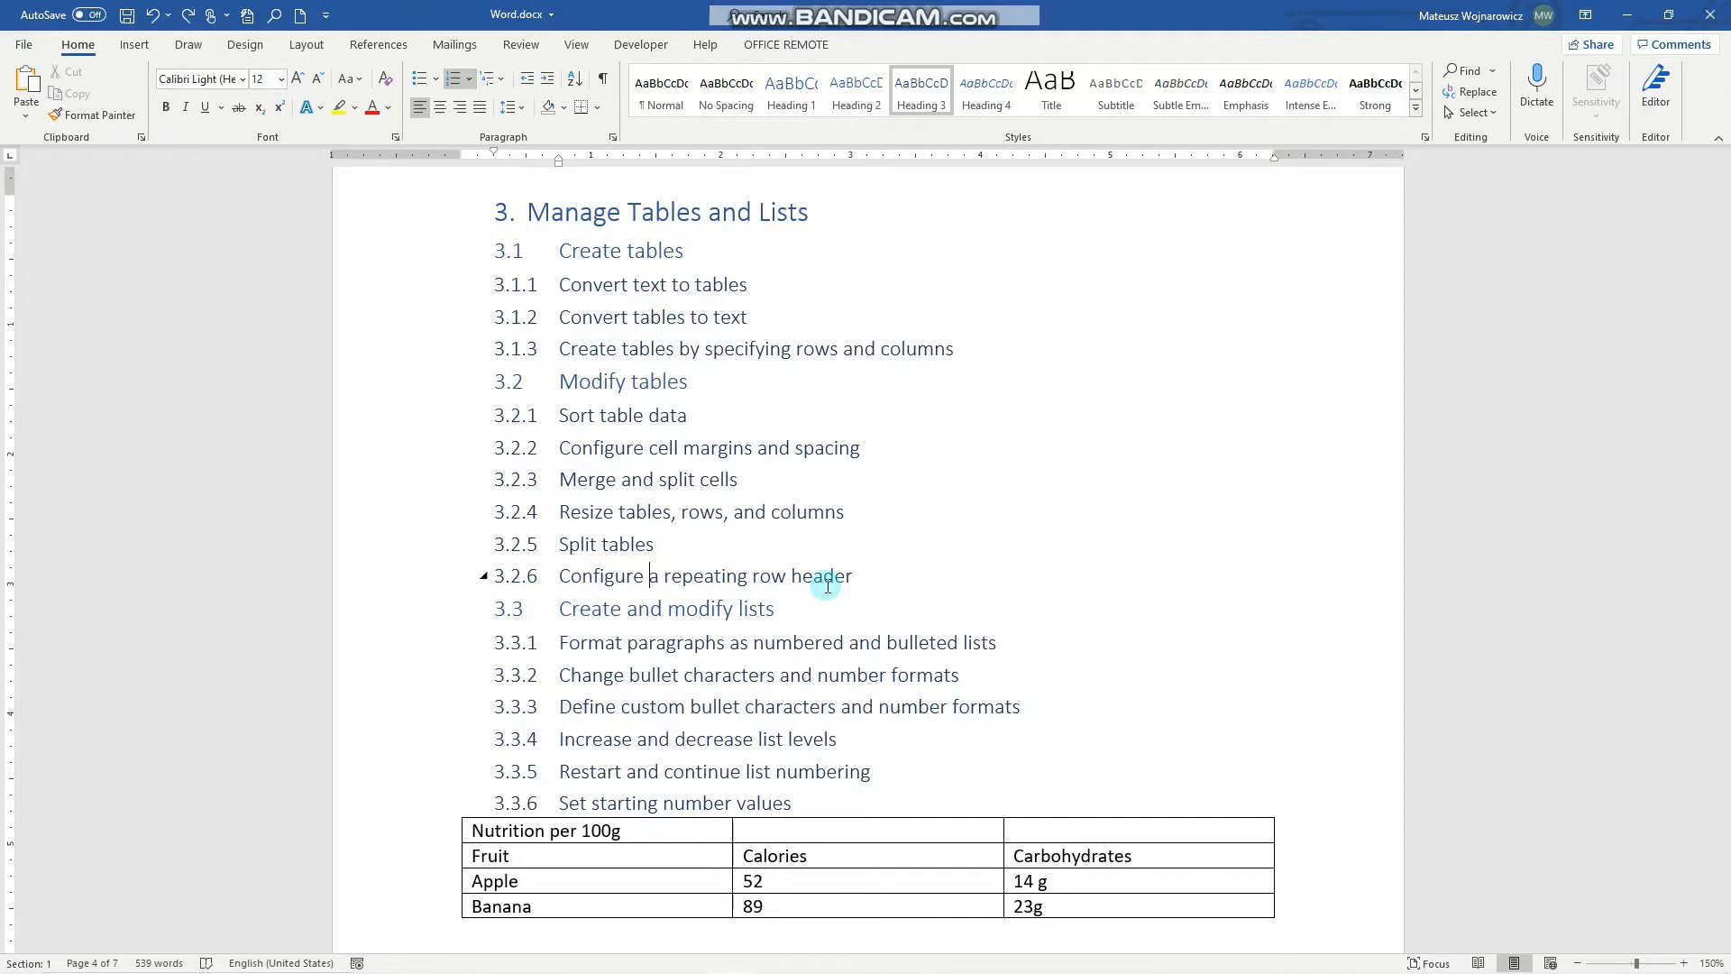
mouse_move(814, 274)
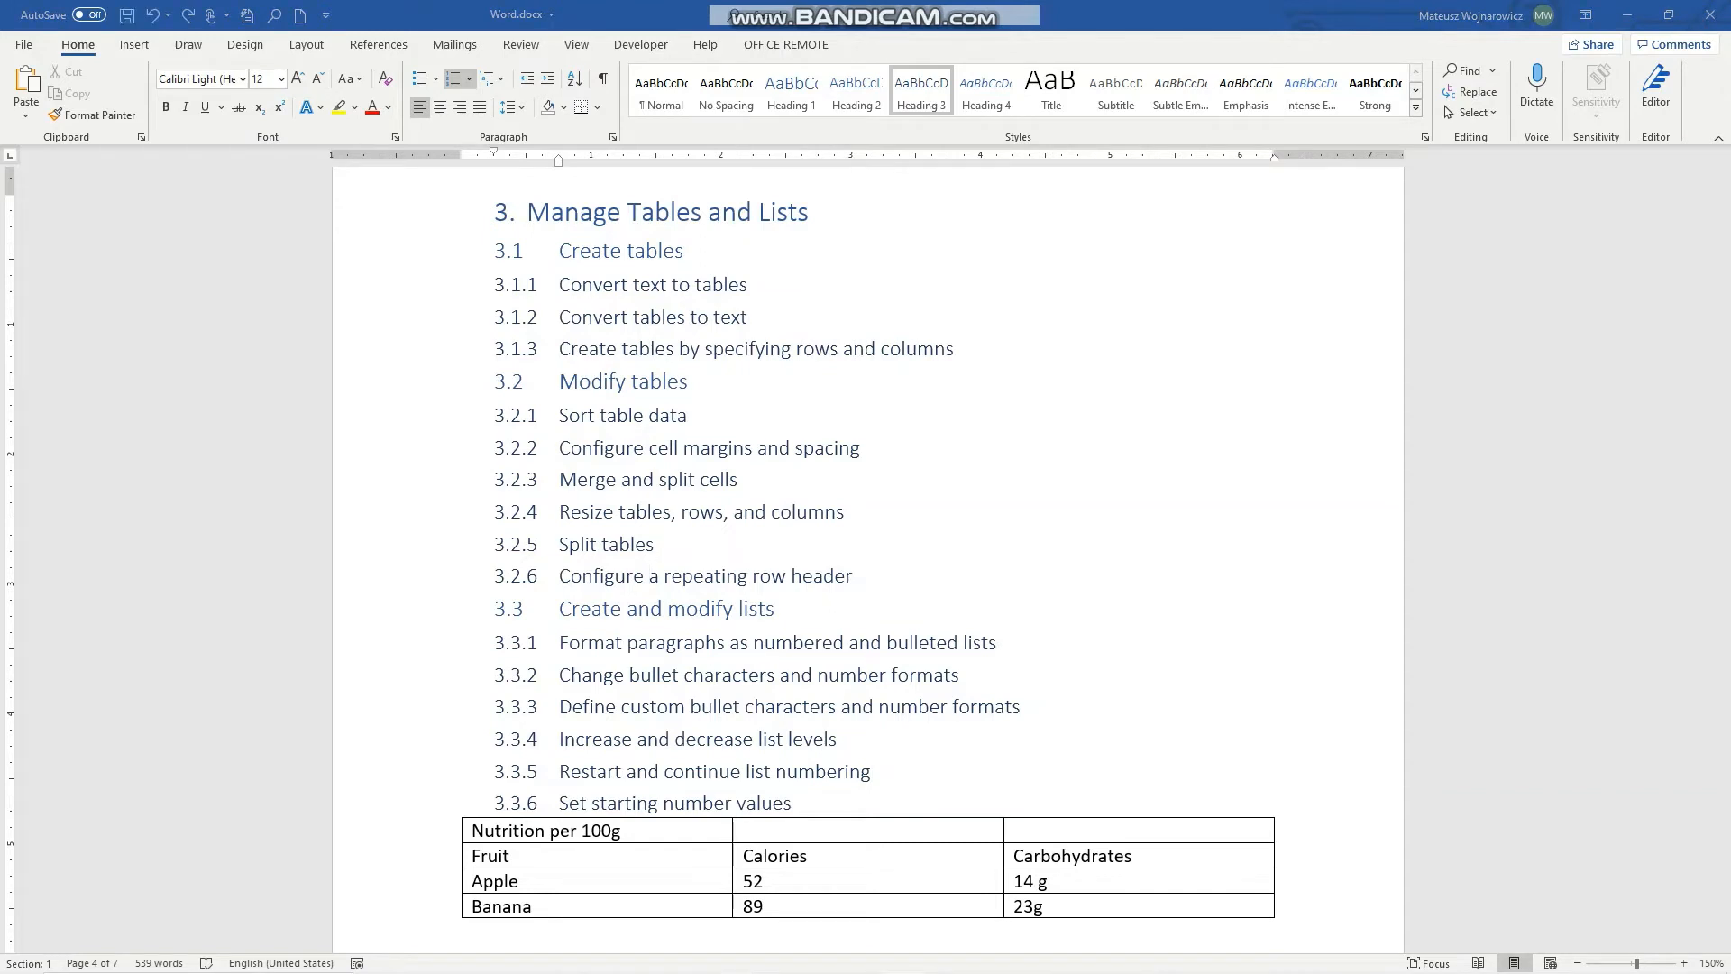
Select the Apple and Banana rows and show the Table Layout ribbon tools.
click(835, 856)
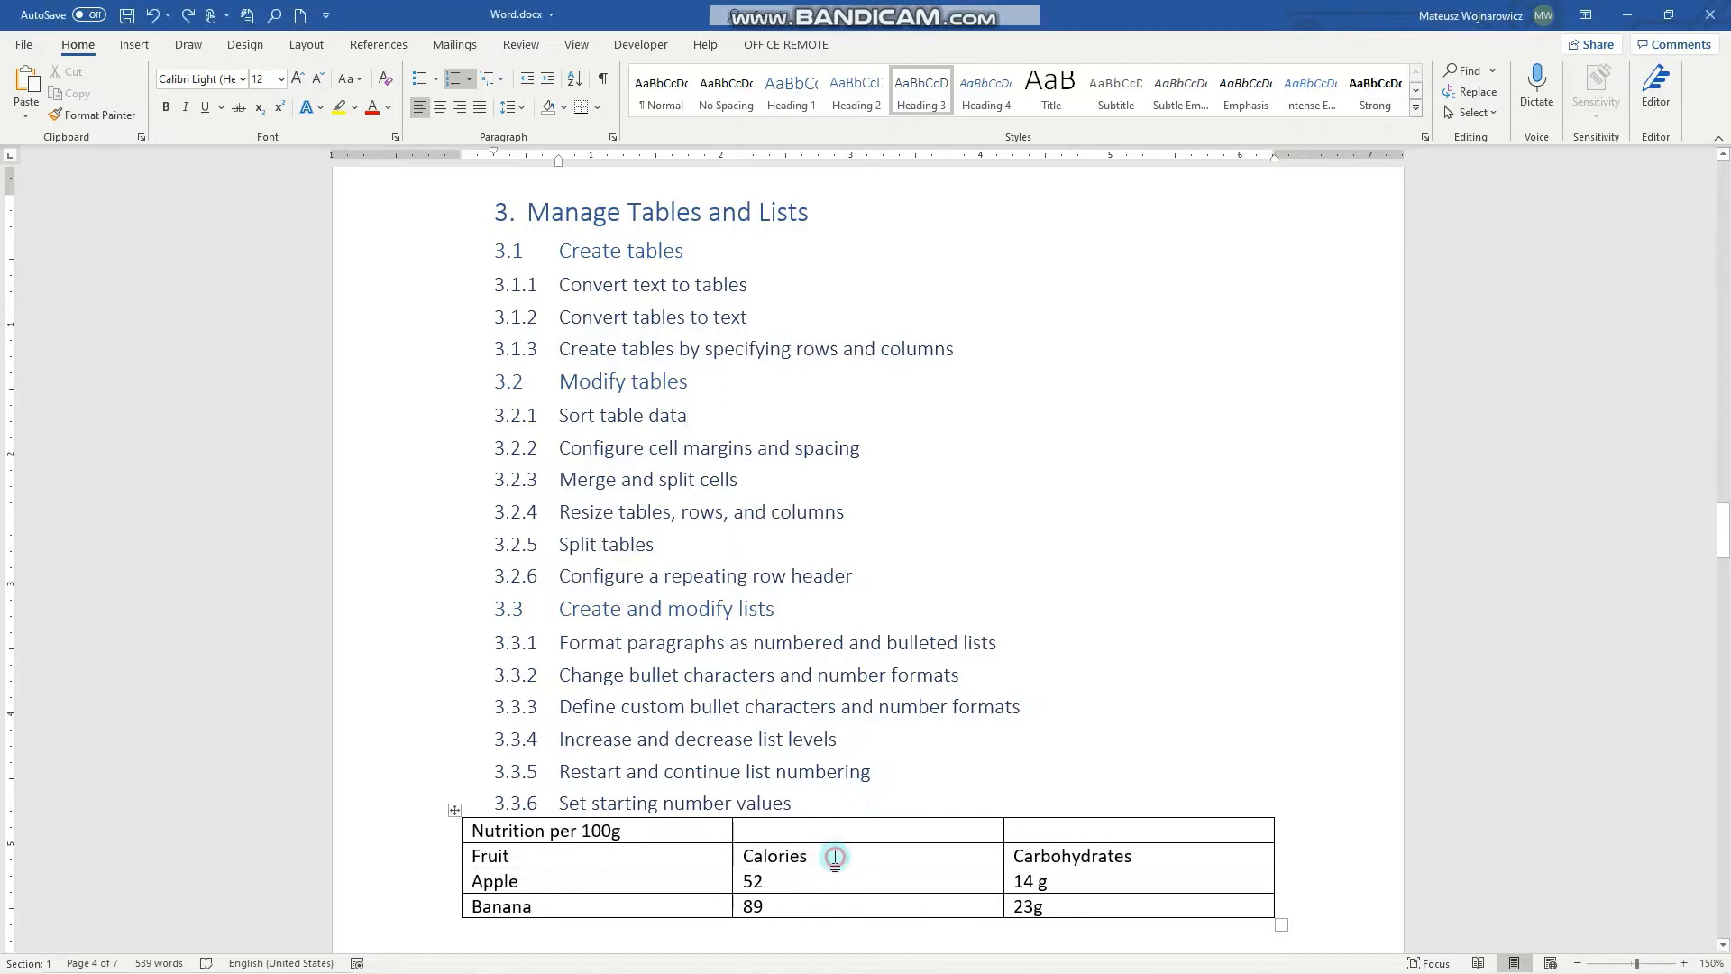
click(834, 854)
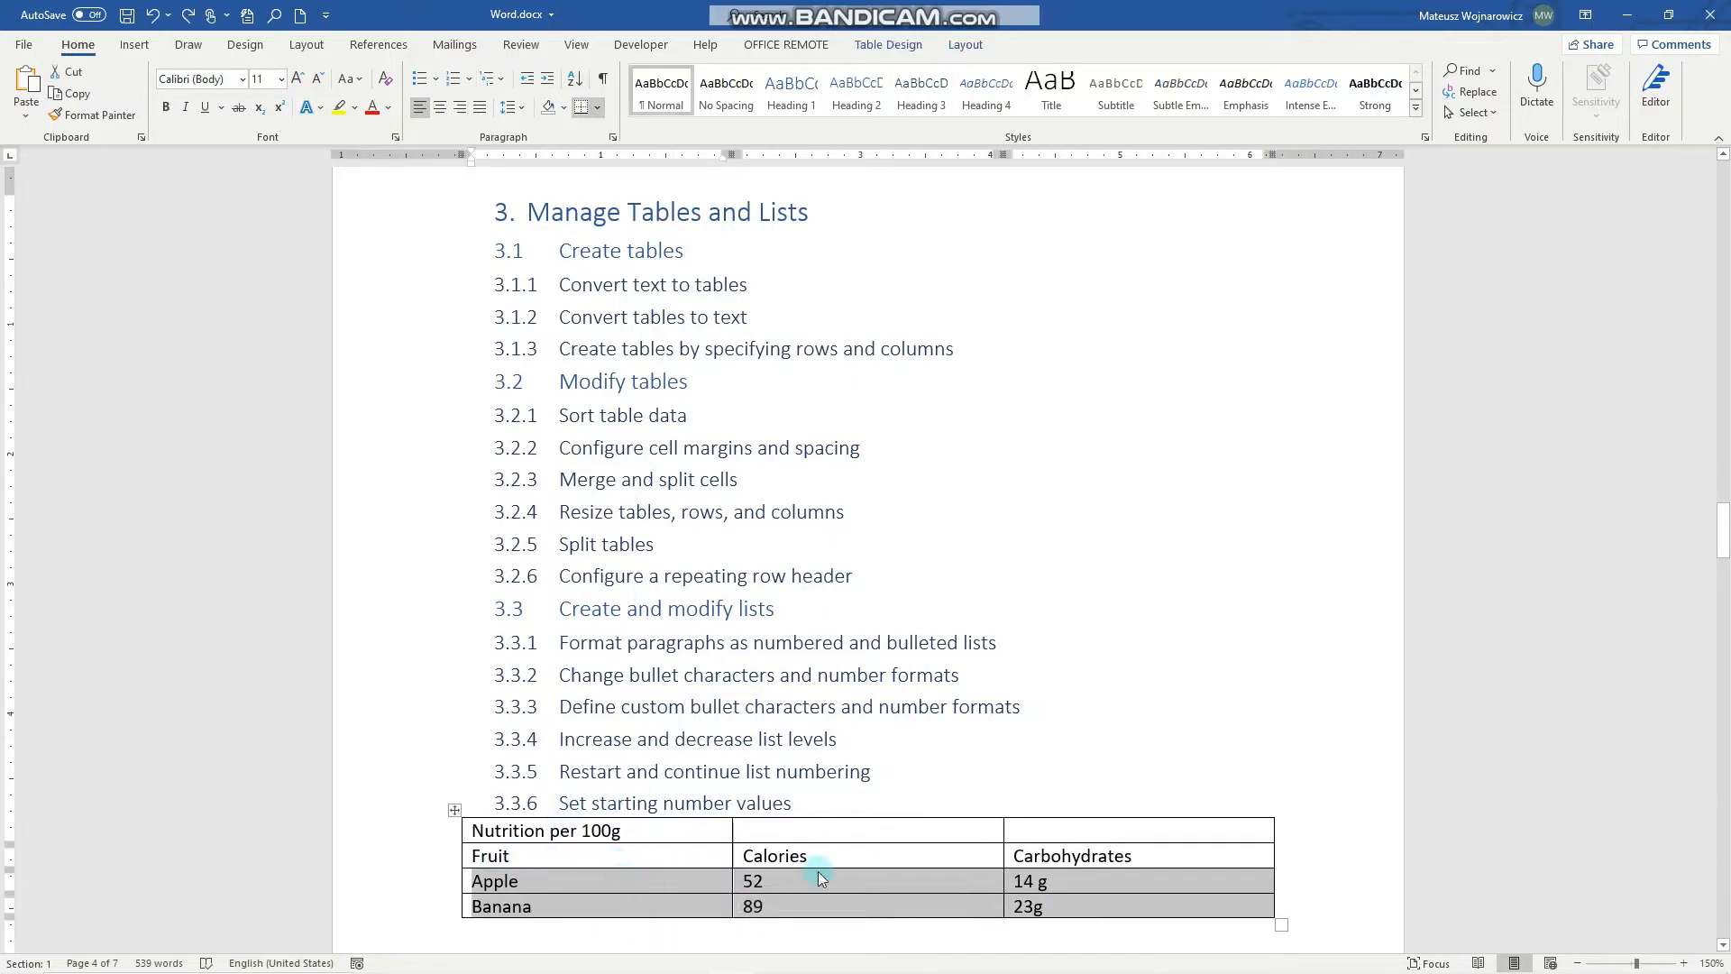
mouse_move(1143, 896)
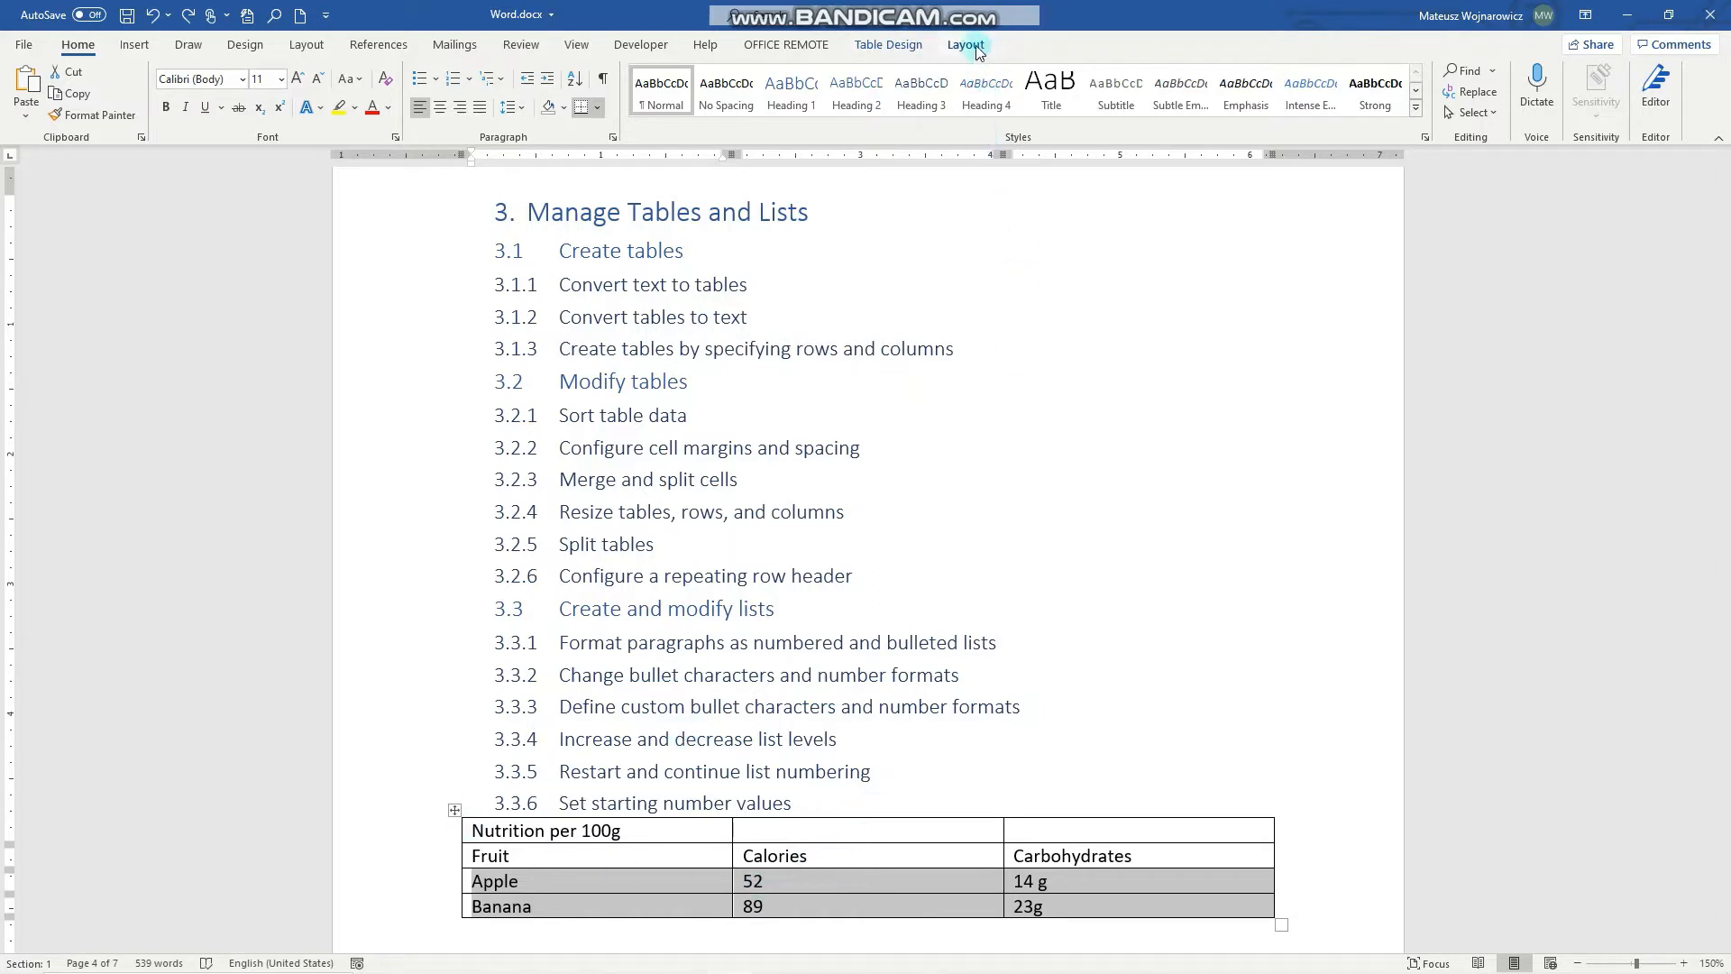
click(965, 43)
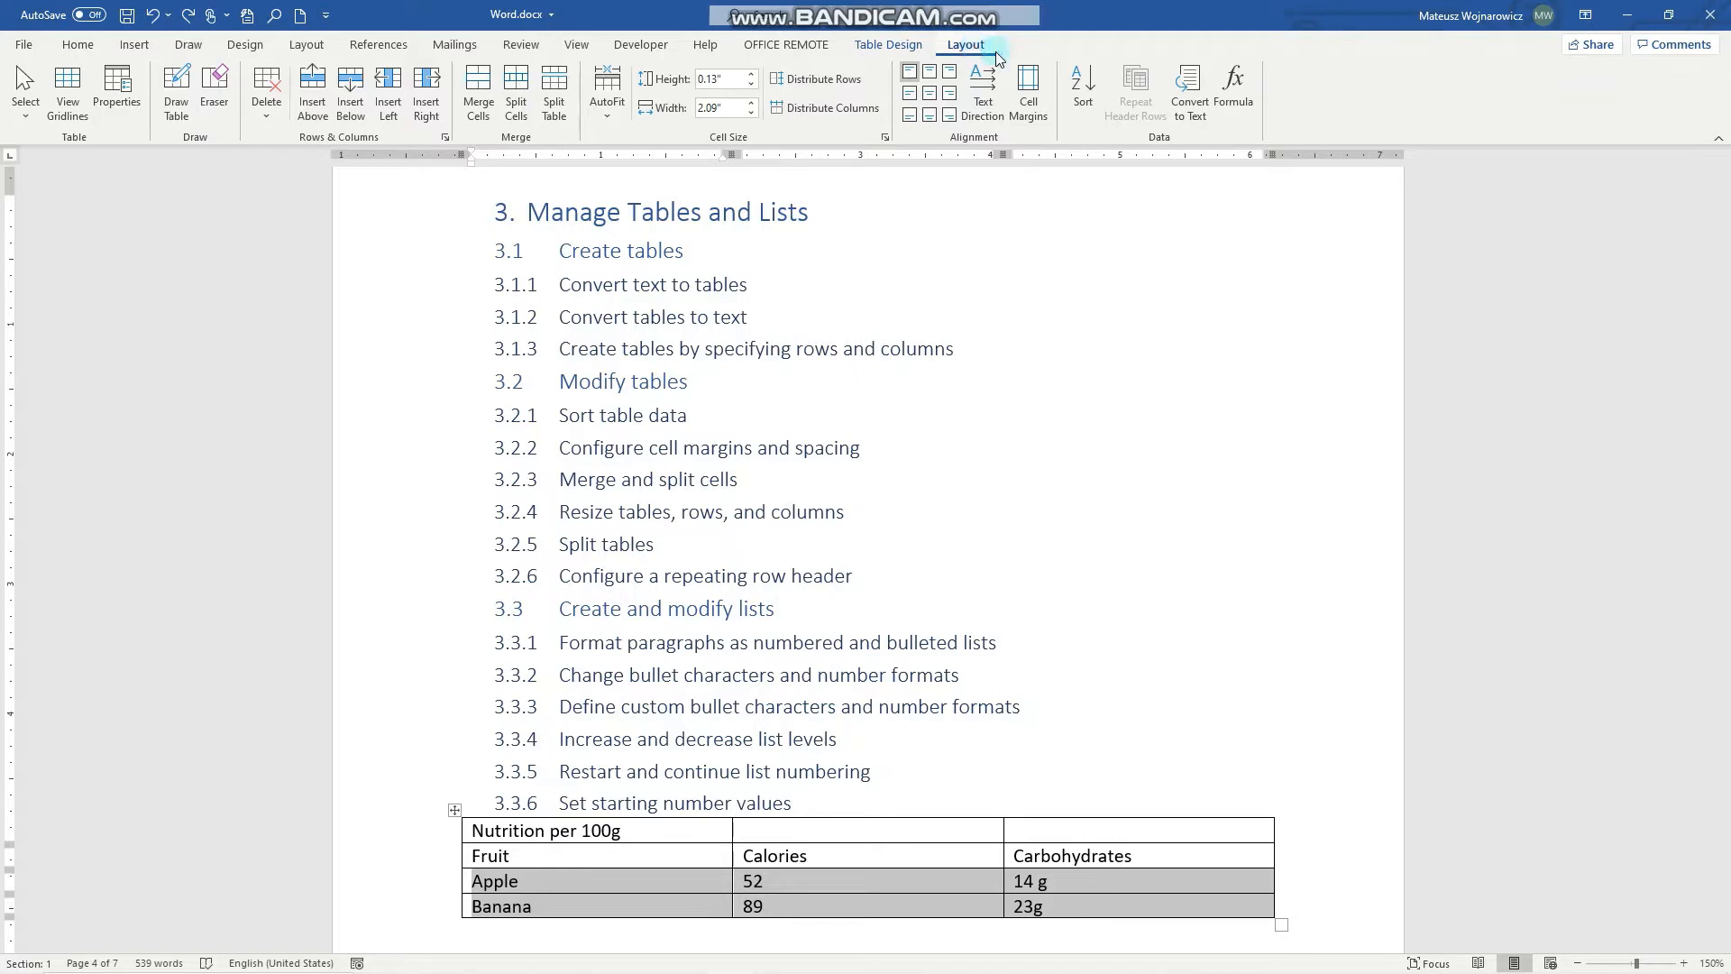
Sort the selected rows by Column 2 as Number, descending, so Banana precedes Apple.
click(1084, 88)
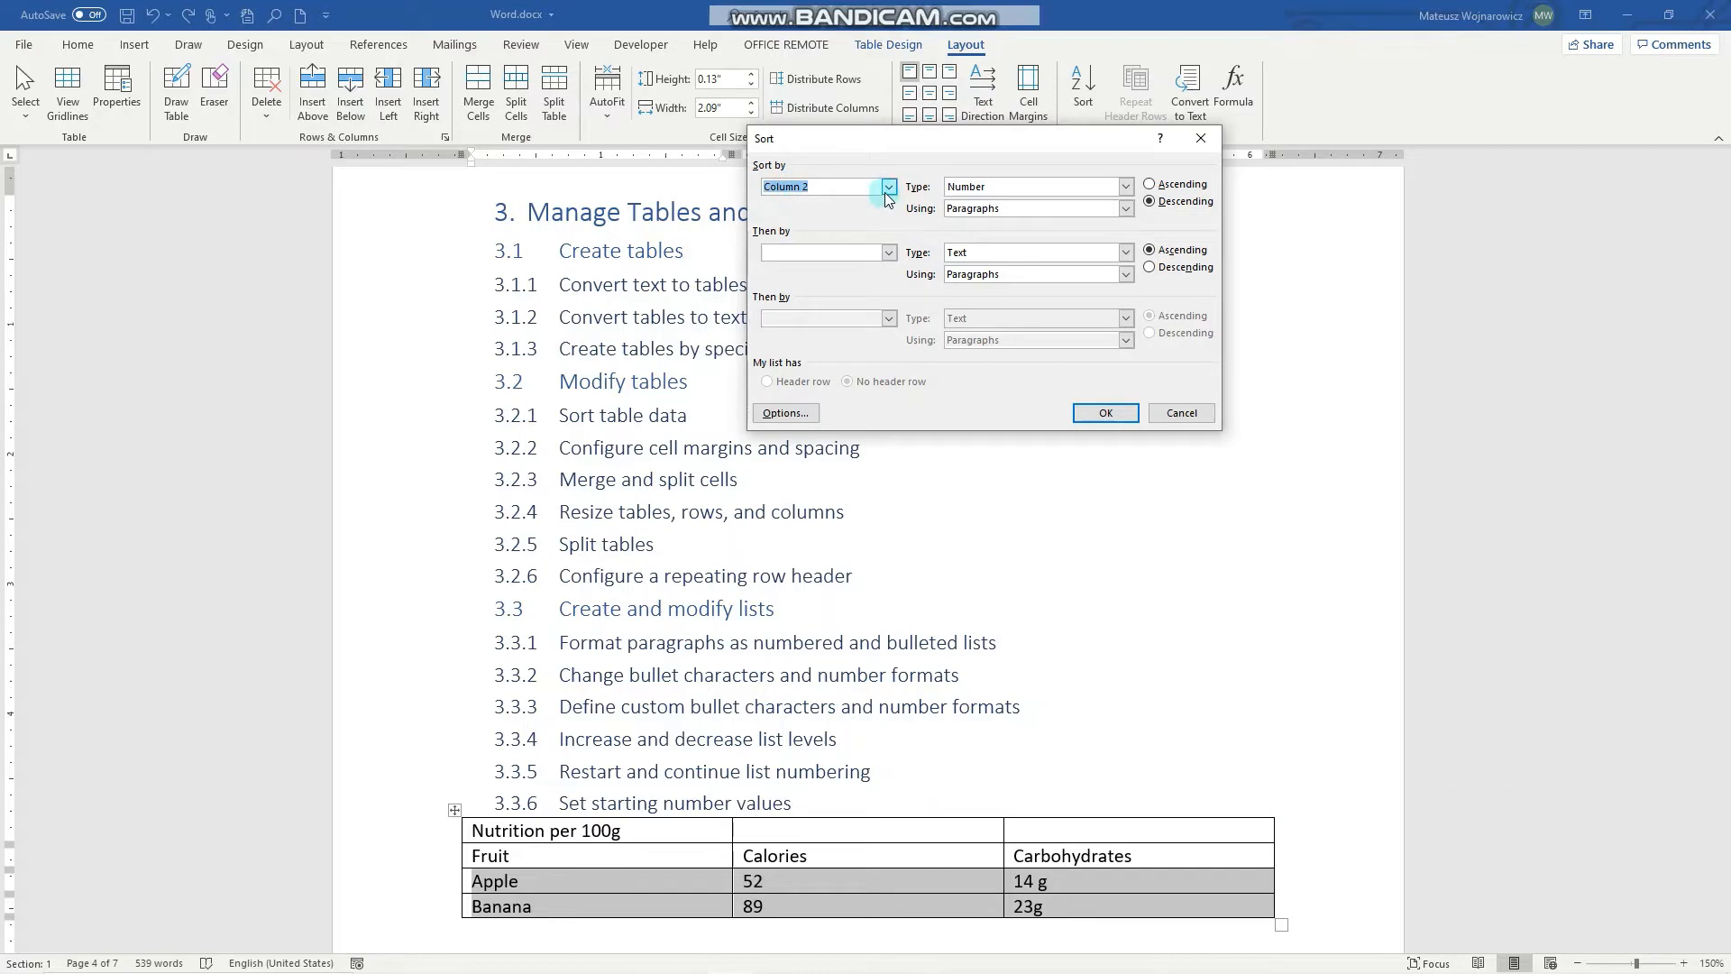
mouse_move(765, 200)
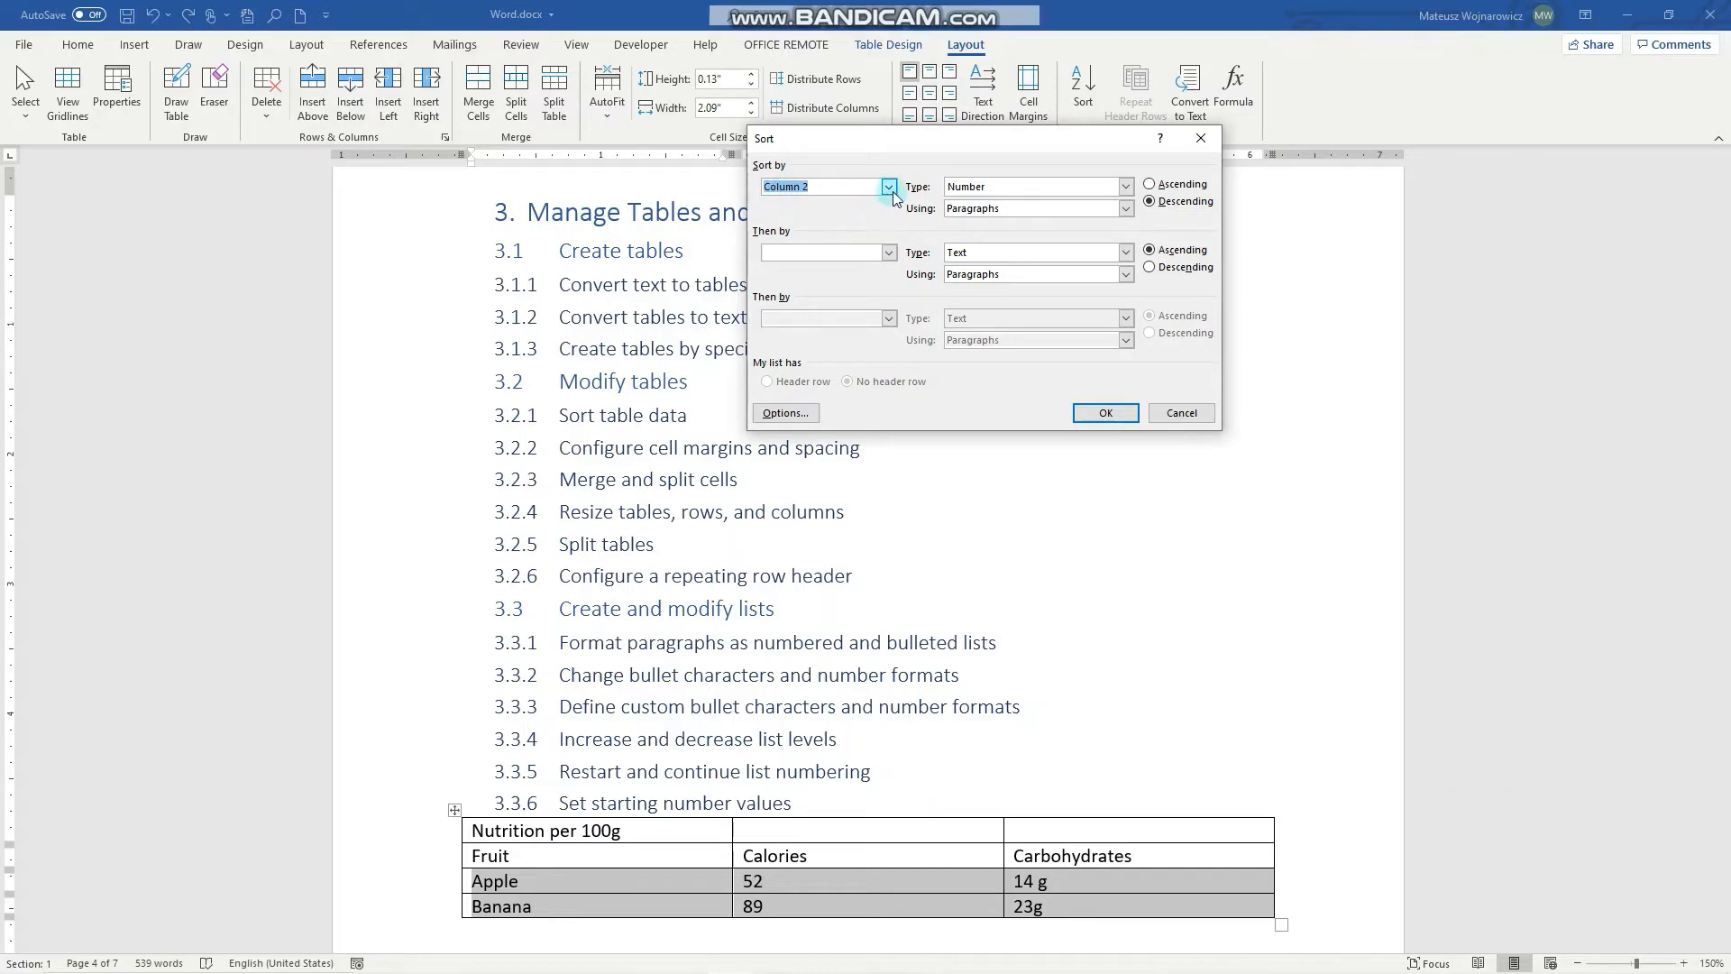
mouse_move(1103, 202)
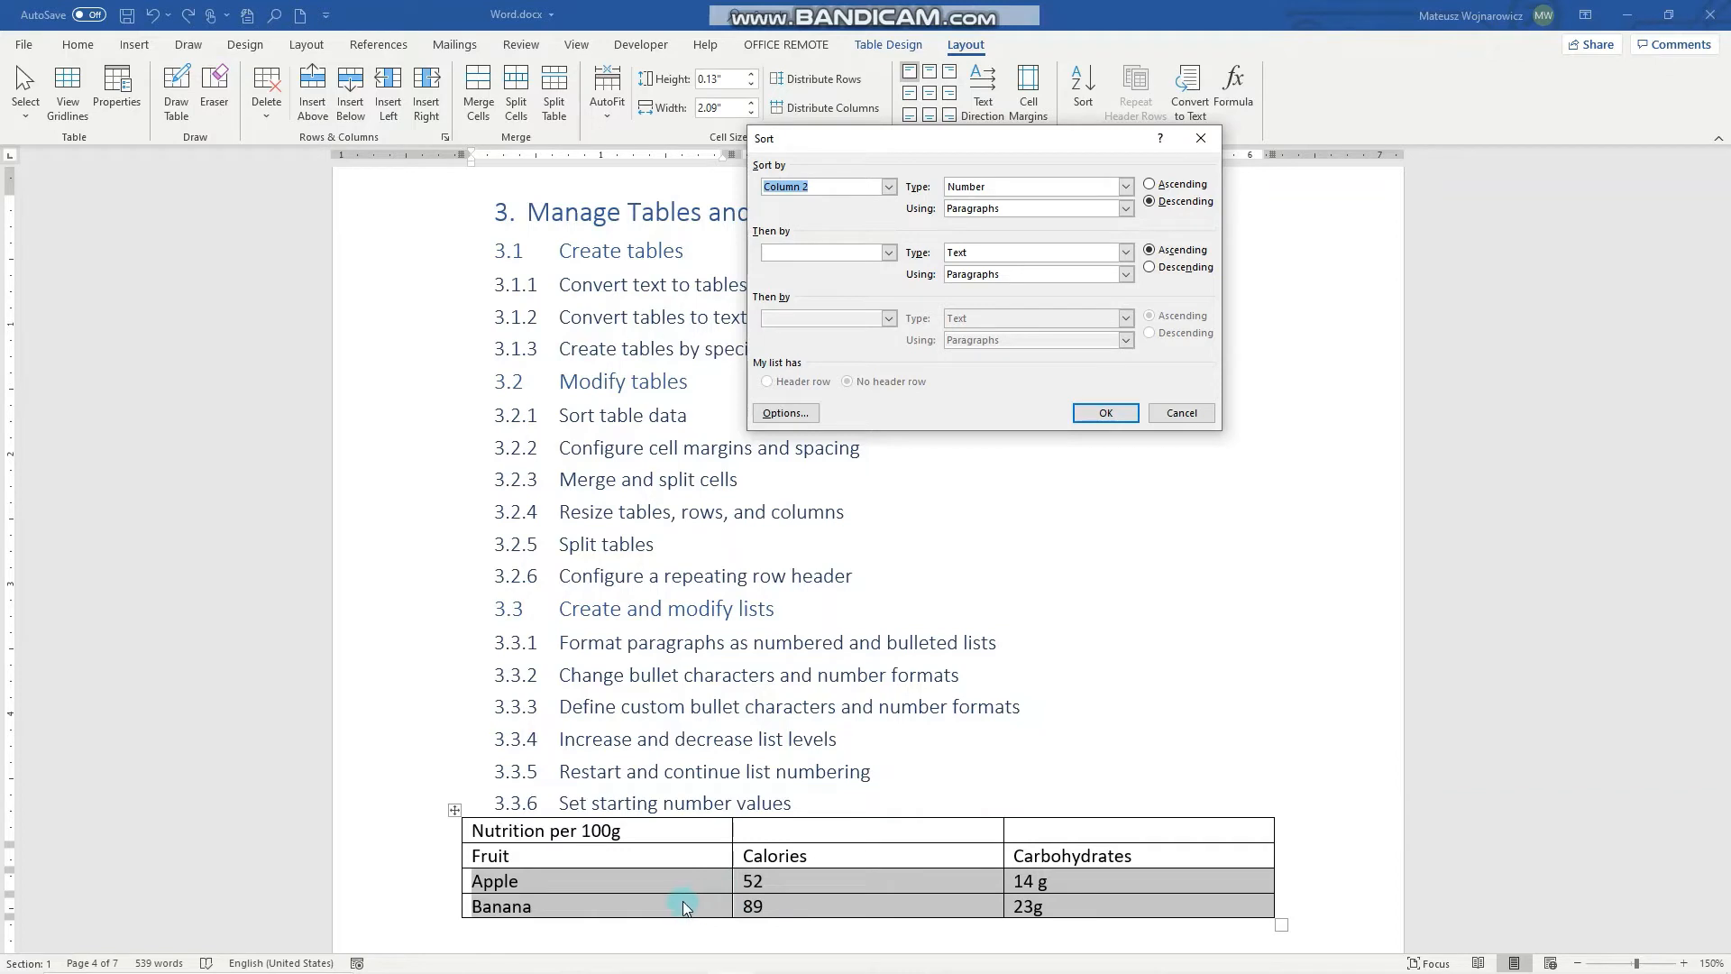
click(1104, 411)
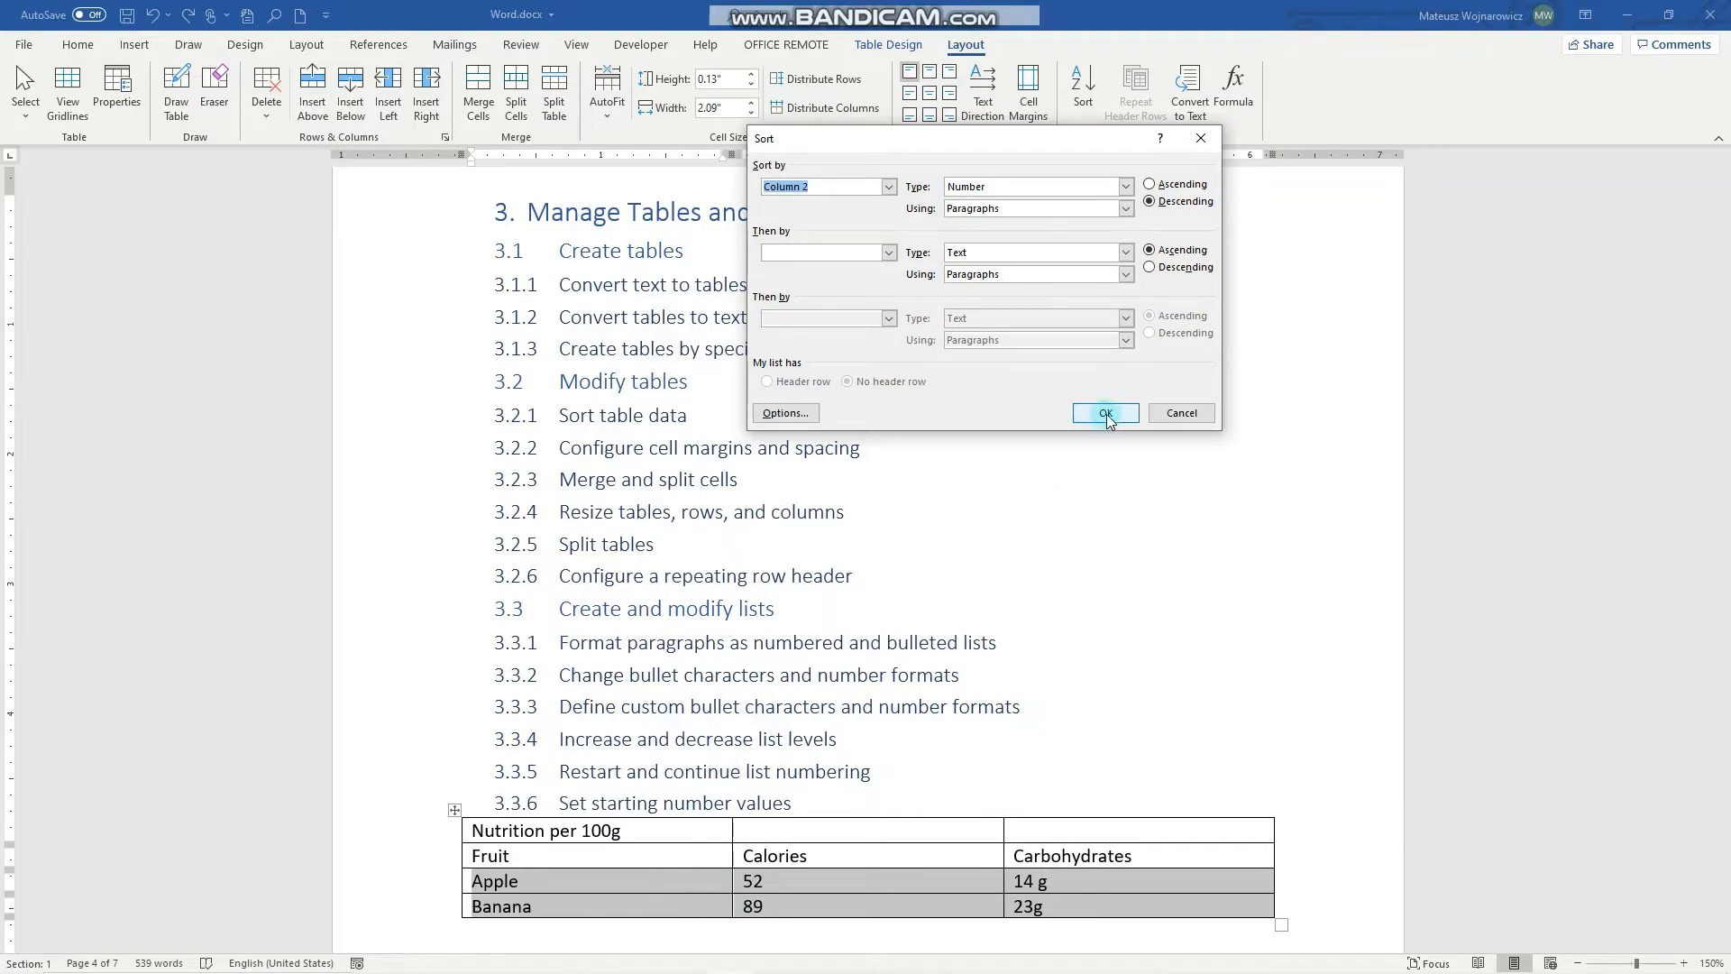
click(1104, 411)
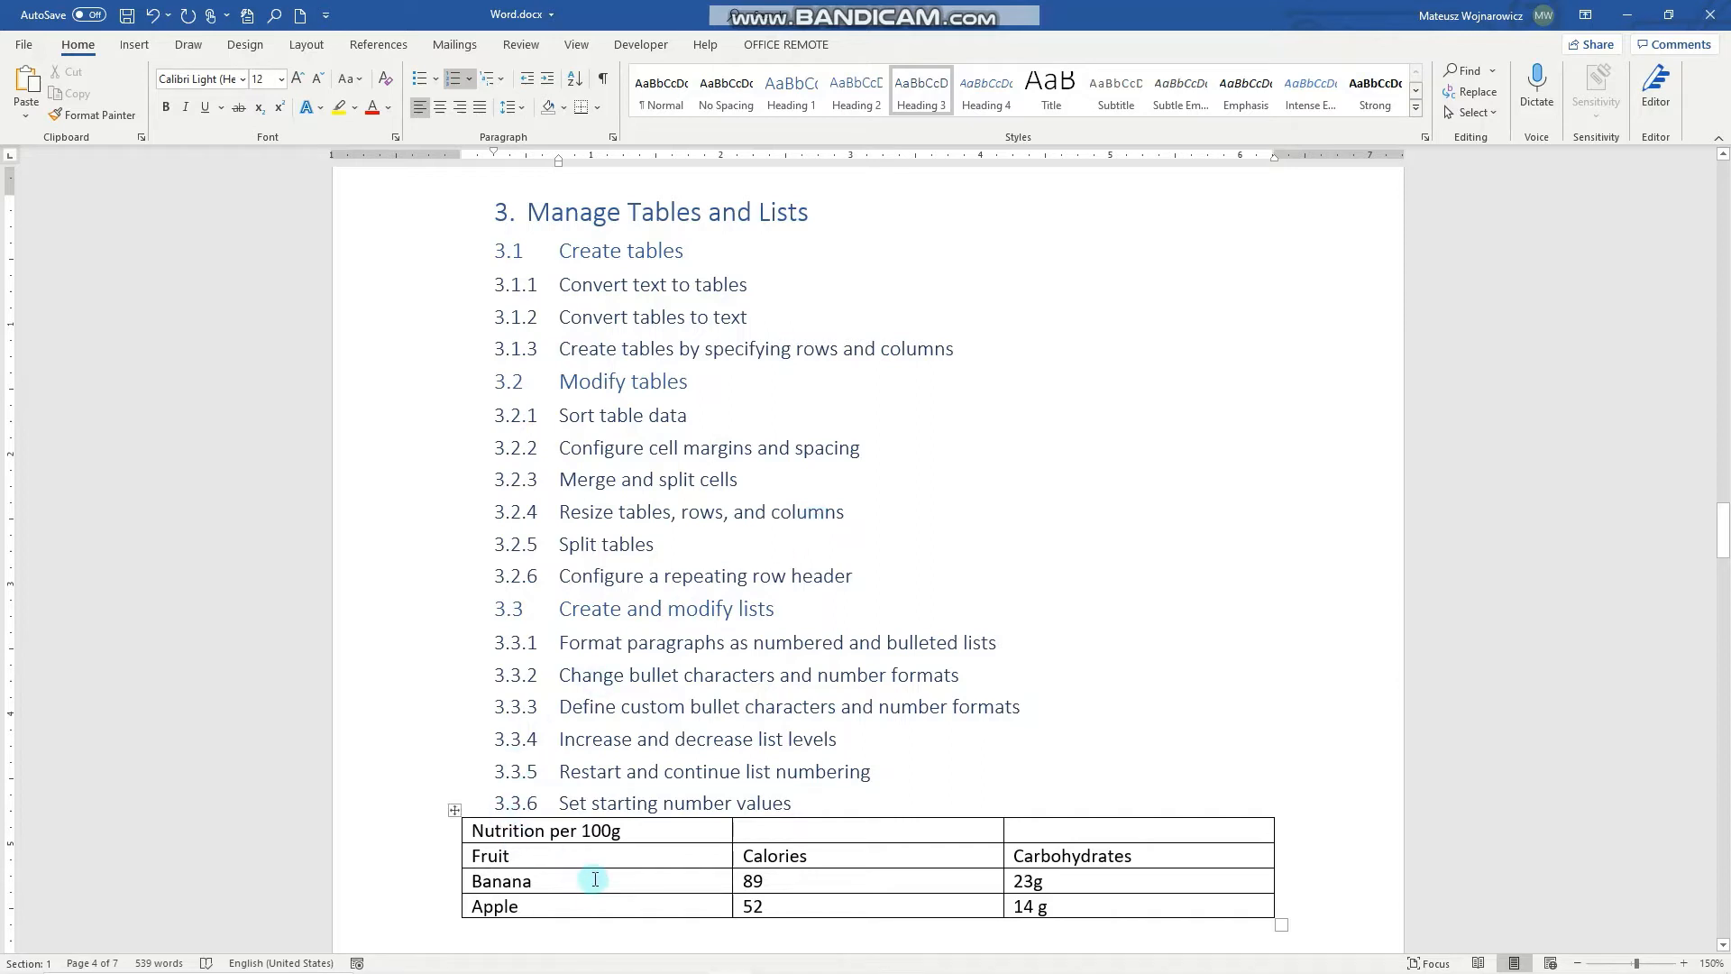
In the Banana cell's margin options, drop the table default and set a top margin of 1.
click(593, 880)
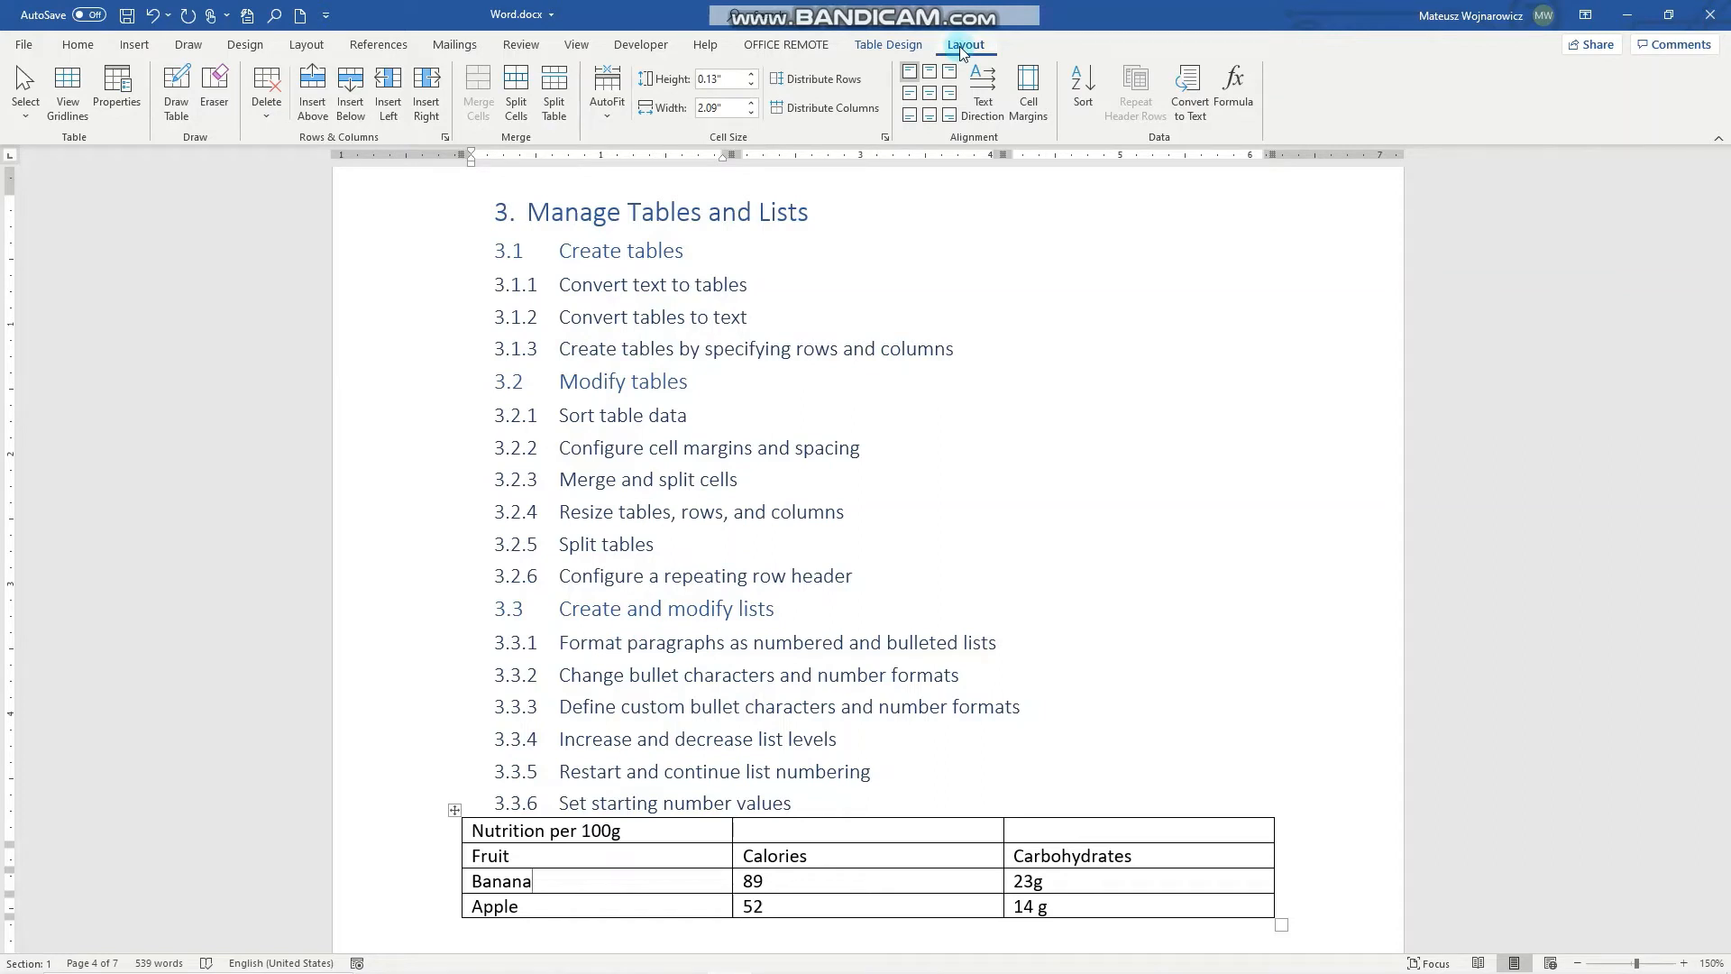
mouse_move(645, 141)
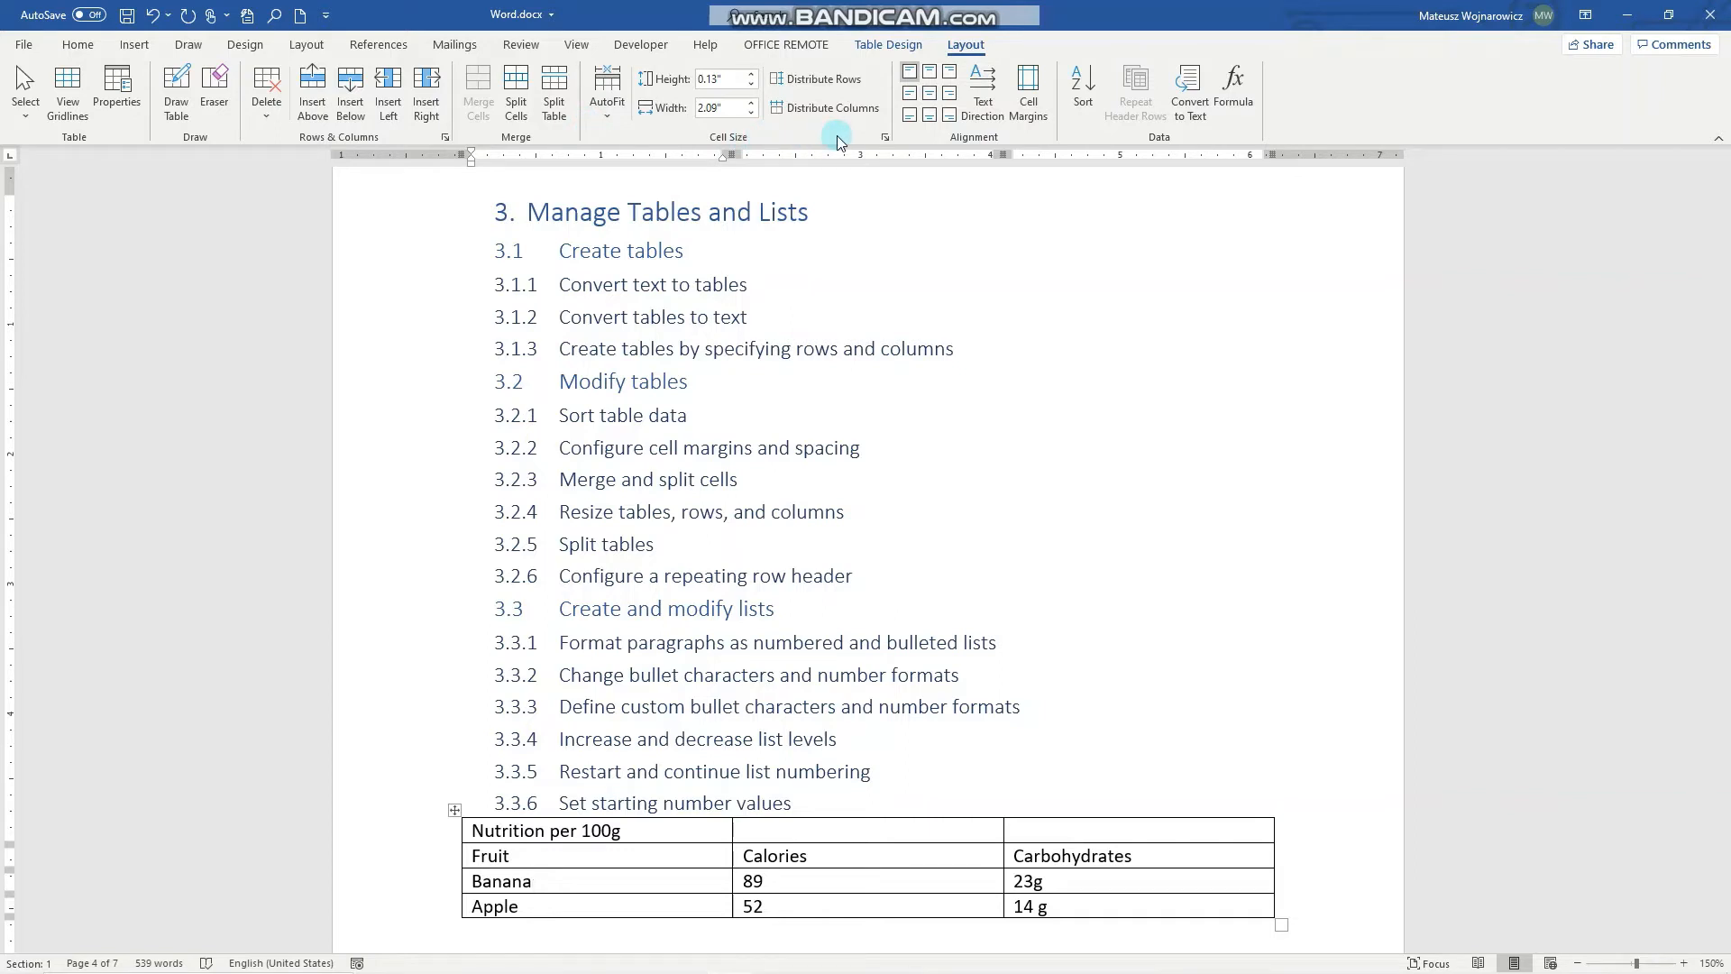
click(529, 880)
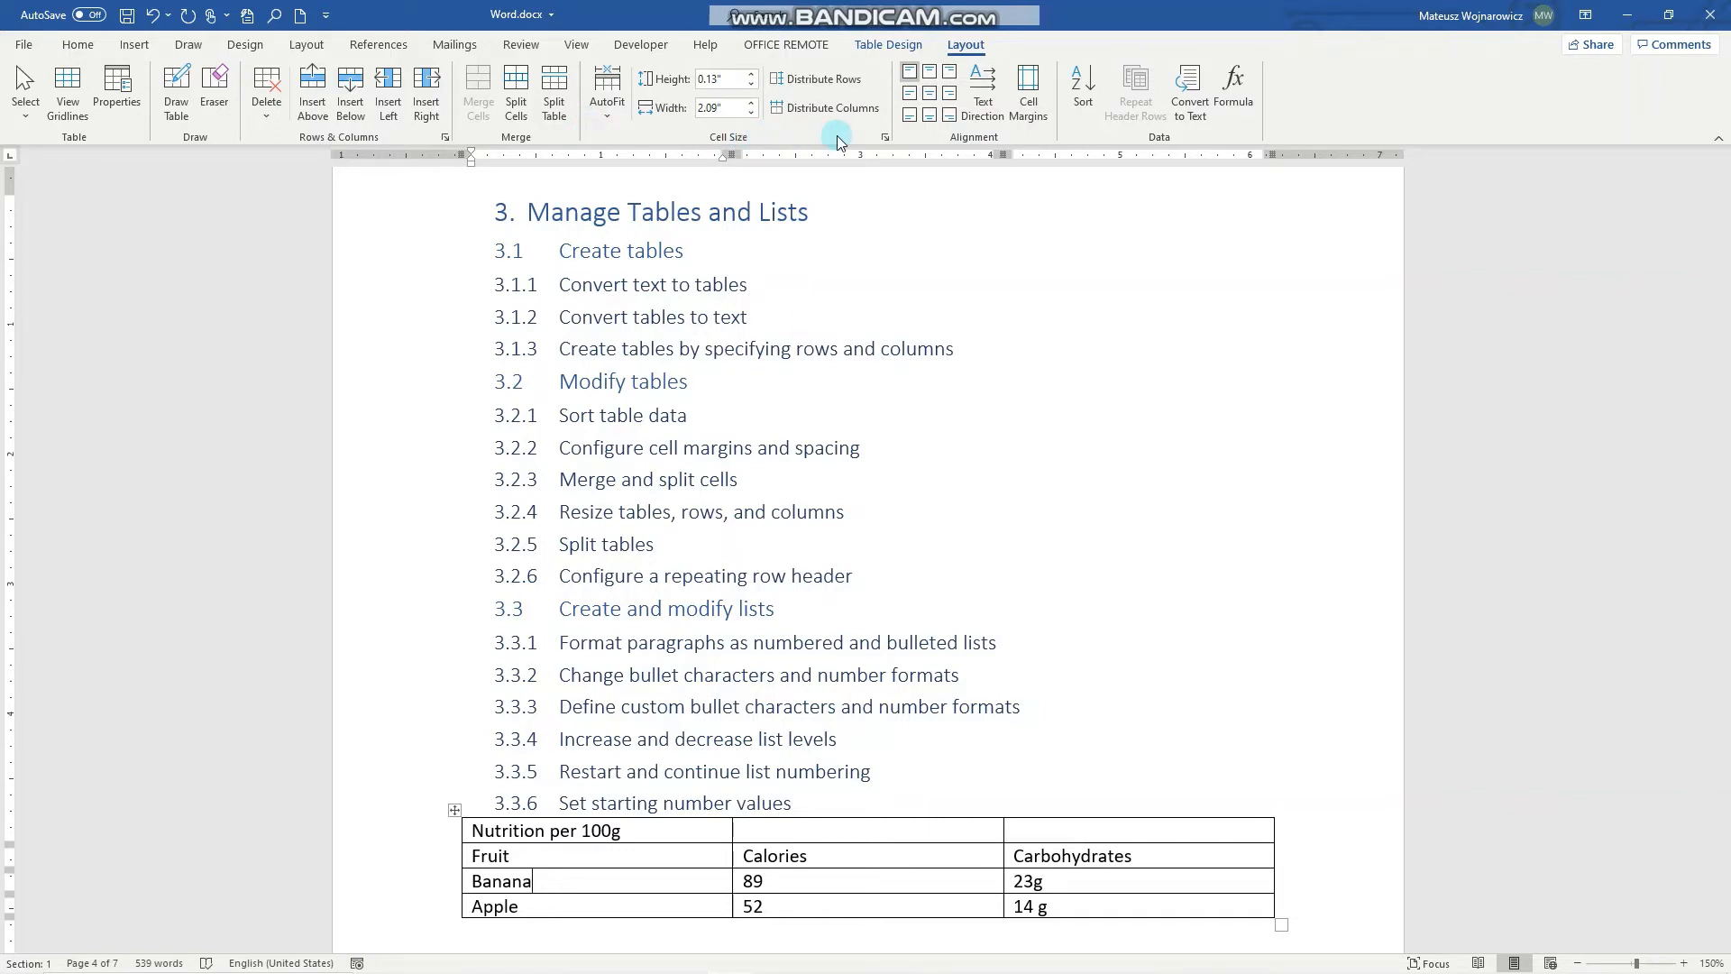
mouse_move(936, 173)
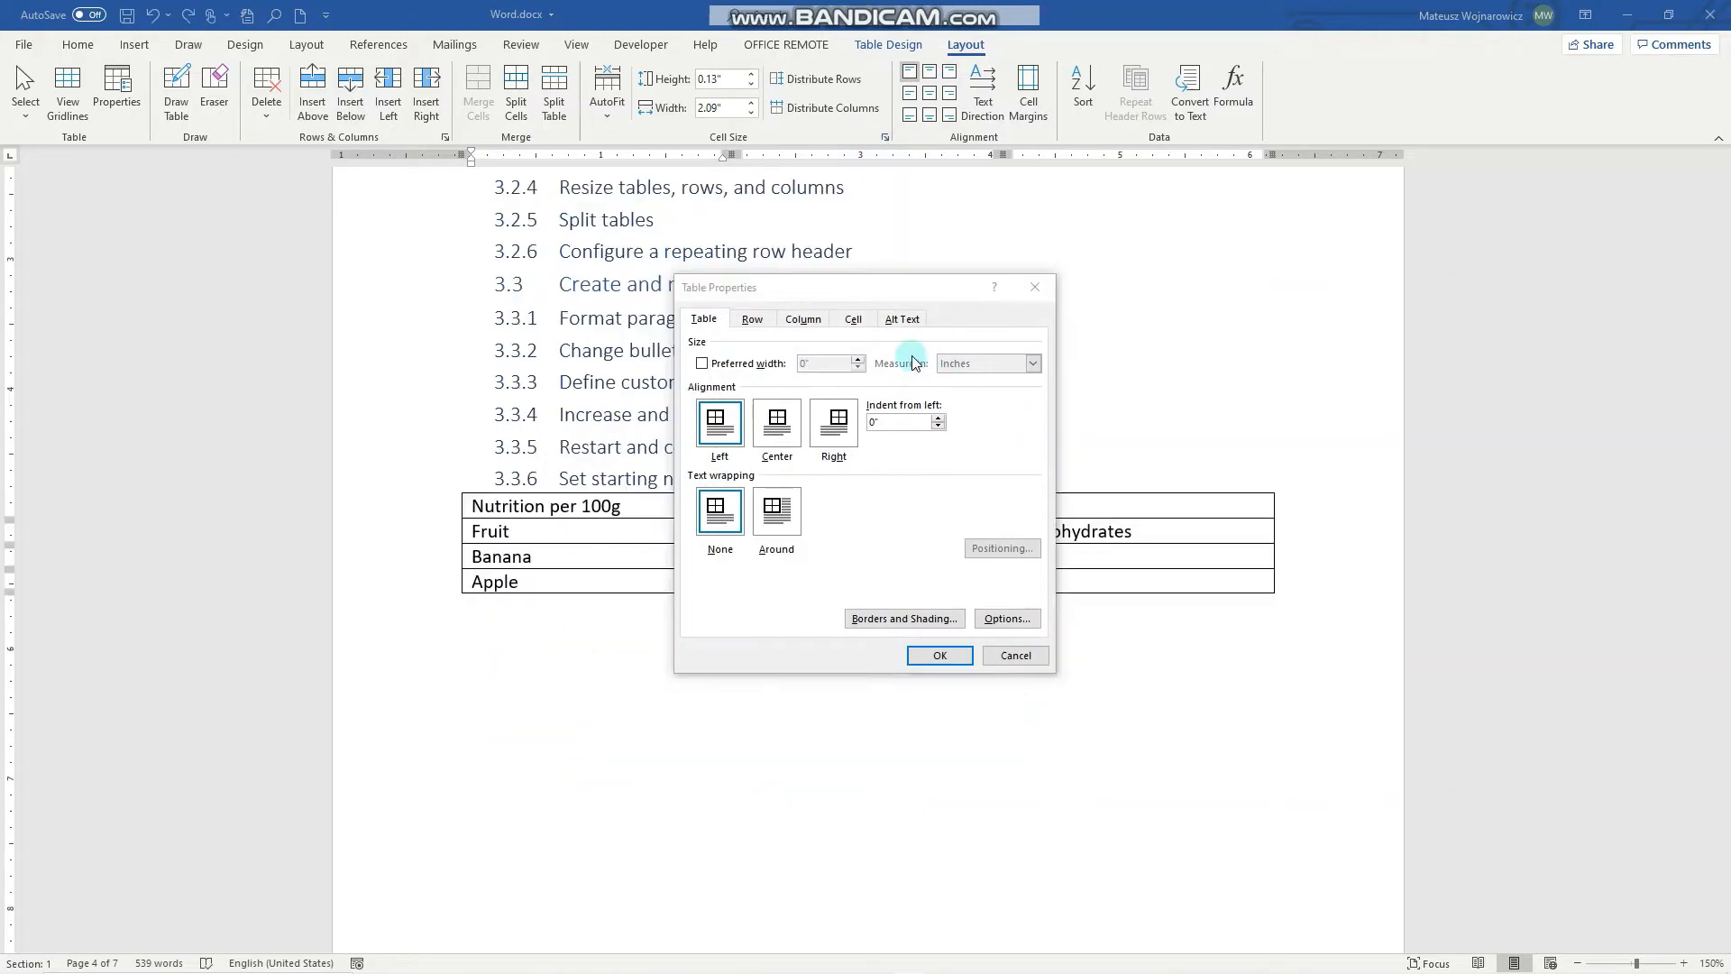
click(853, 318)
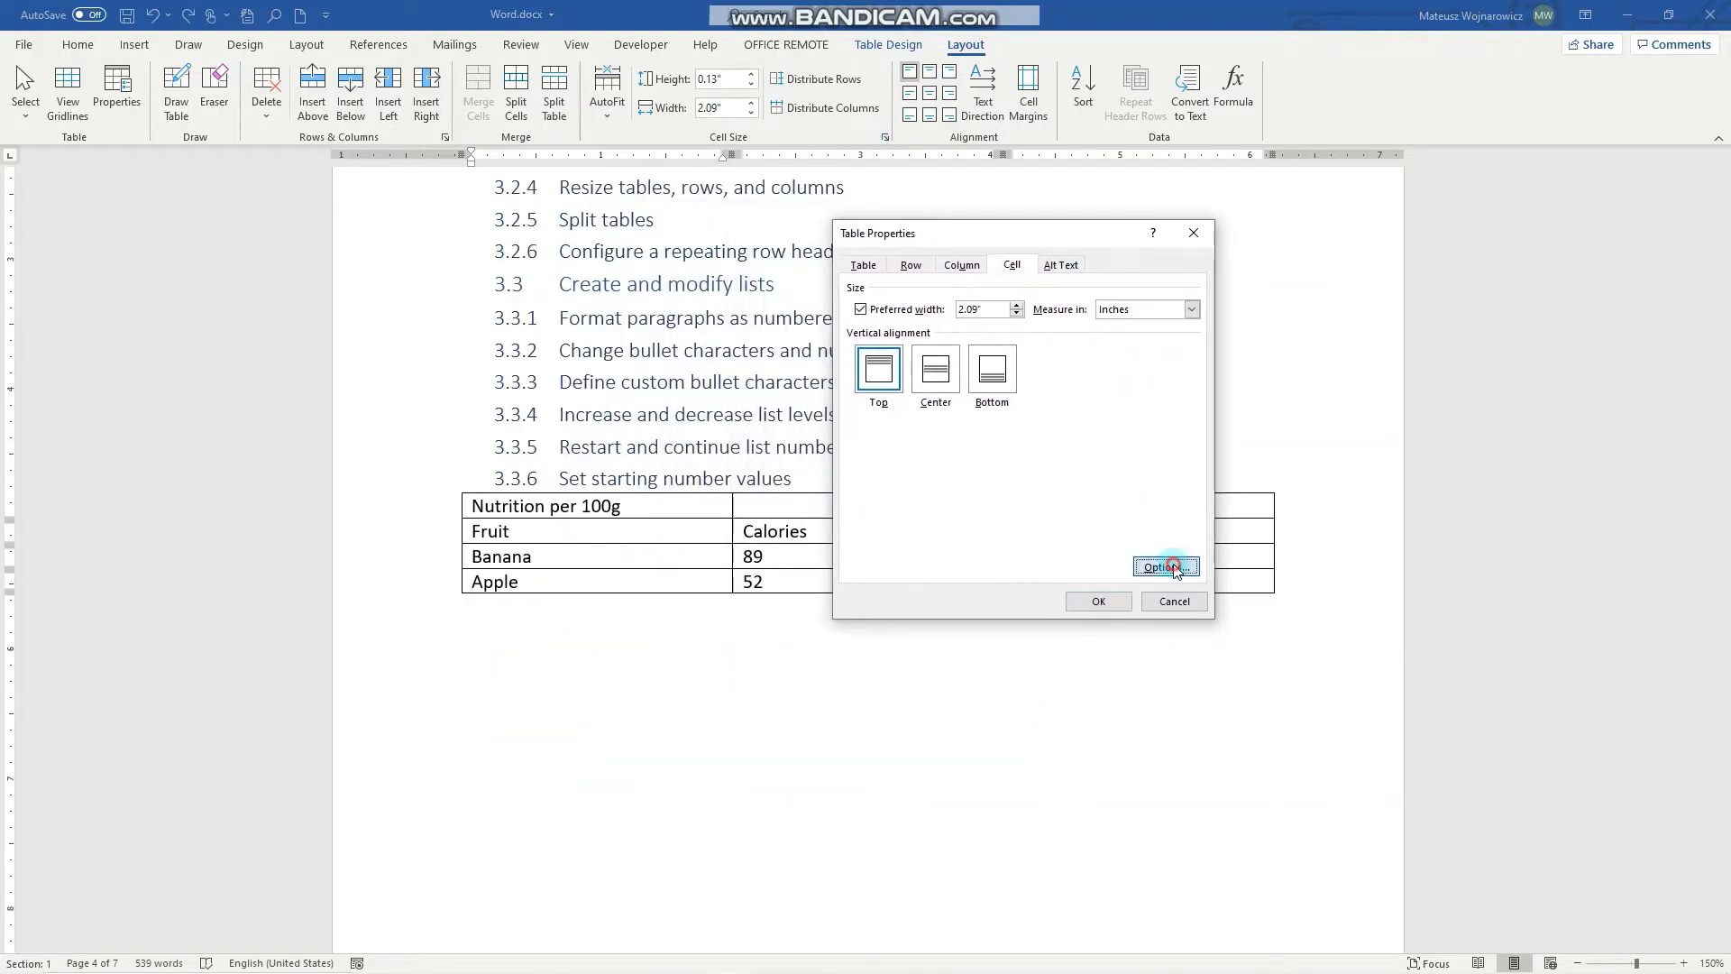
click(1161, 566)
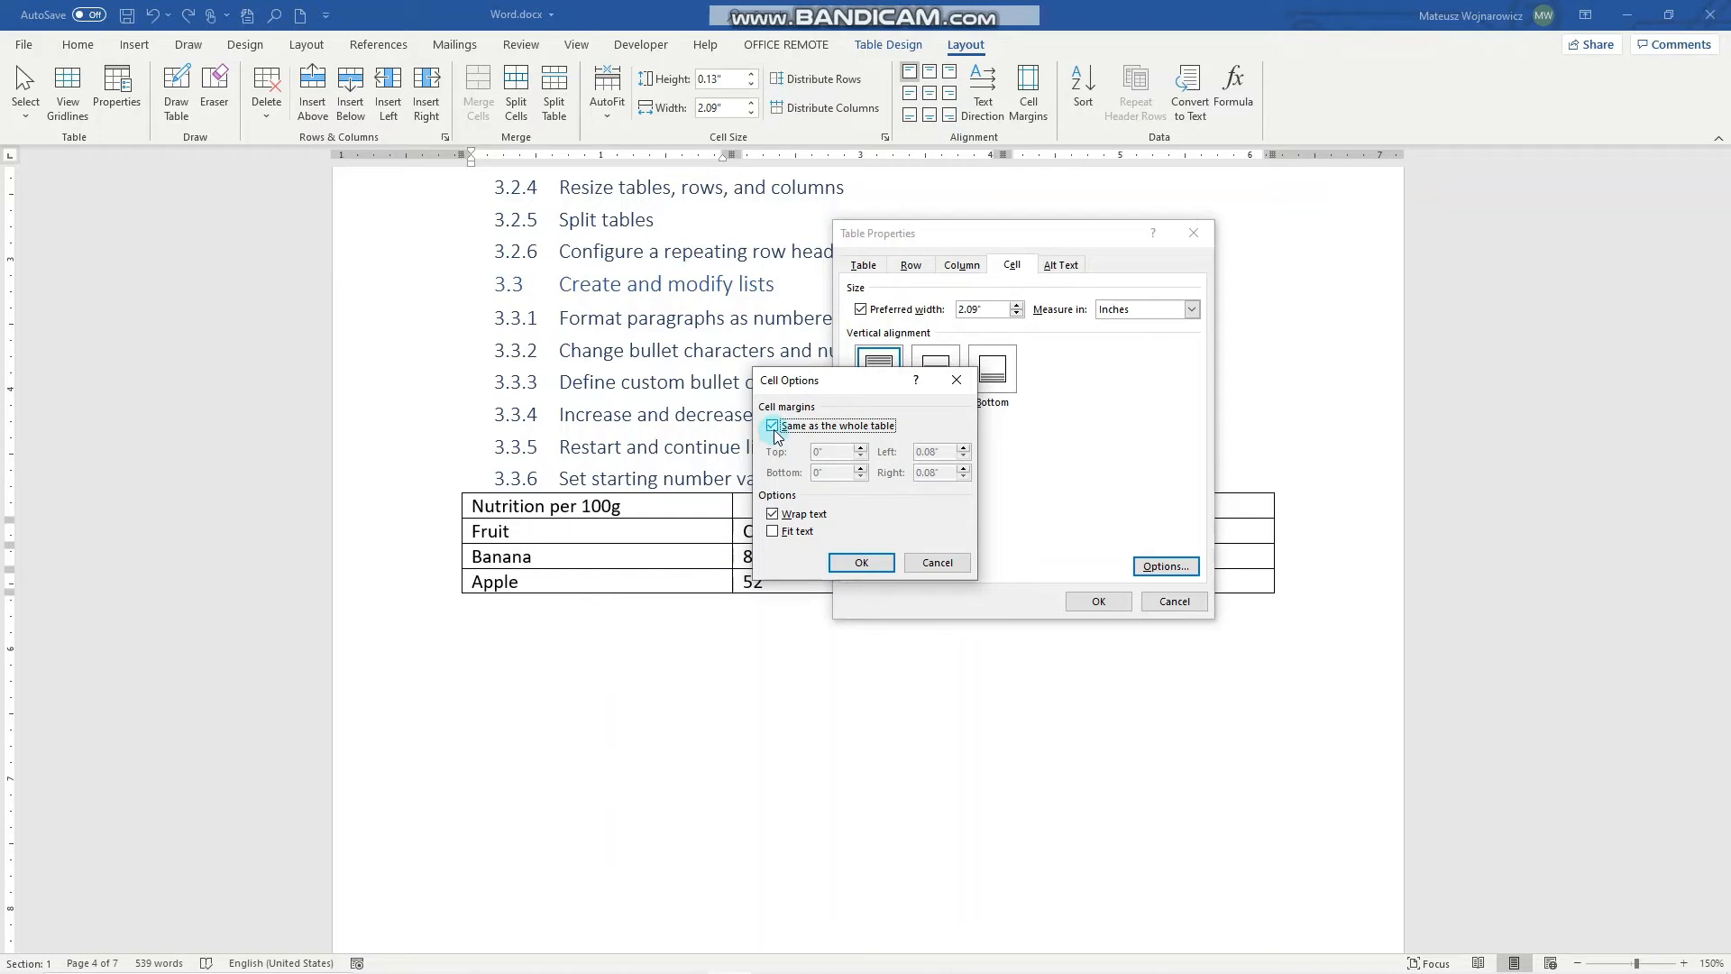
click(771, 425)
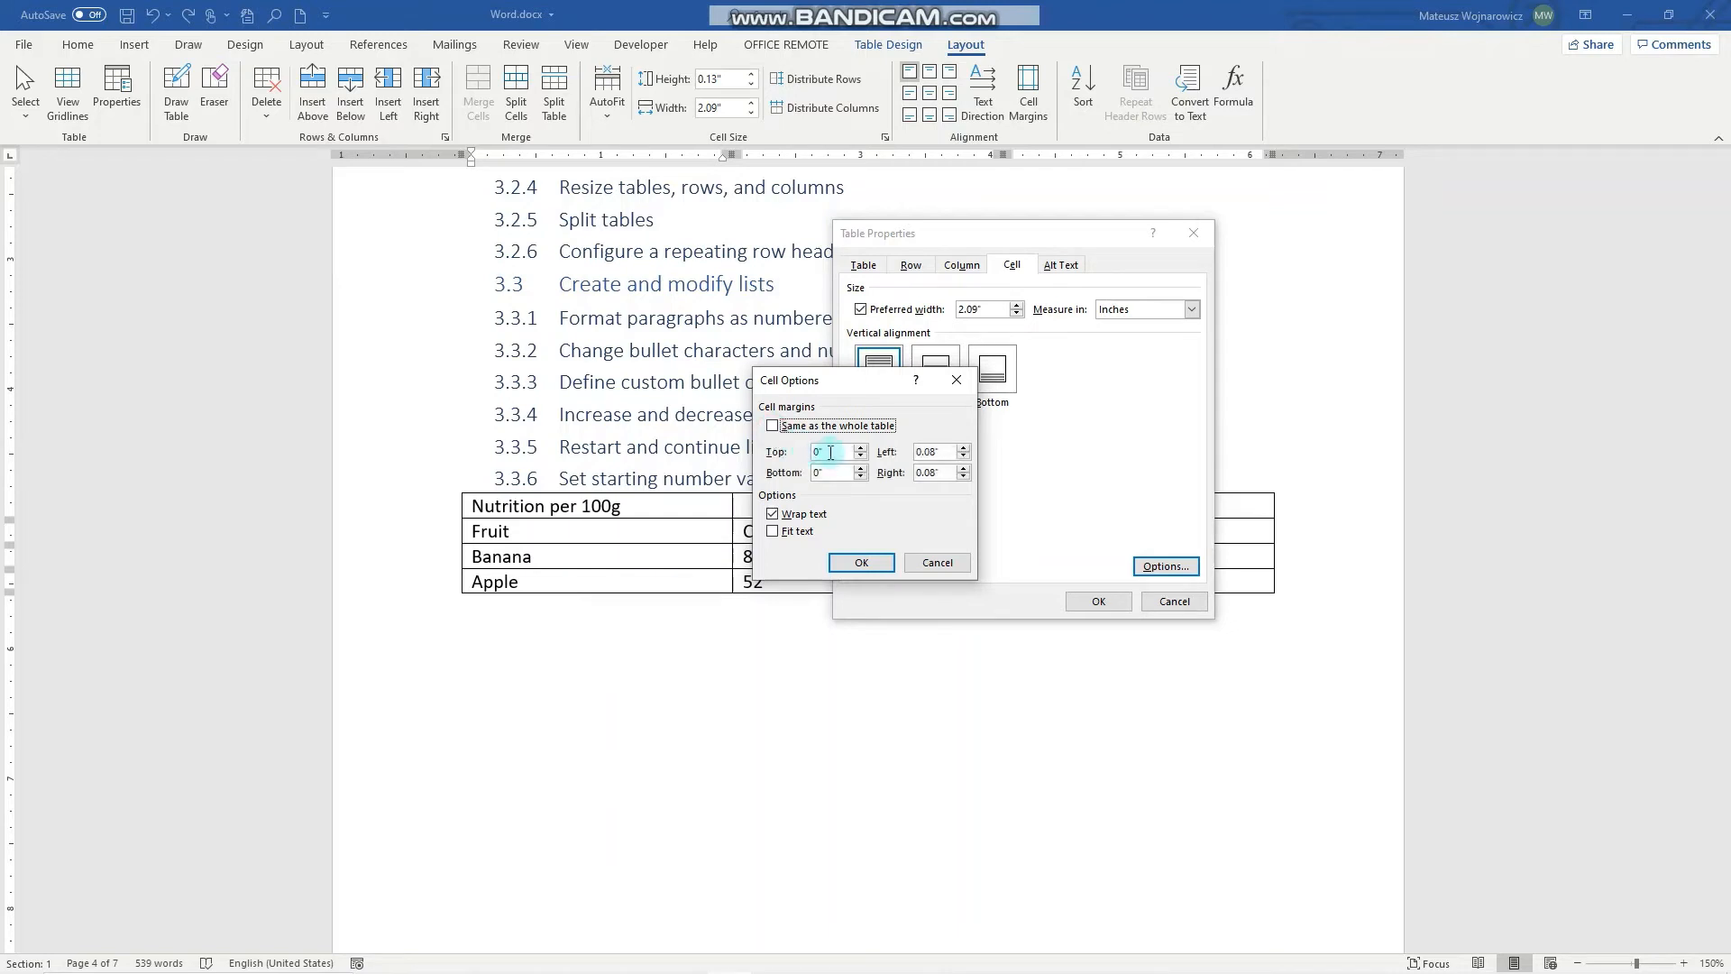
text(1)
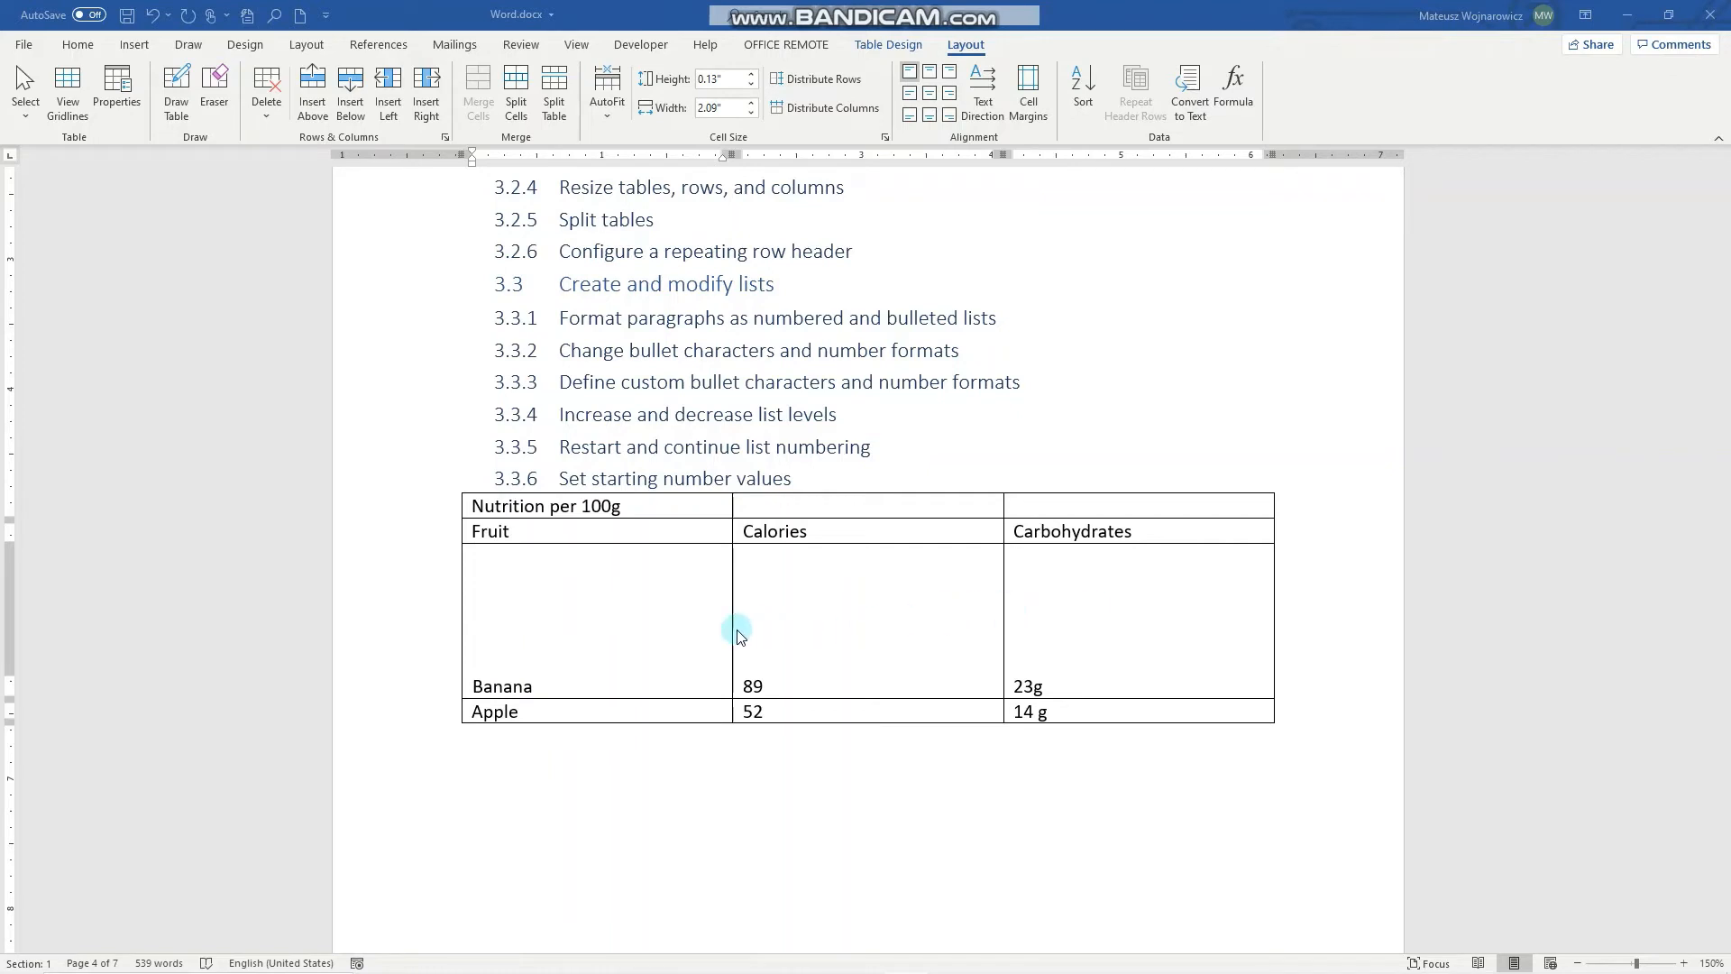
Undo the enlarged cell margin and return to the Fruit cell of the table.
click(734, 624)
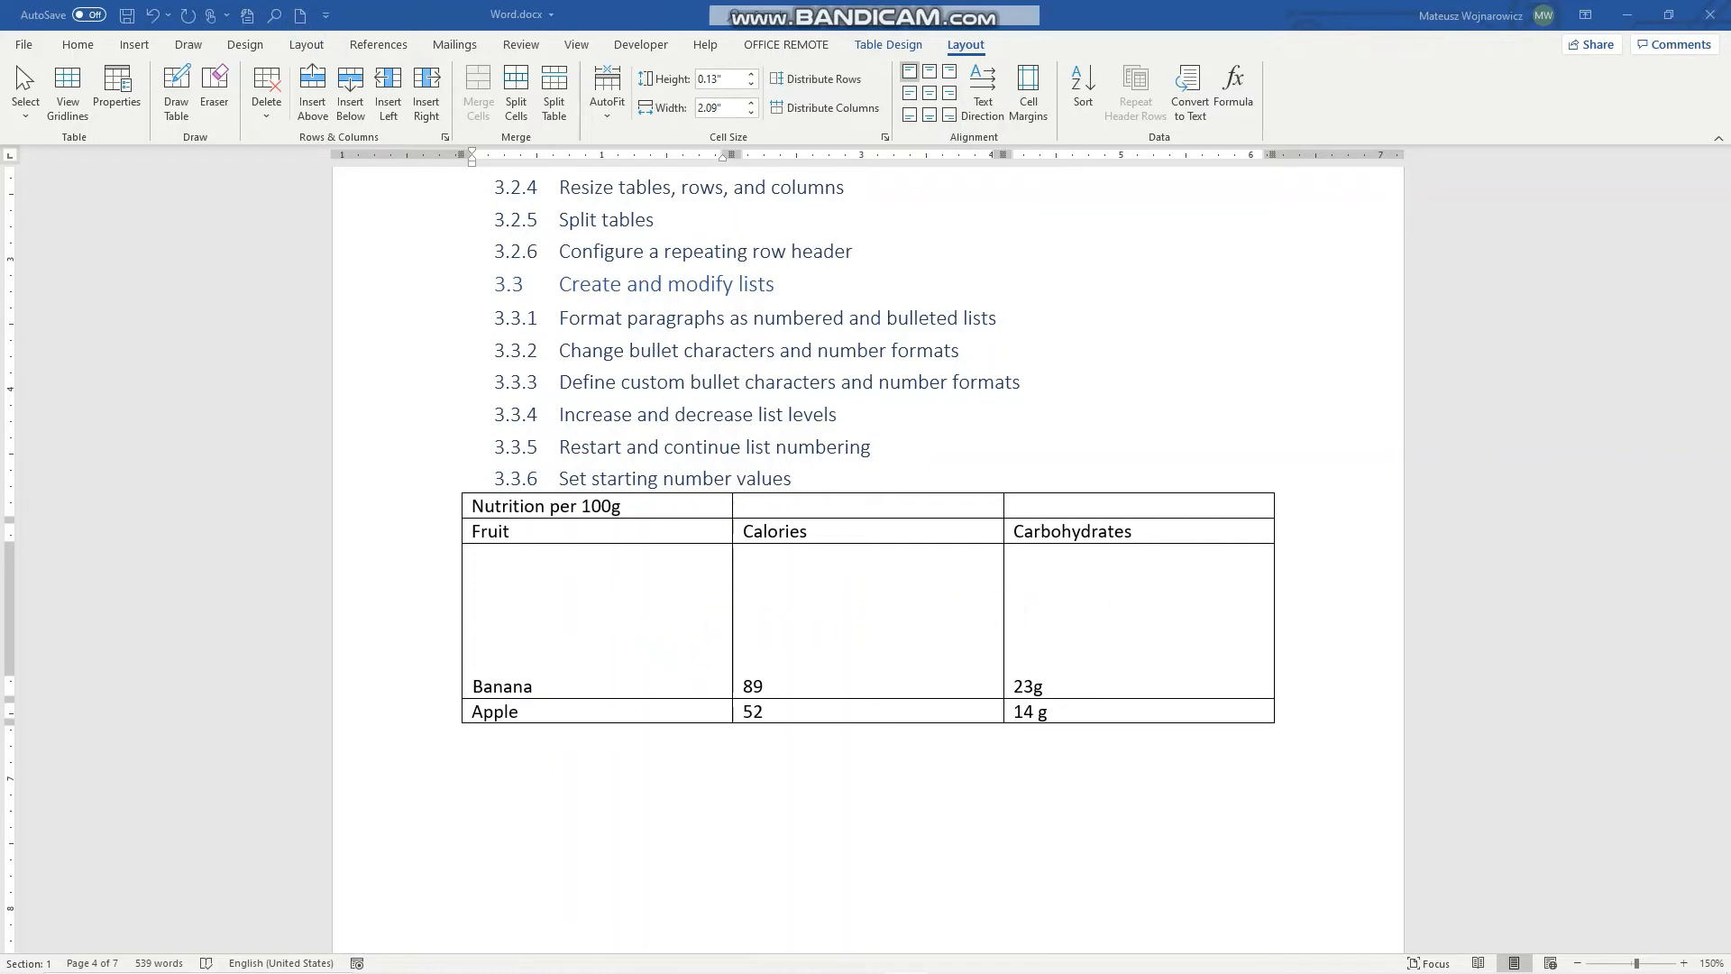
click(151, 16)
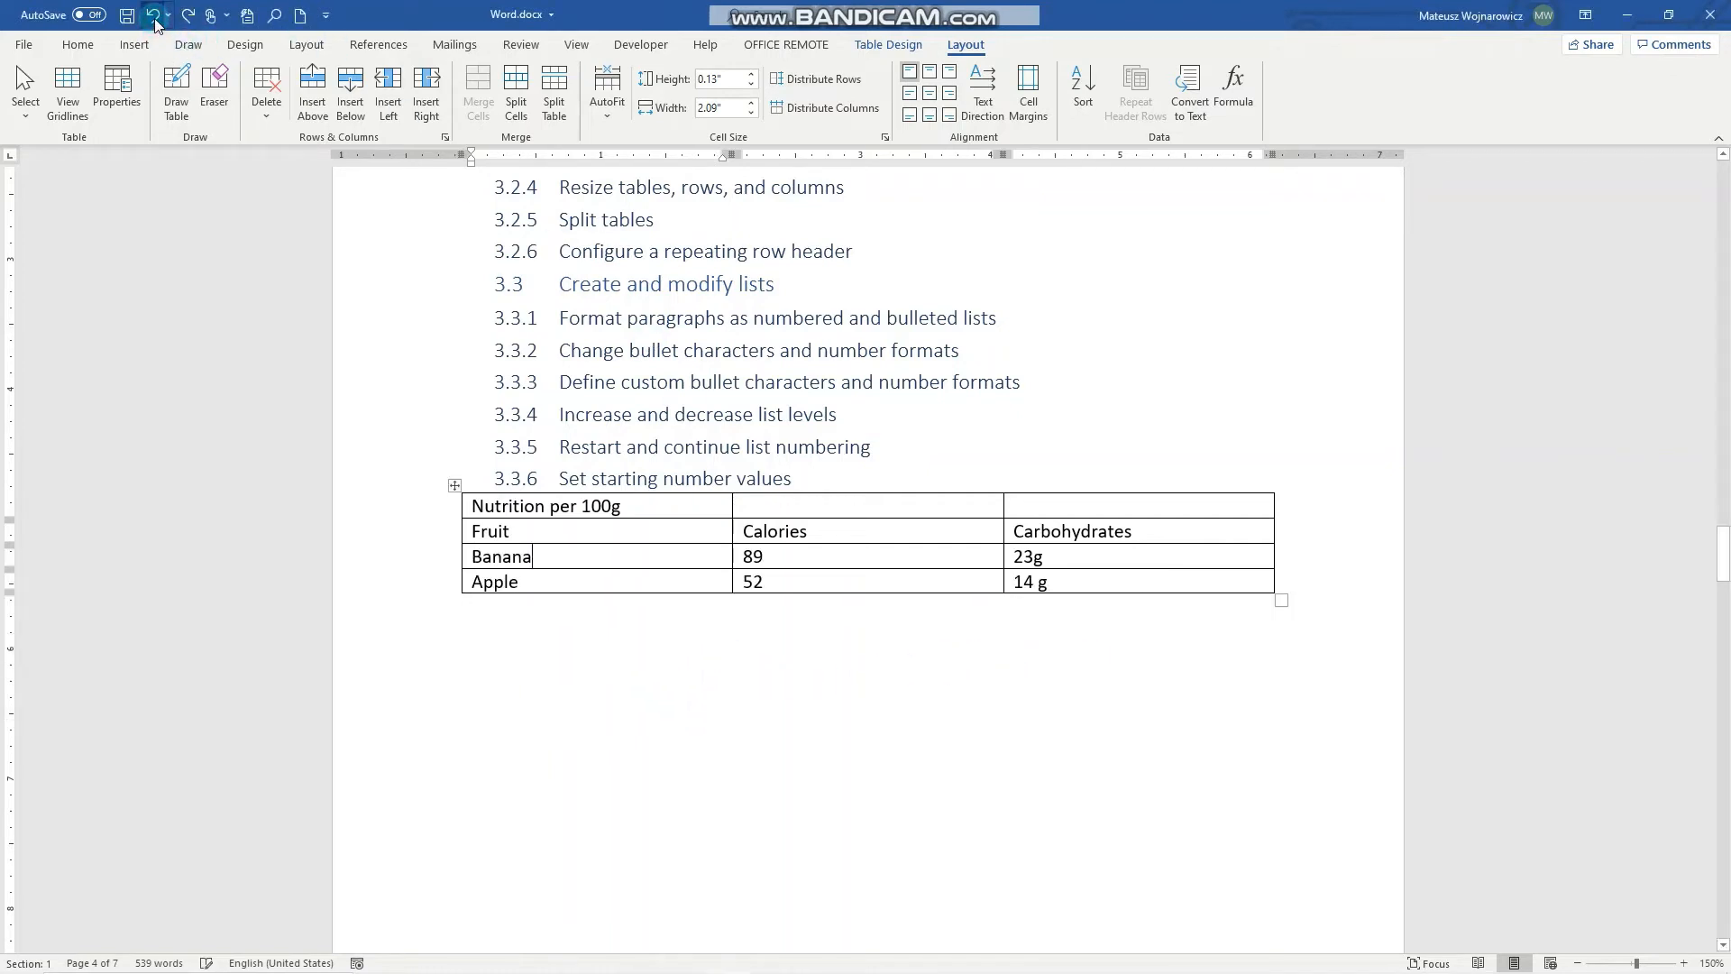
click(765, 380)
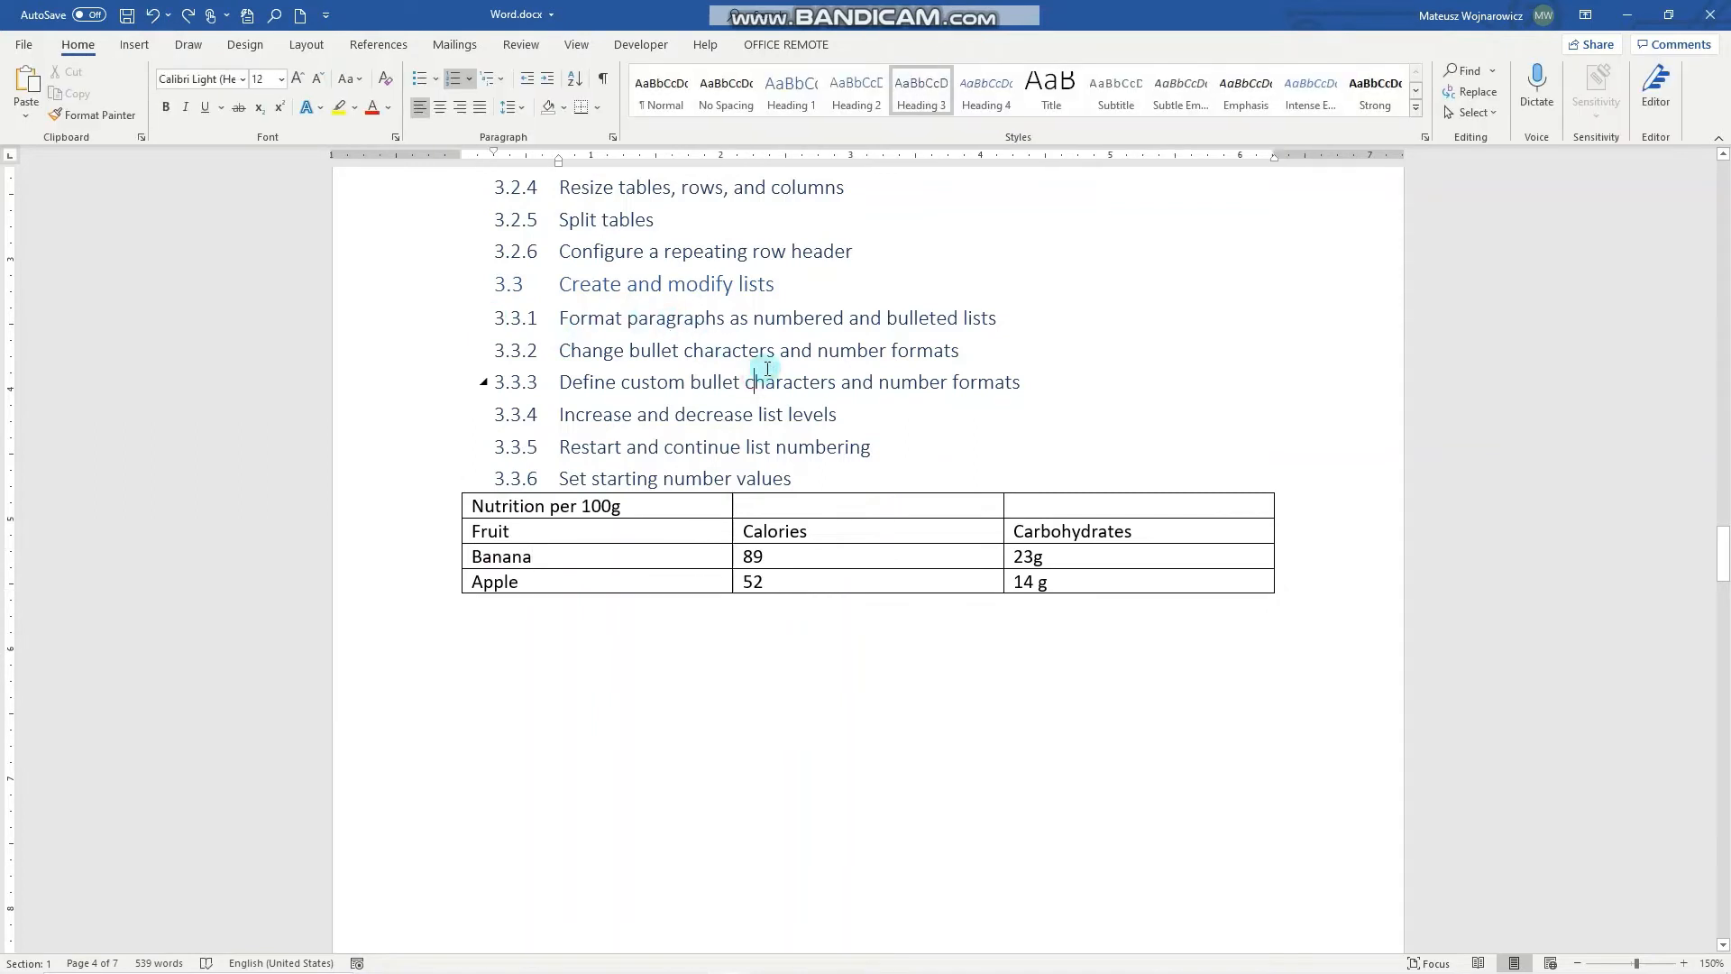
click(963, 43)
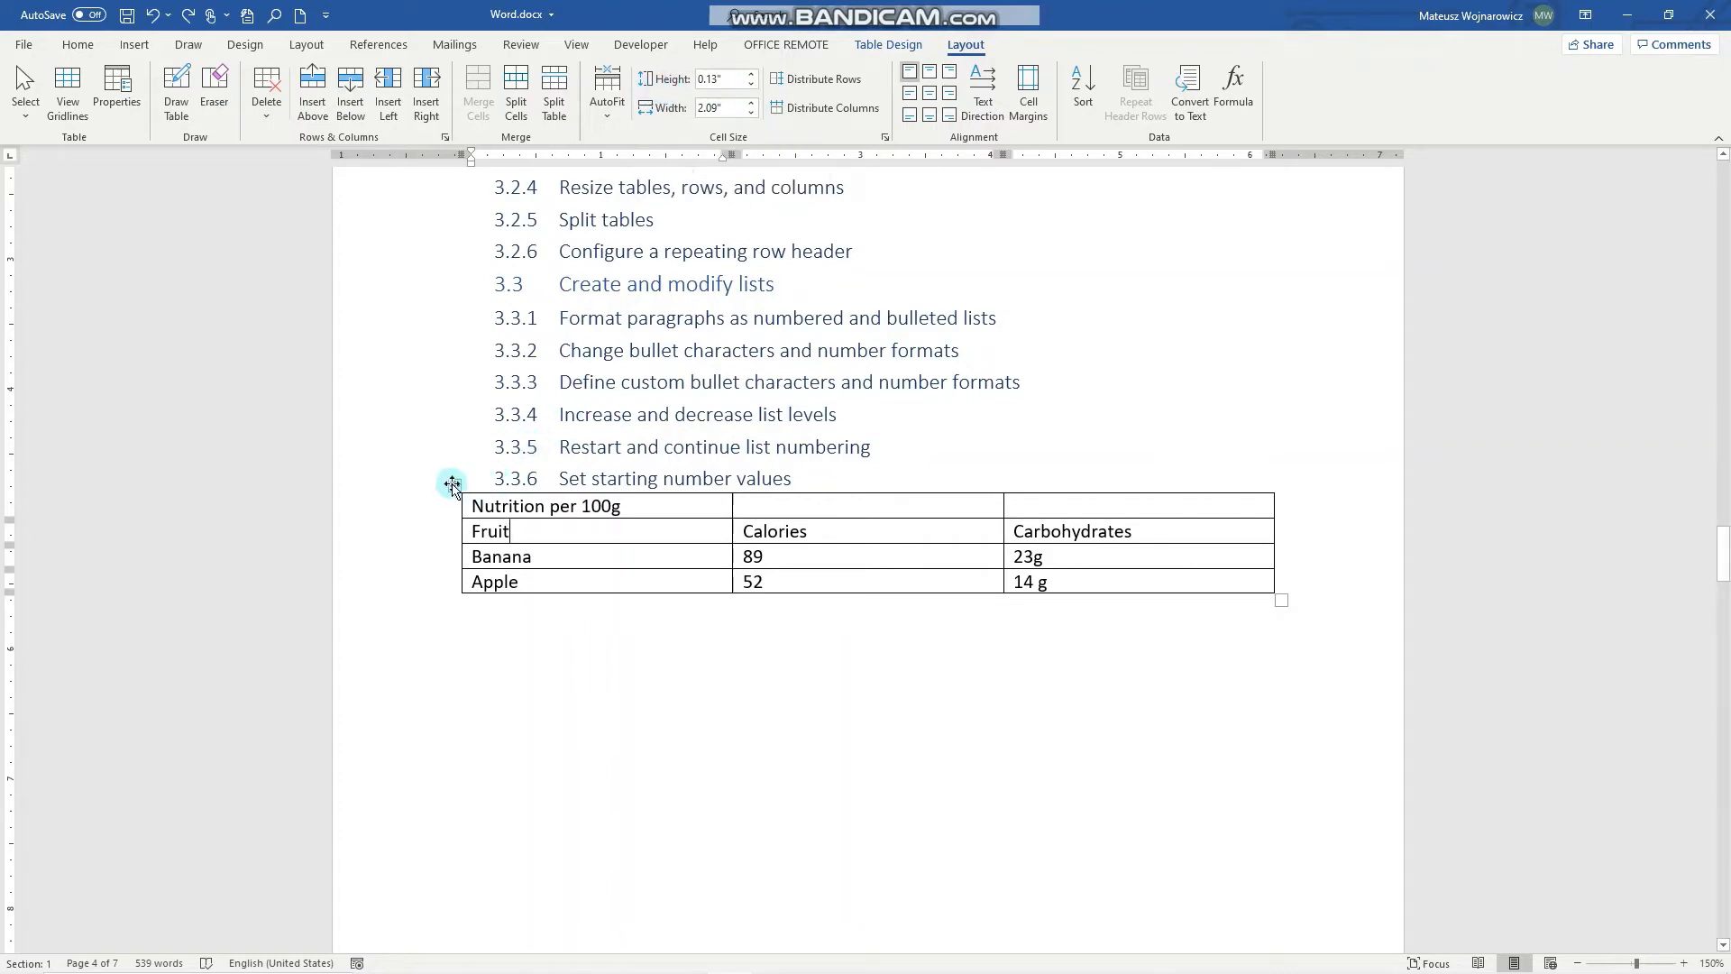
With the whole table selected, raise the row height and narrow the columns via Cell Size.
click(450, 484)
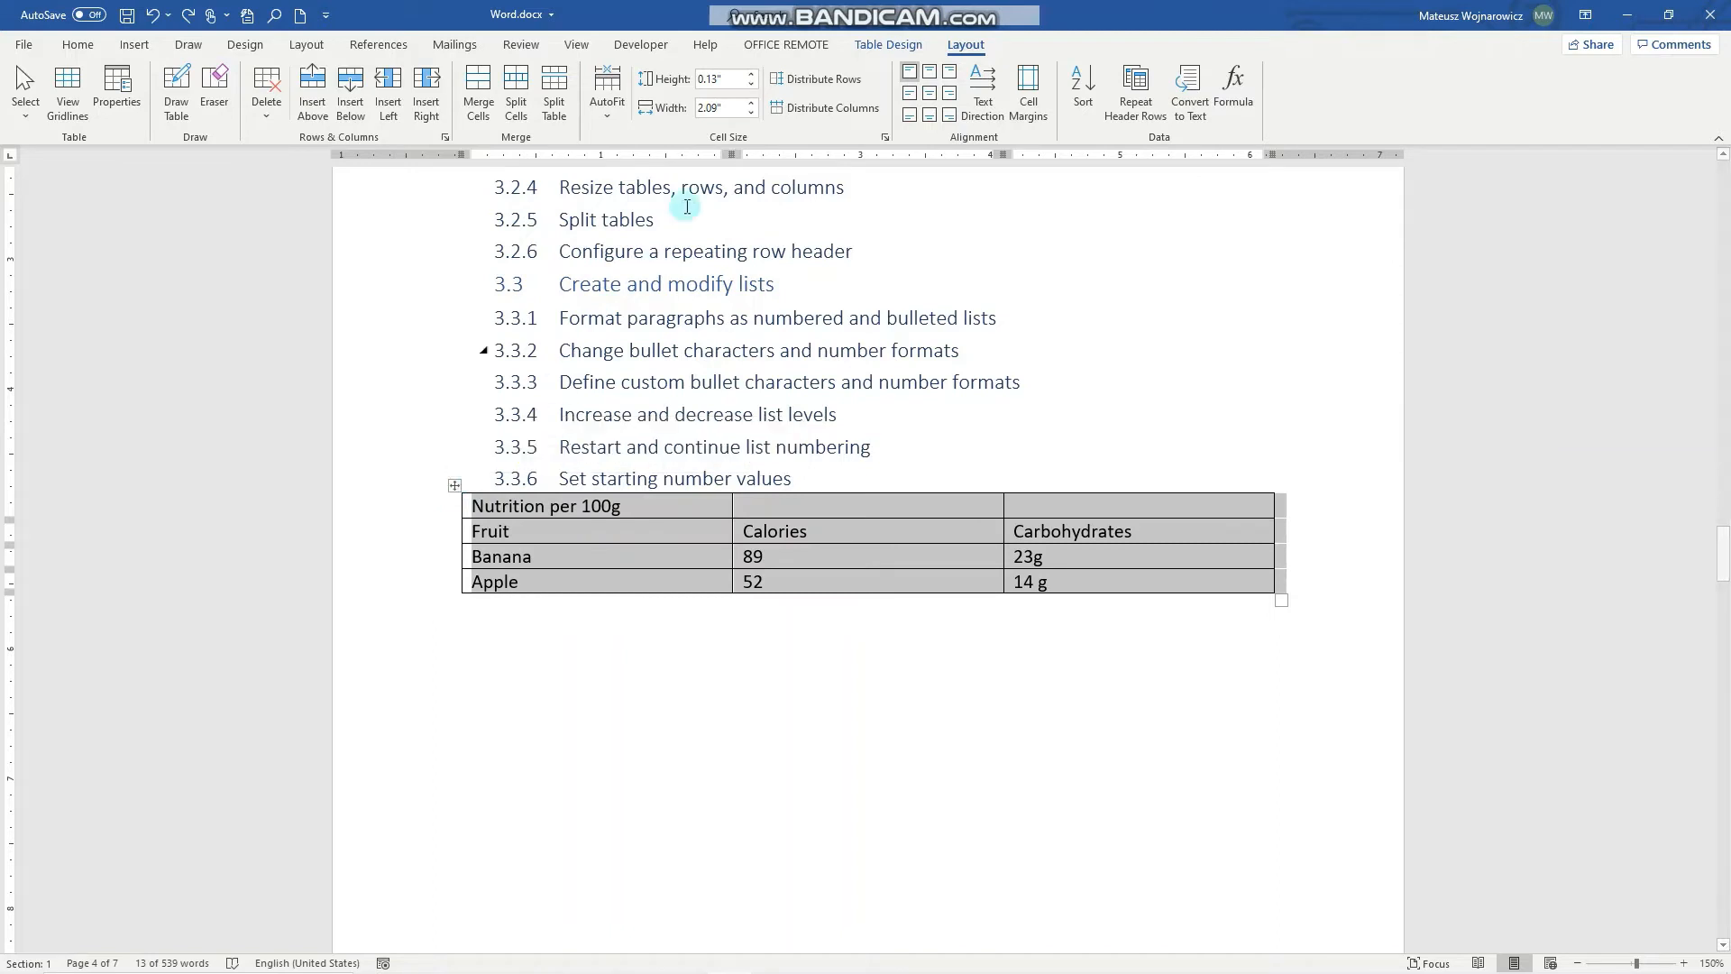
click(750, 74)
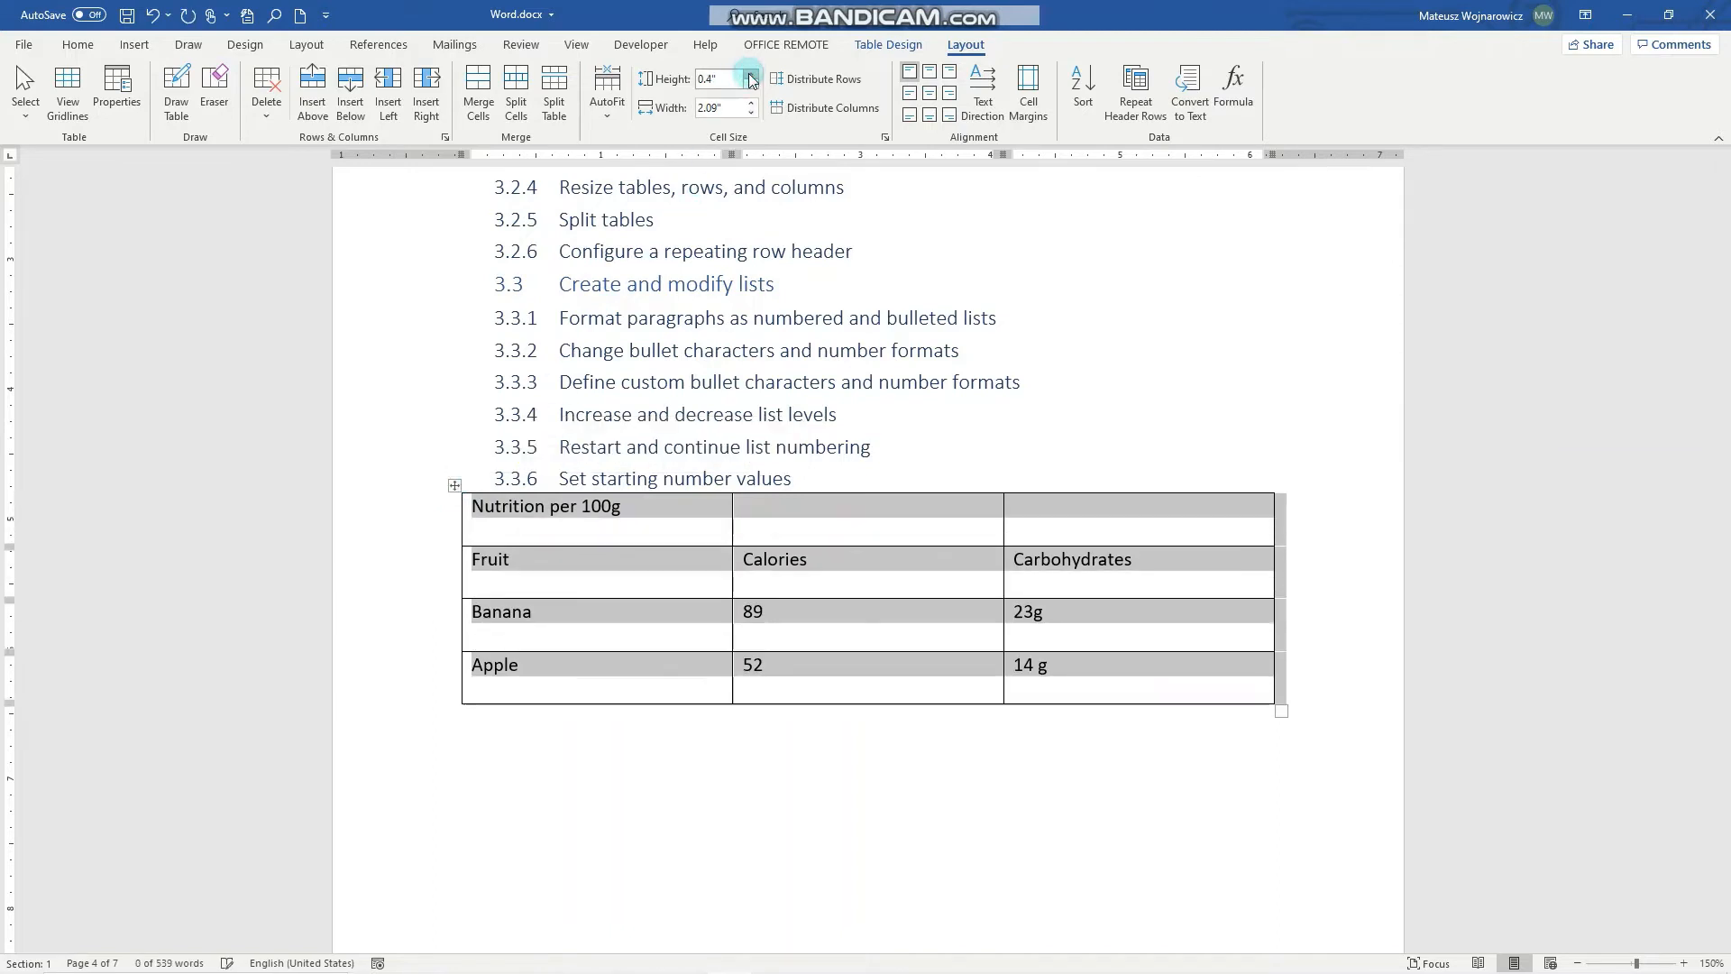
click(750, 74)
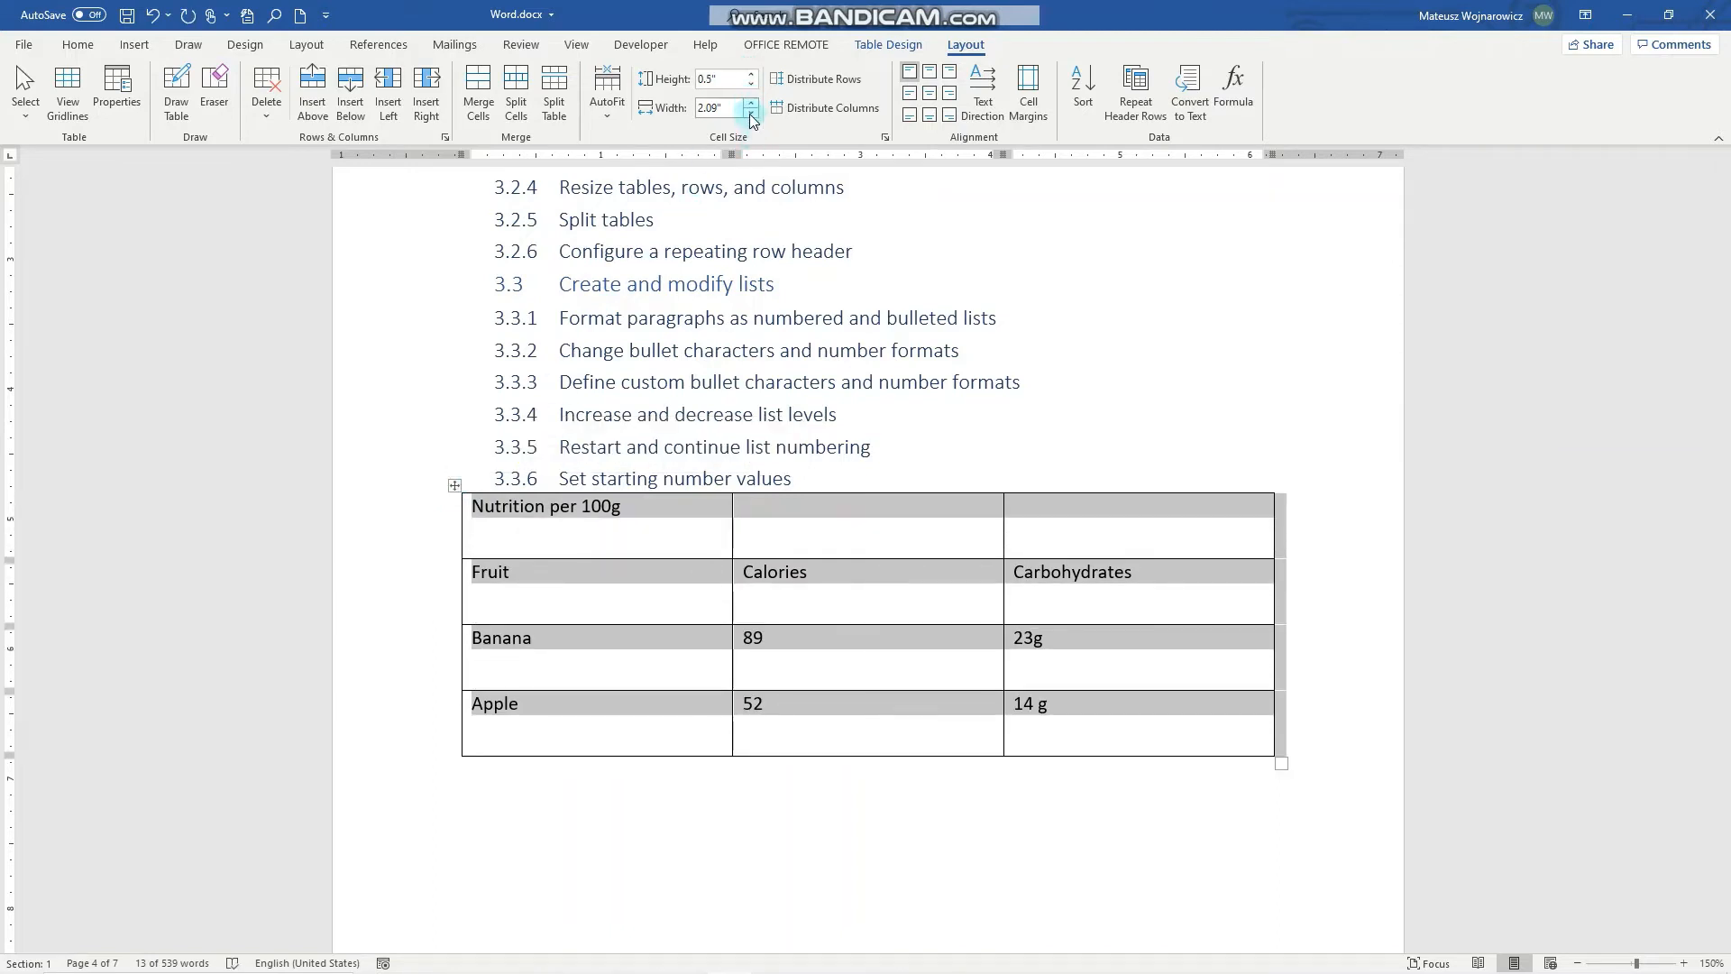
click(750, 112)
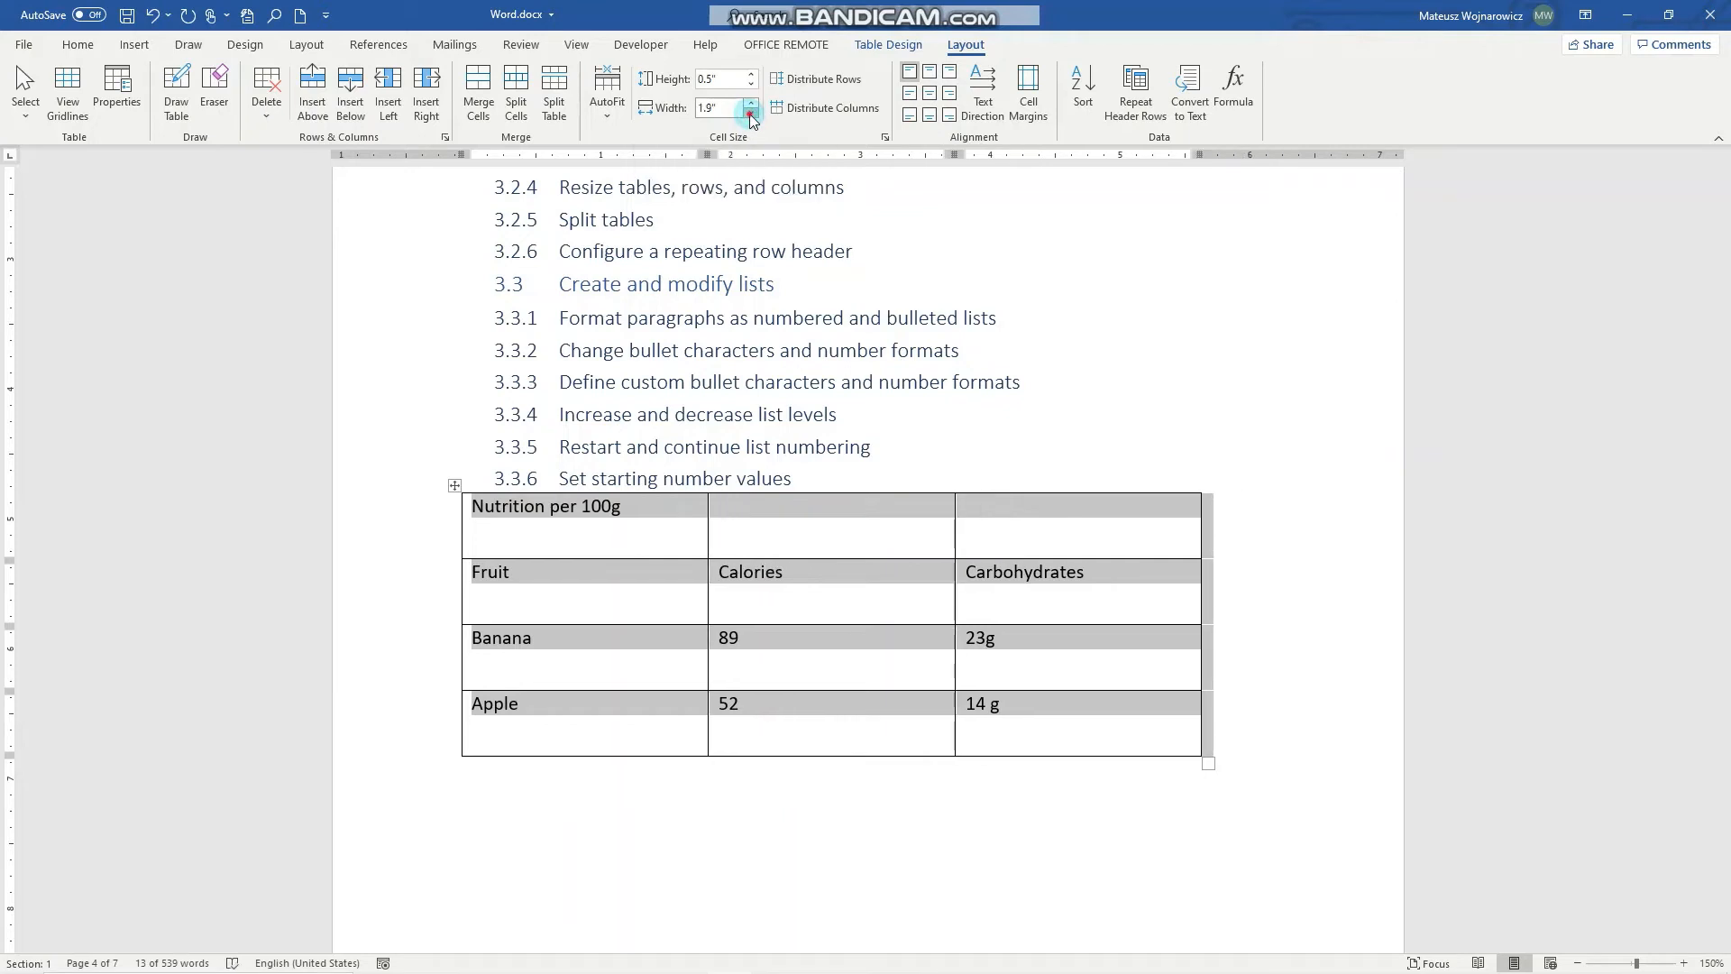
click(751, 112)
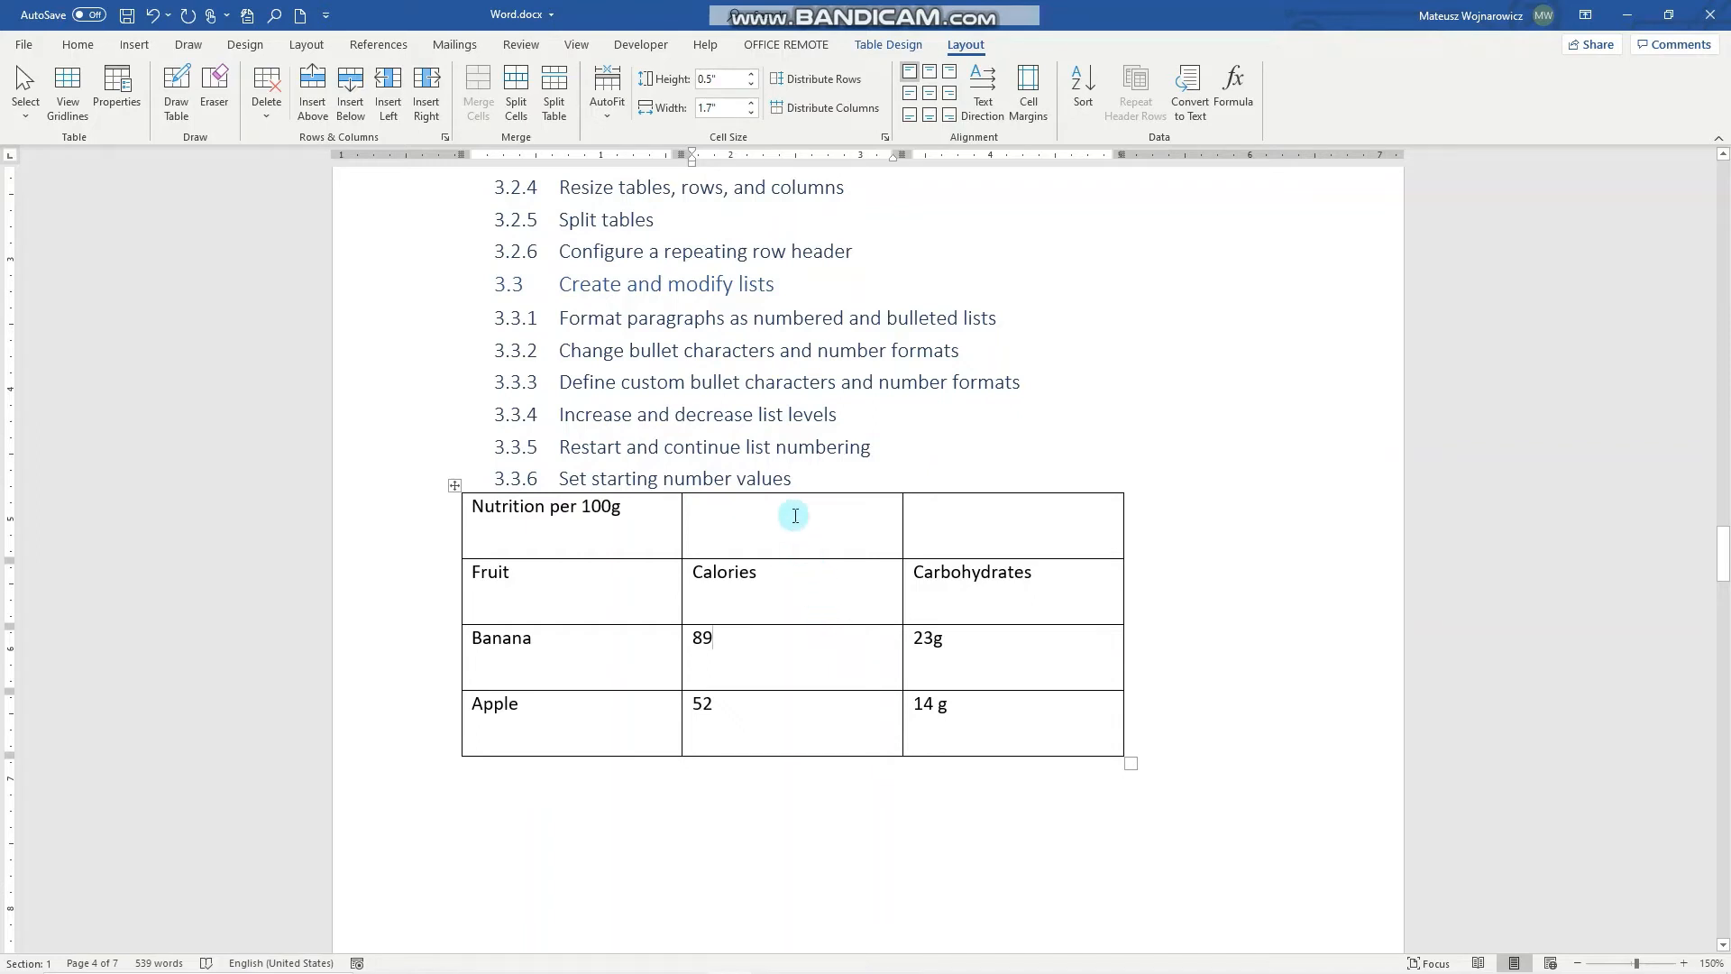
mouse_move(797, 490)
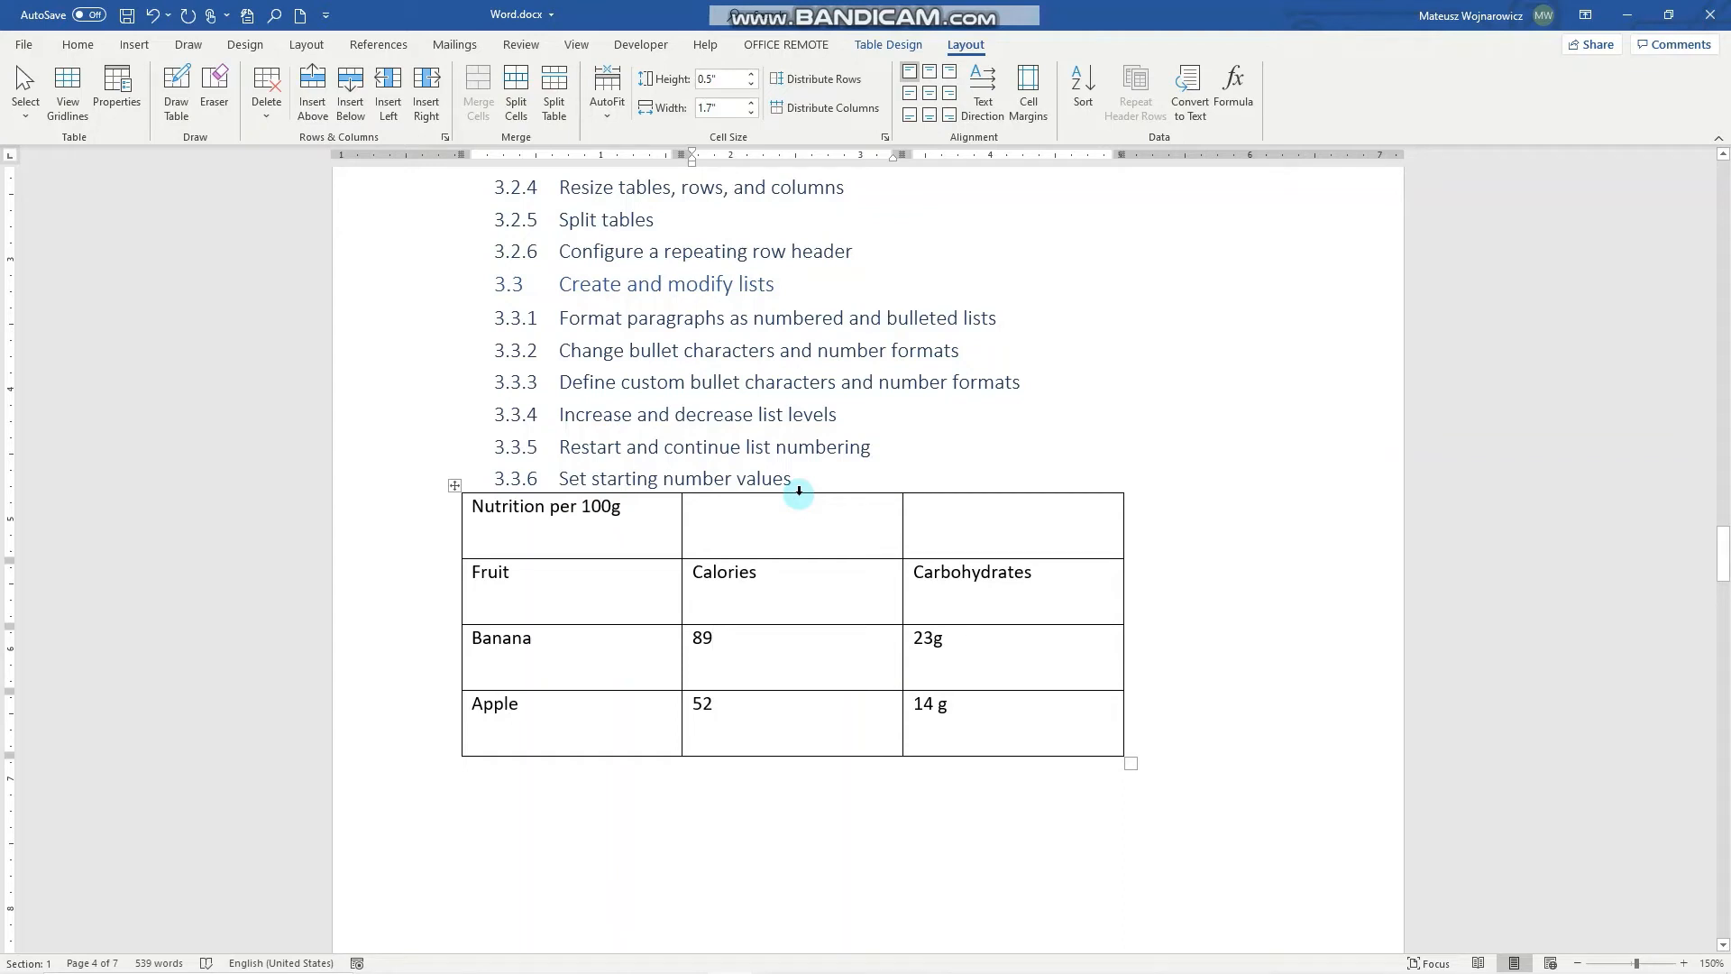
Widen the Calories column from 1.7" to 2.2" using the Width spinner.
click(794, 494)
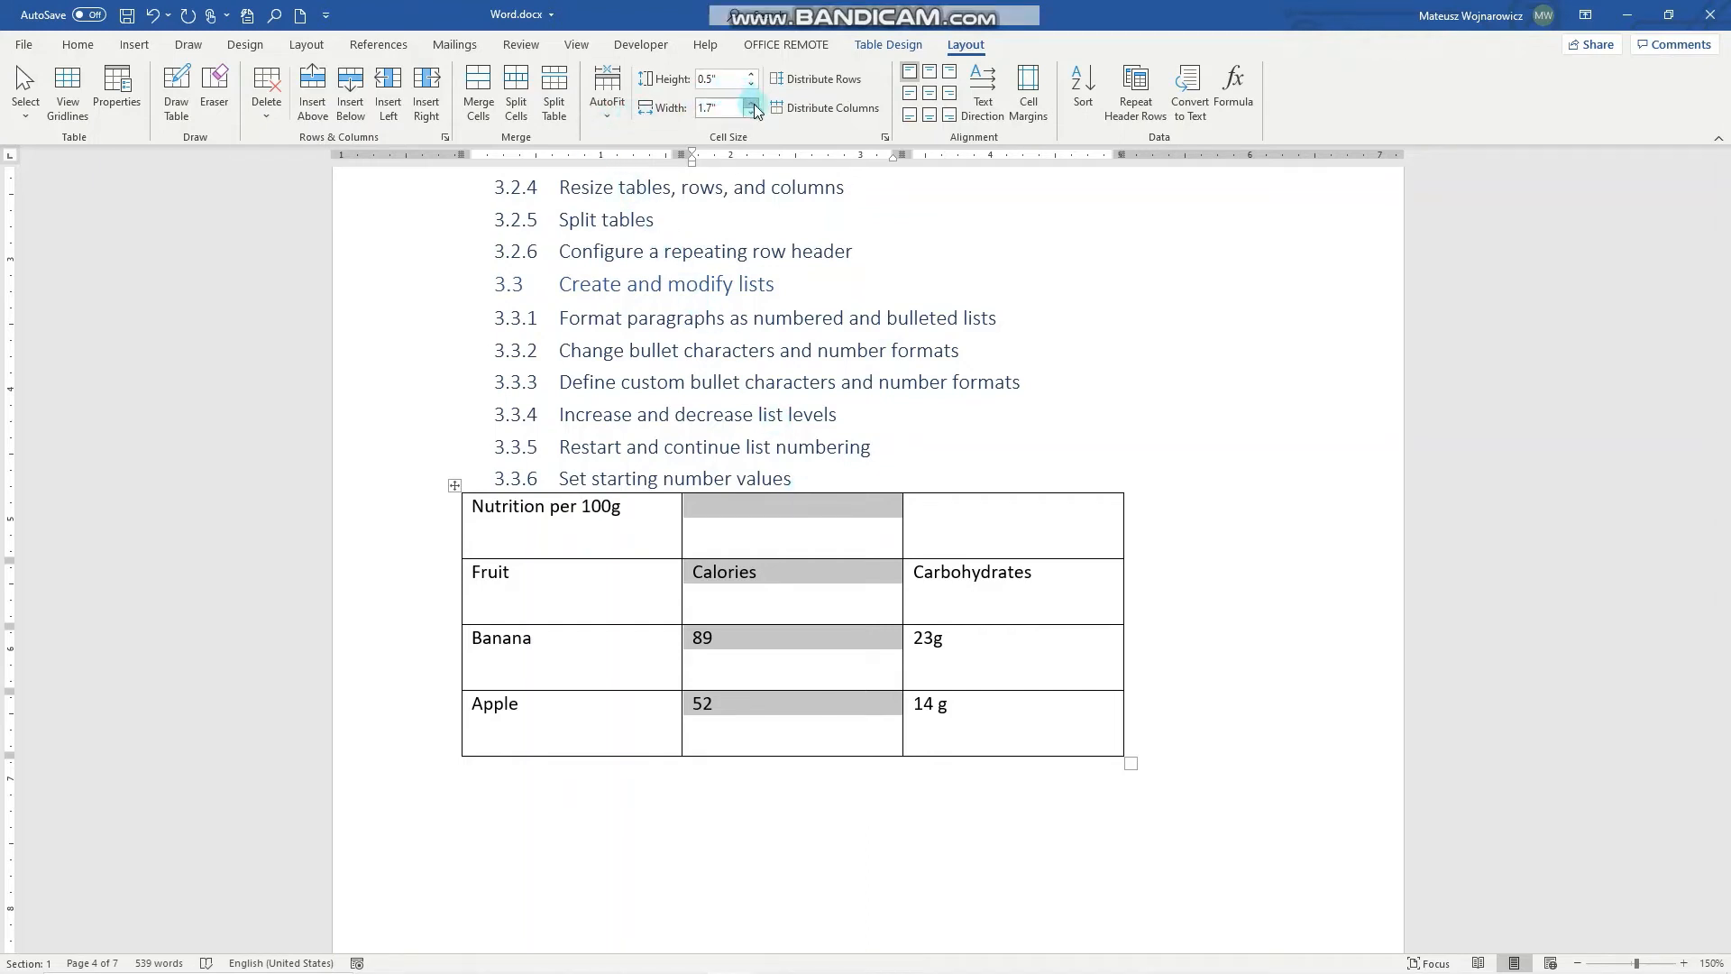
click(756, 104)
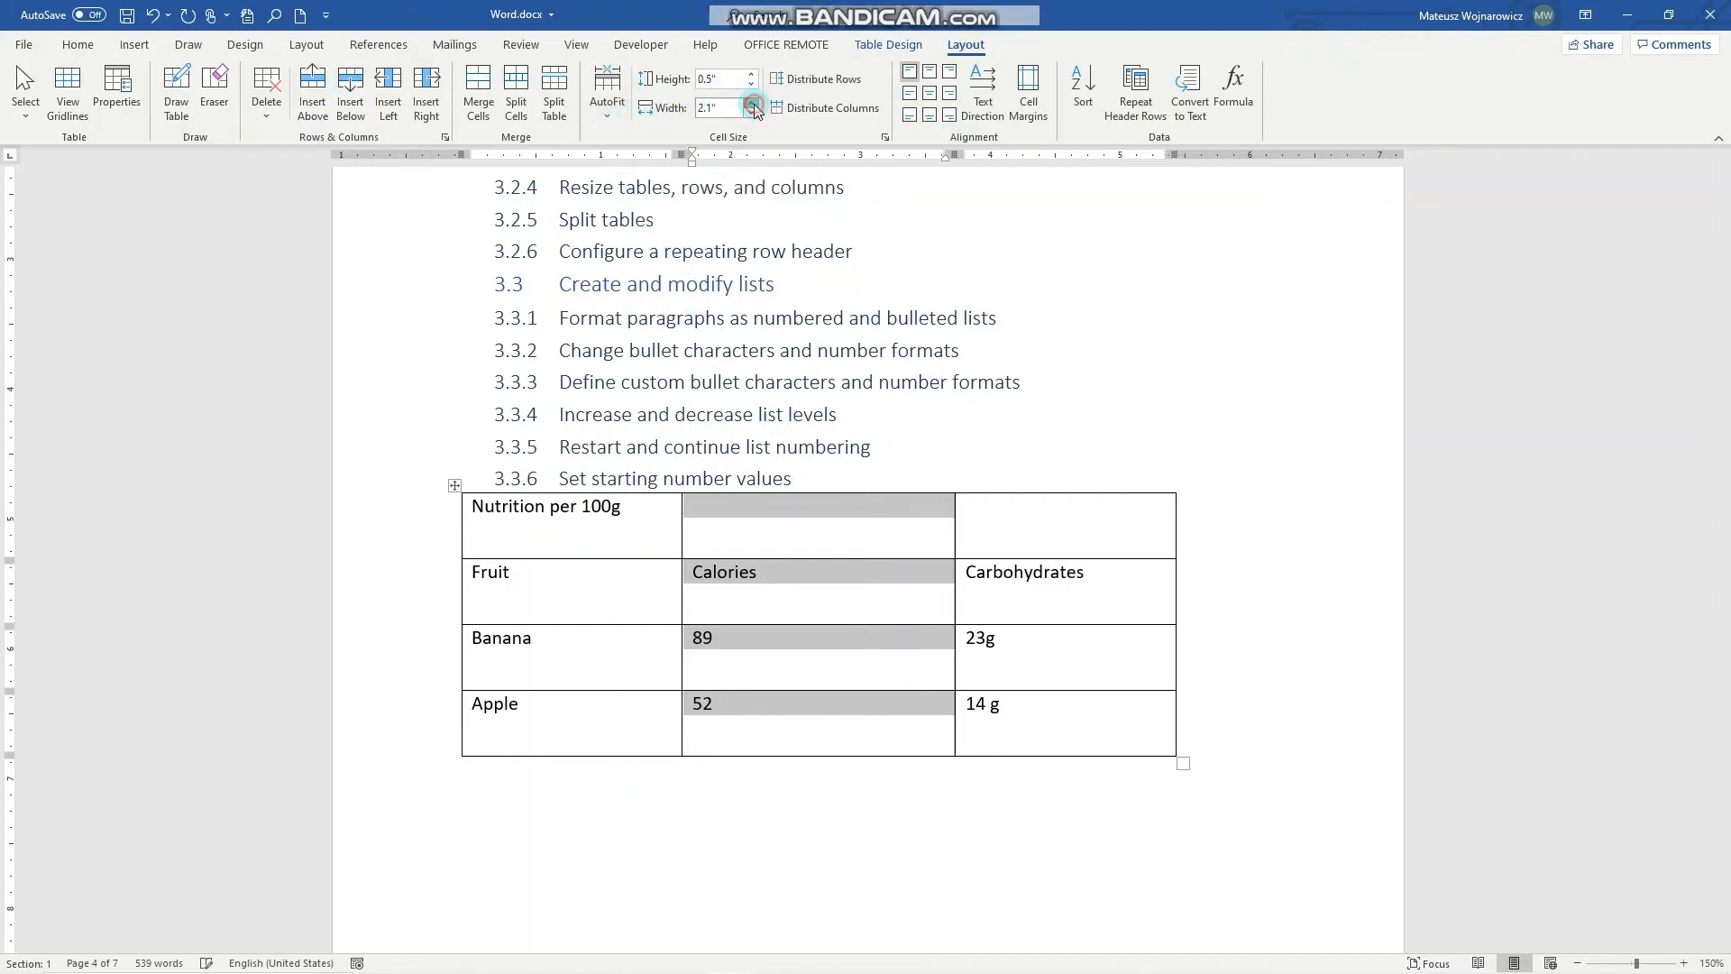
click(750, 101)
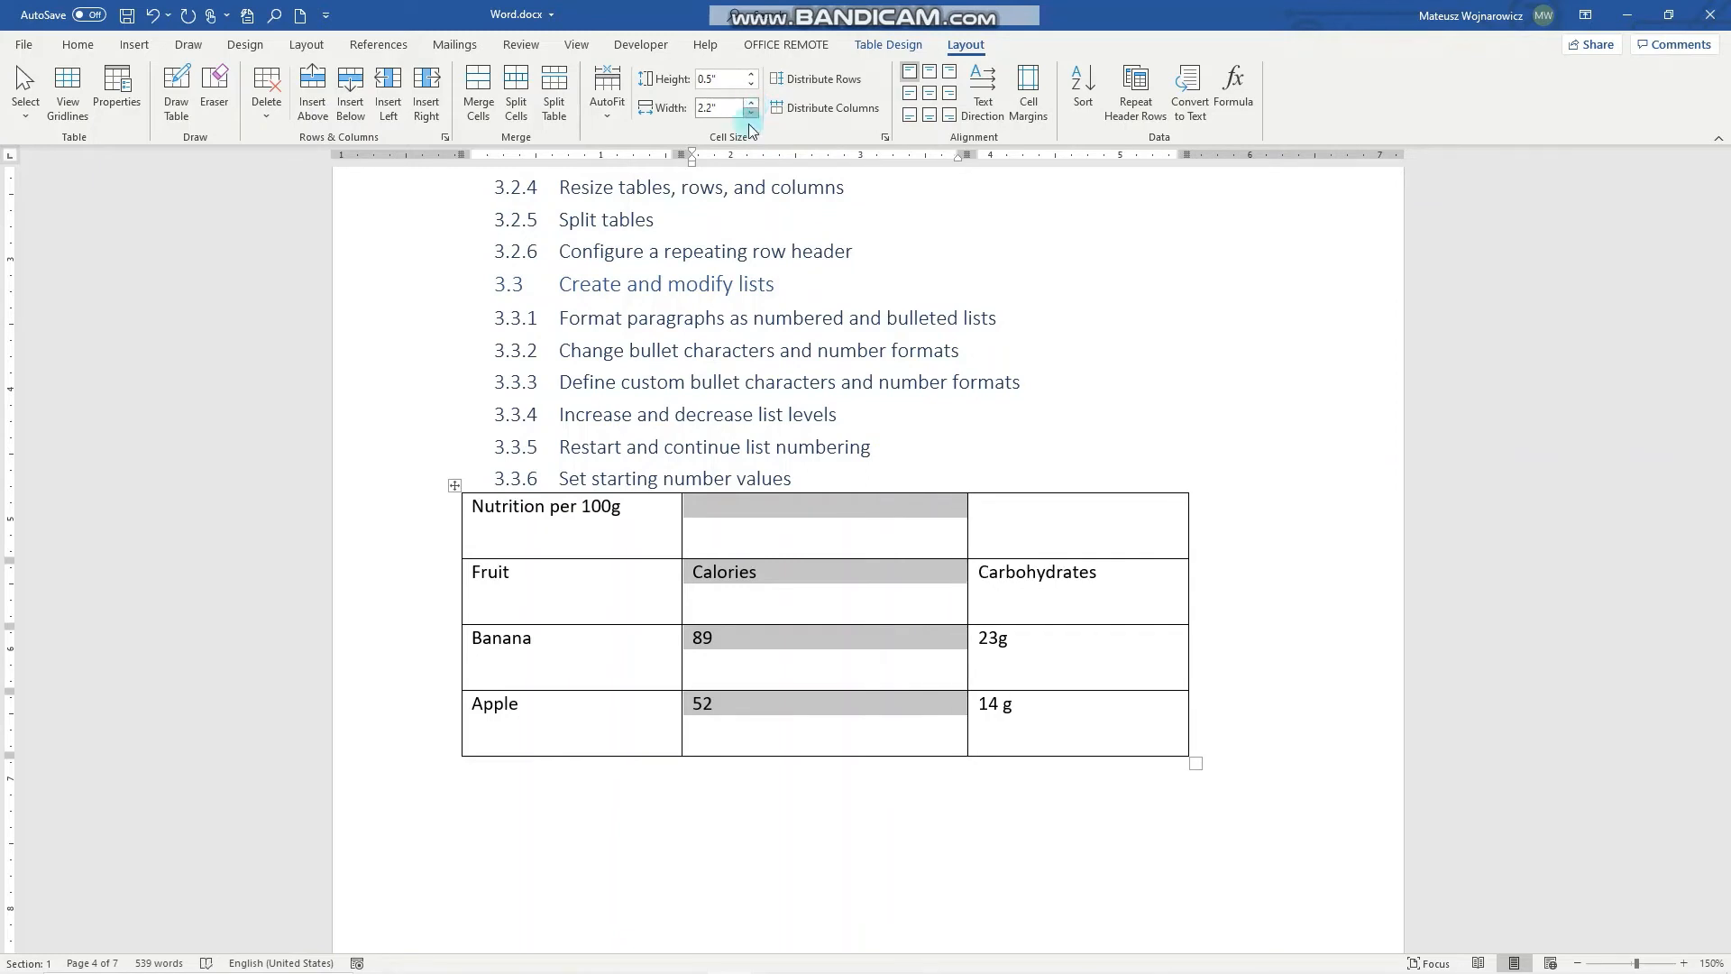
click(791, 332)
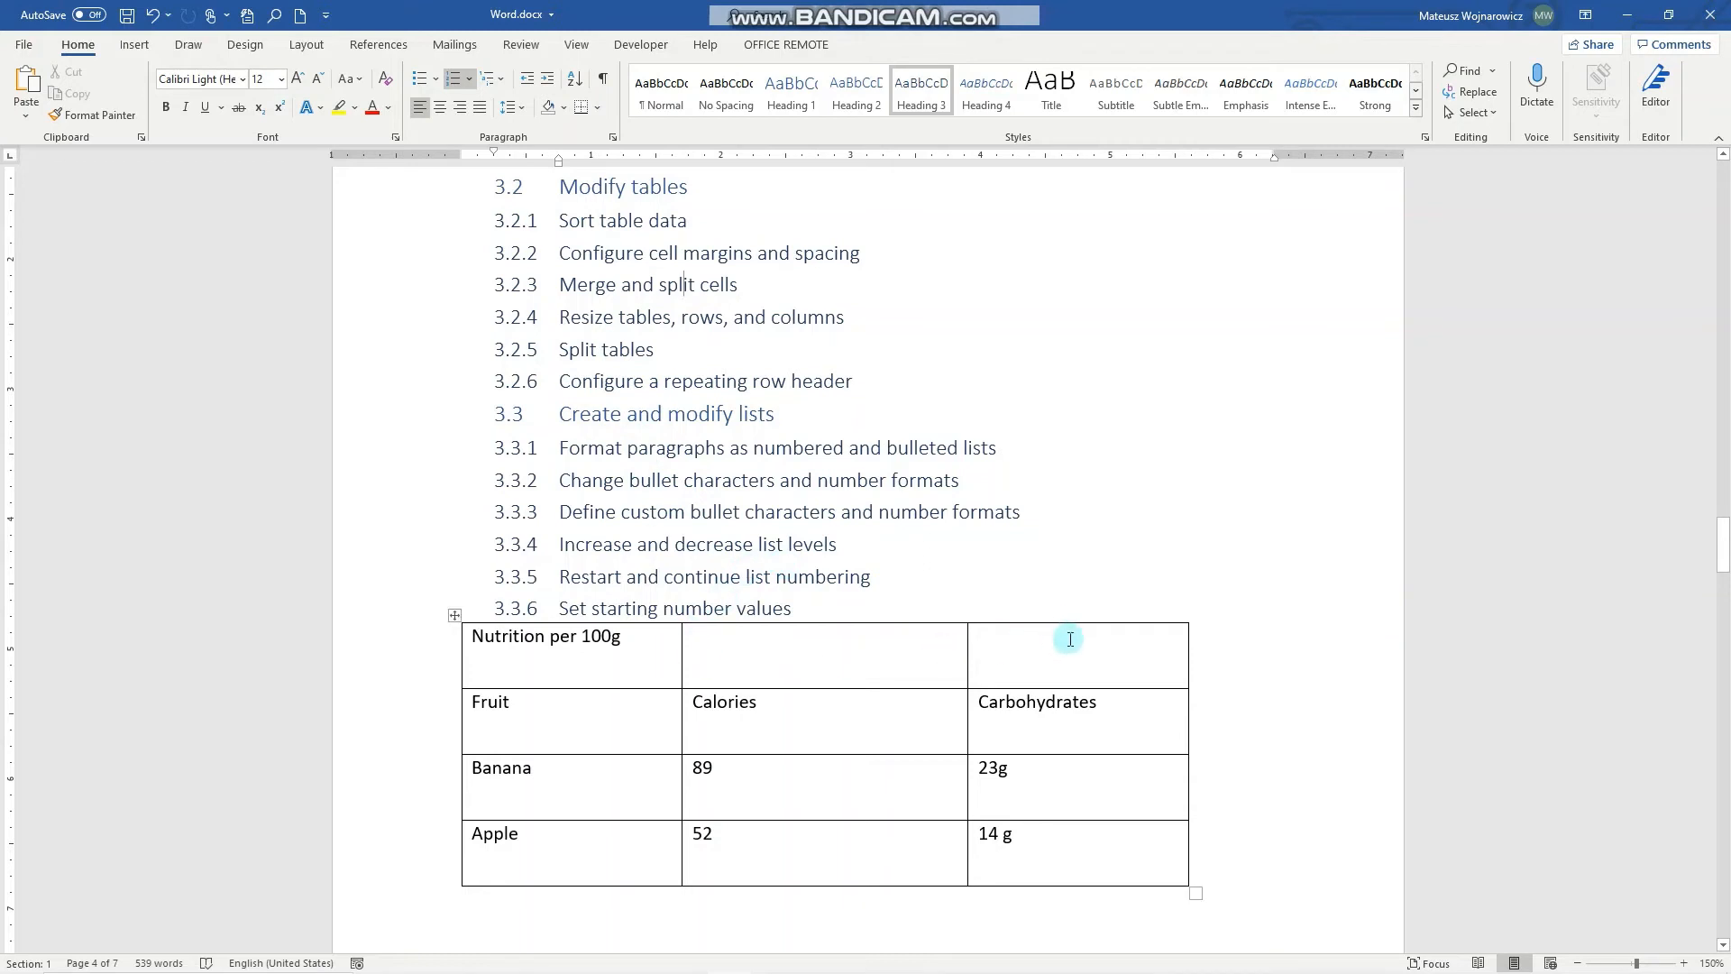
Merge the top row into a single cell spanning the table width for the title.
click(544, 635)
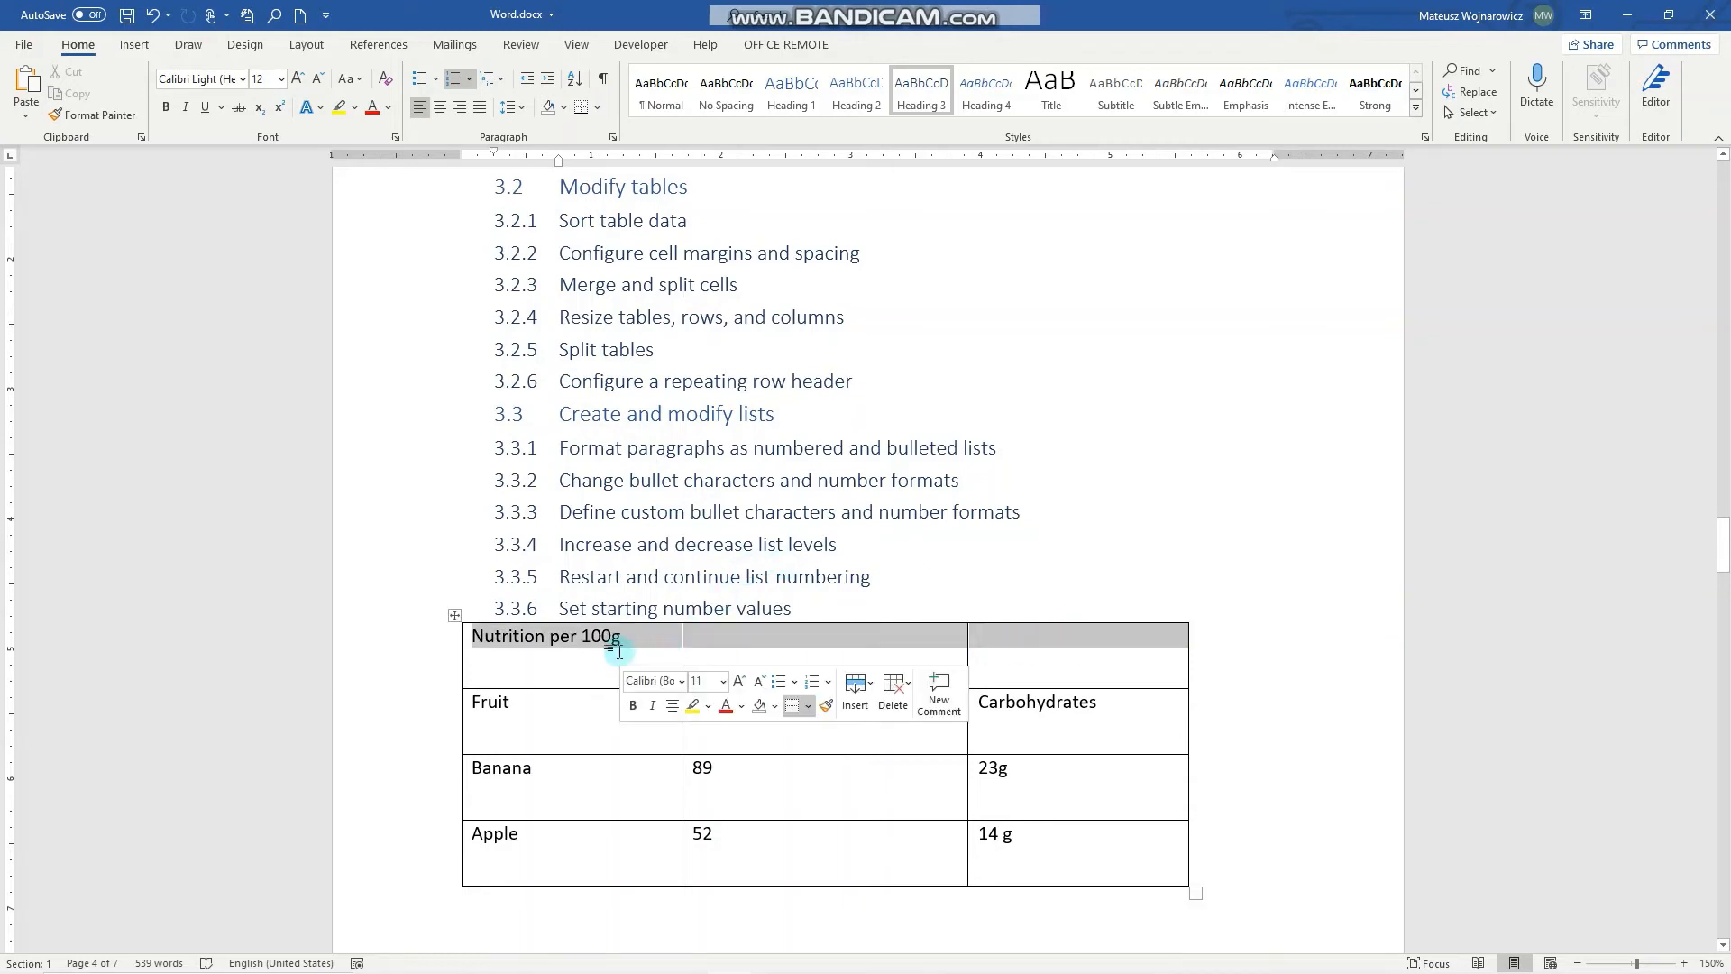
text(Calories)
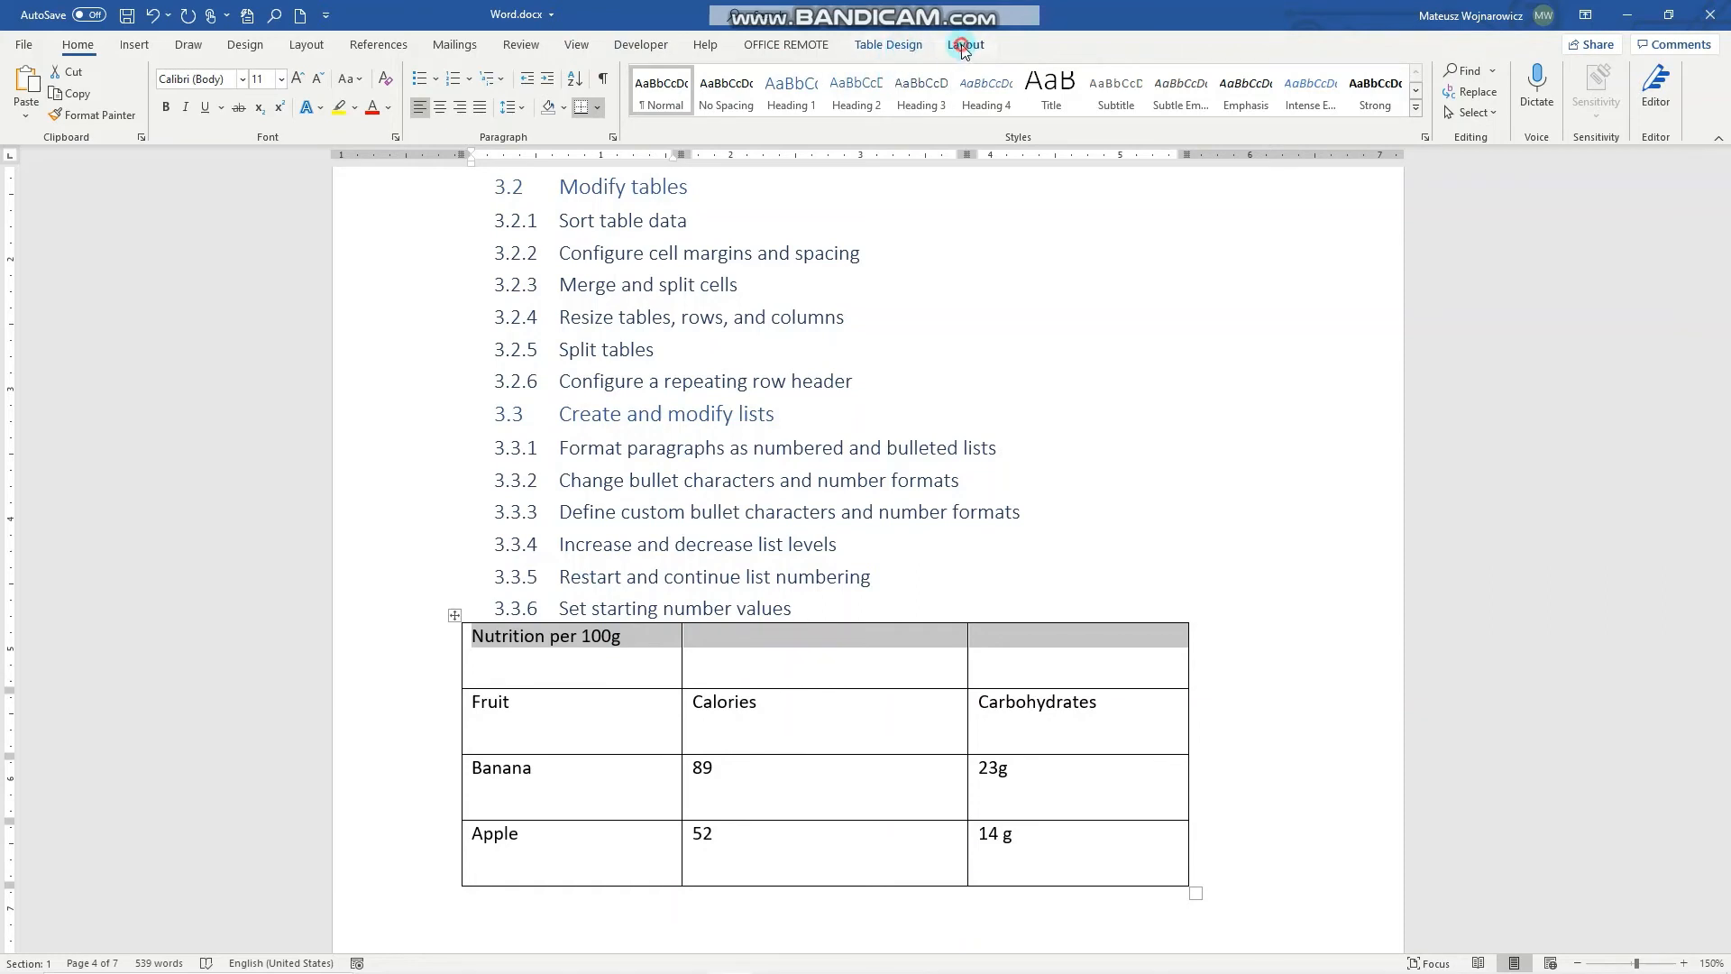
click(963, 44)
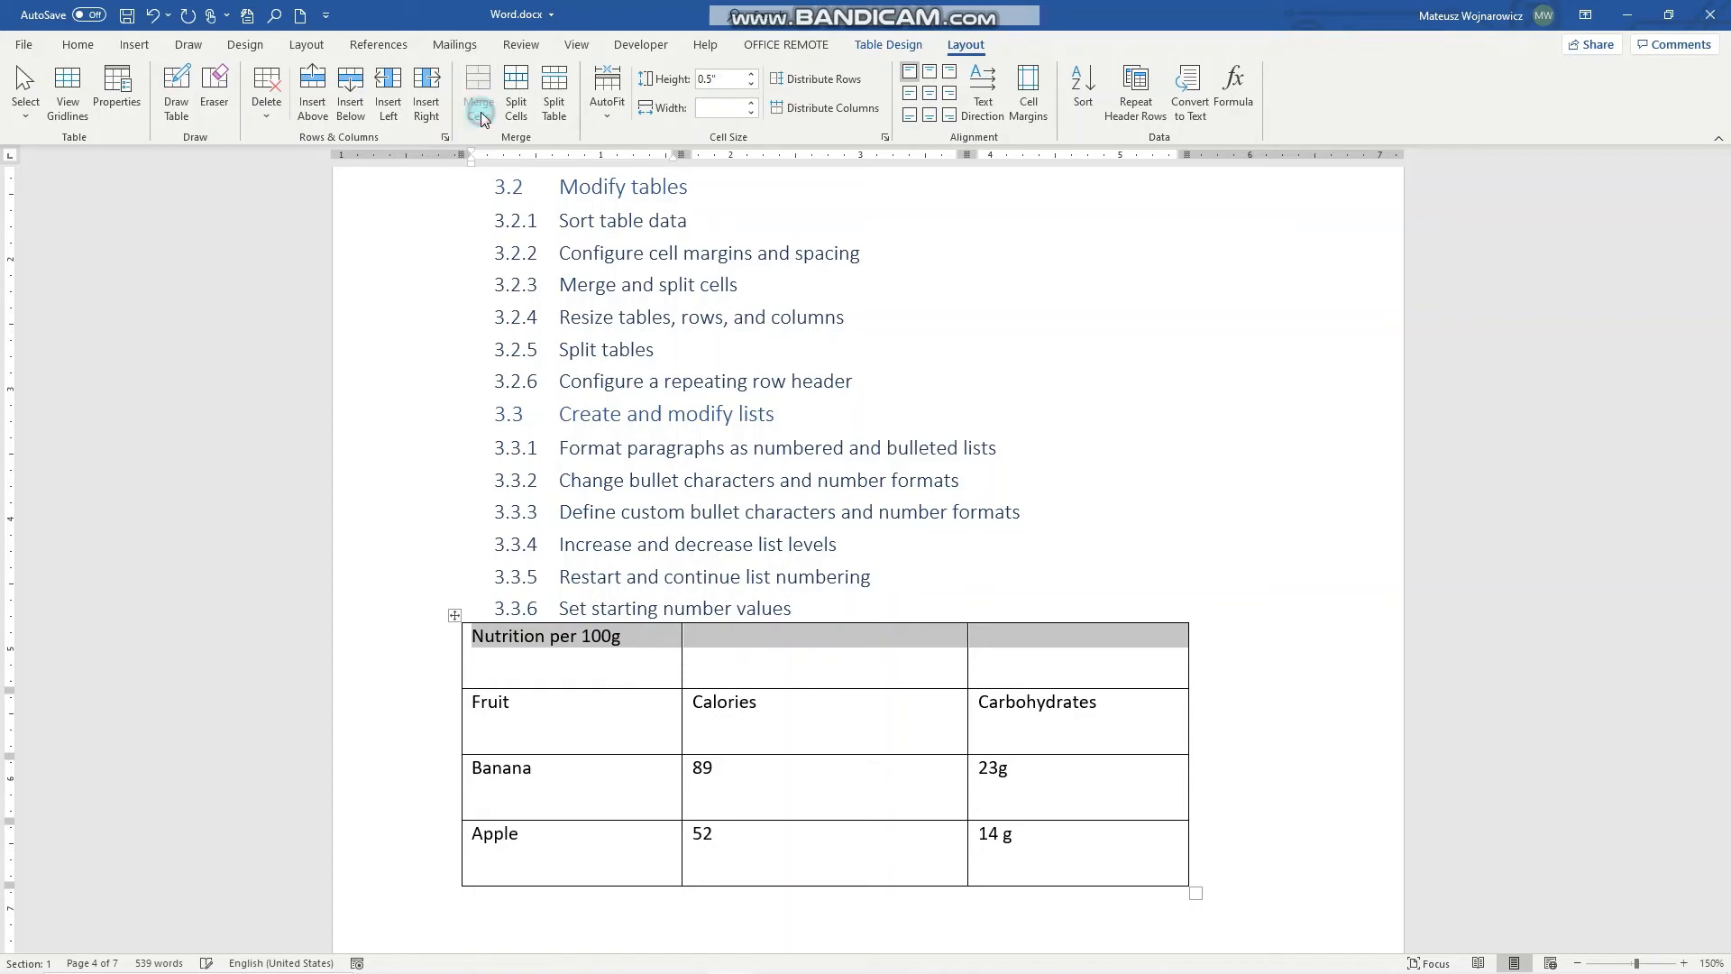
click(478, 90)
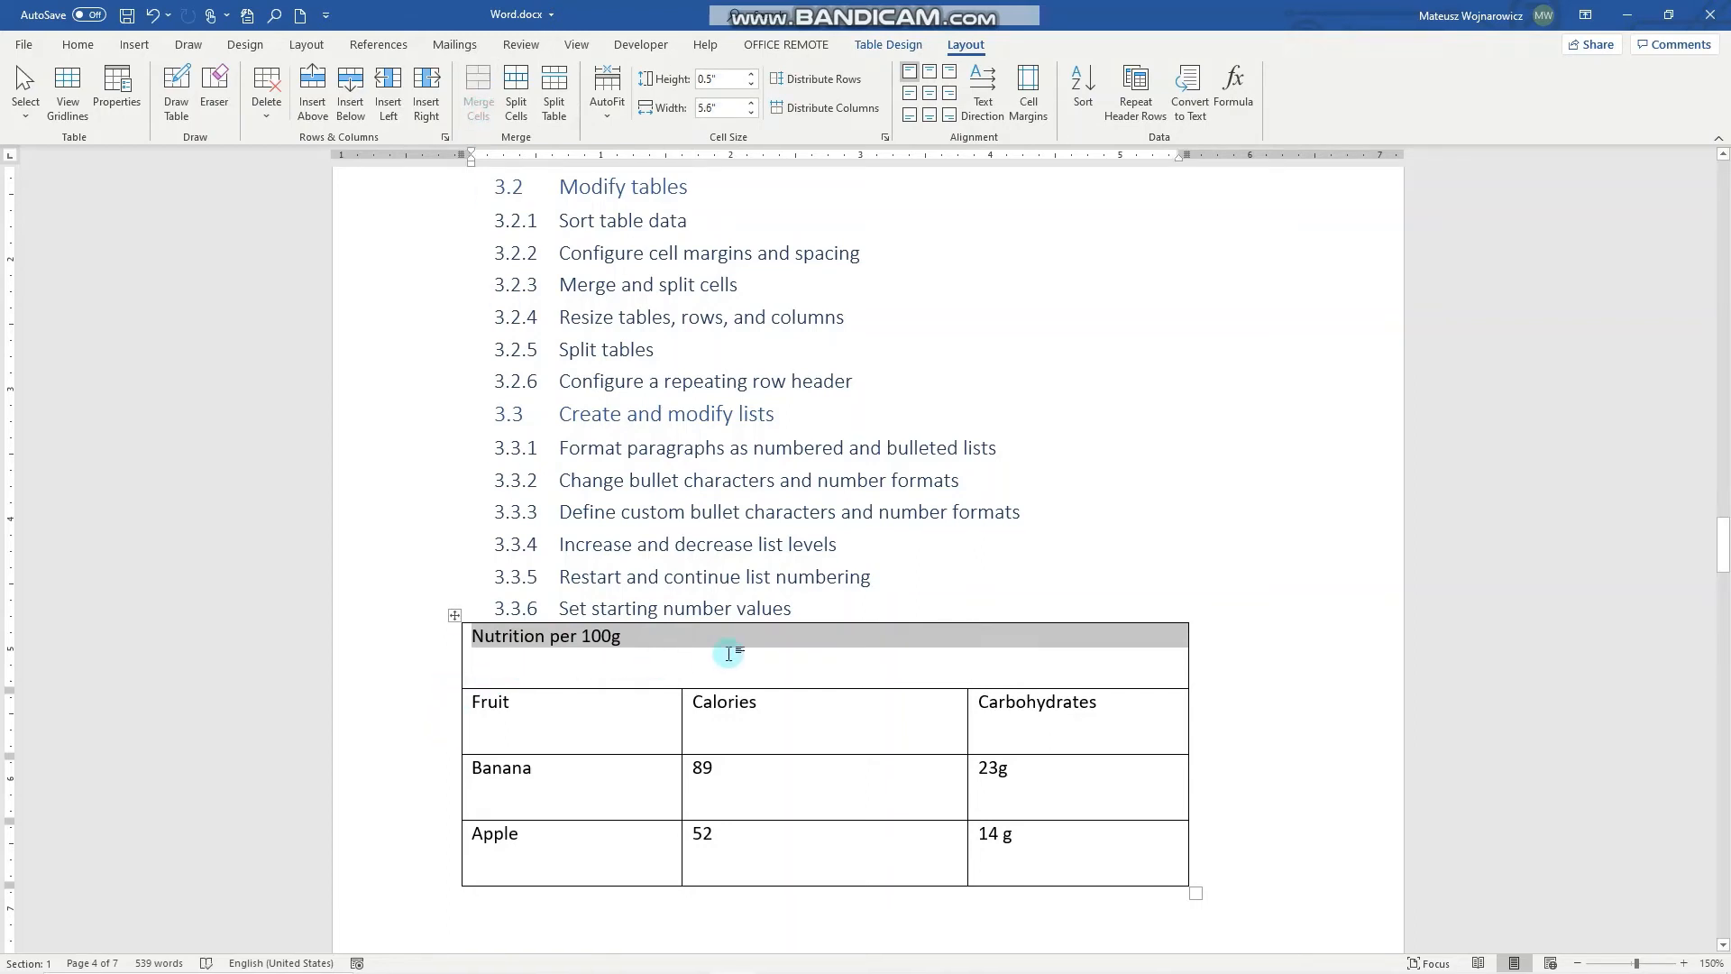
mouse_move(514, 92)
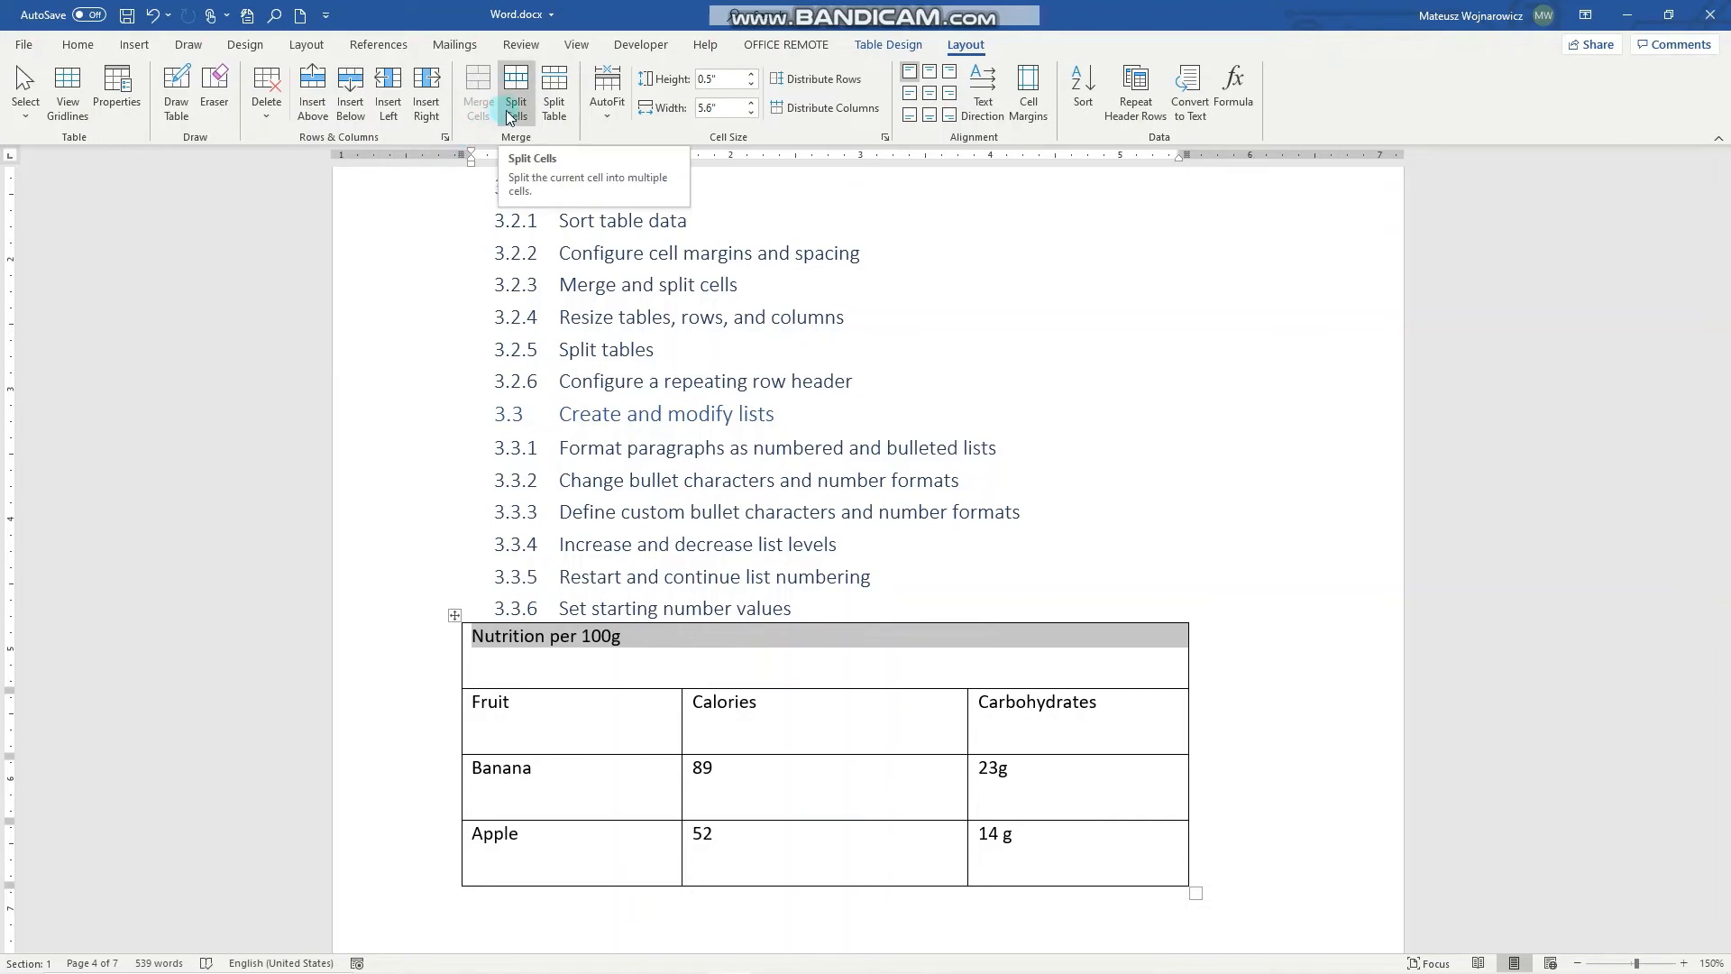
click(514, 90)
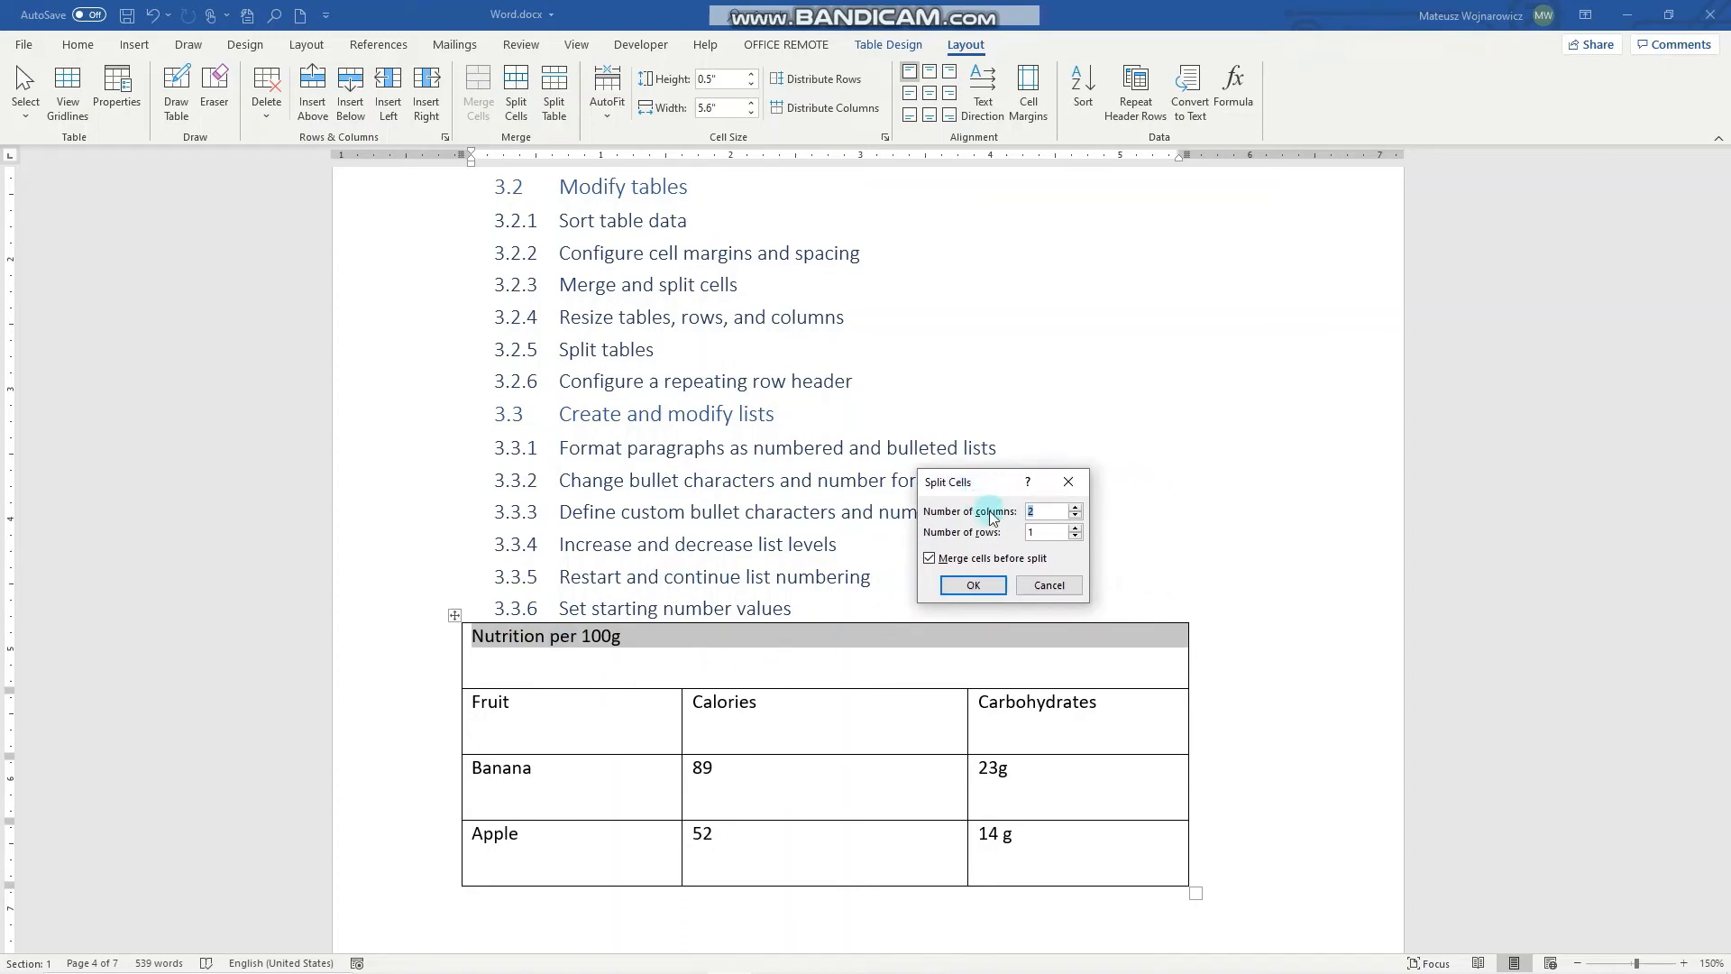
mouse_move(793, 613)
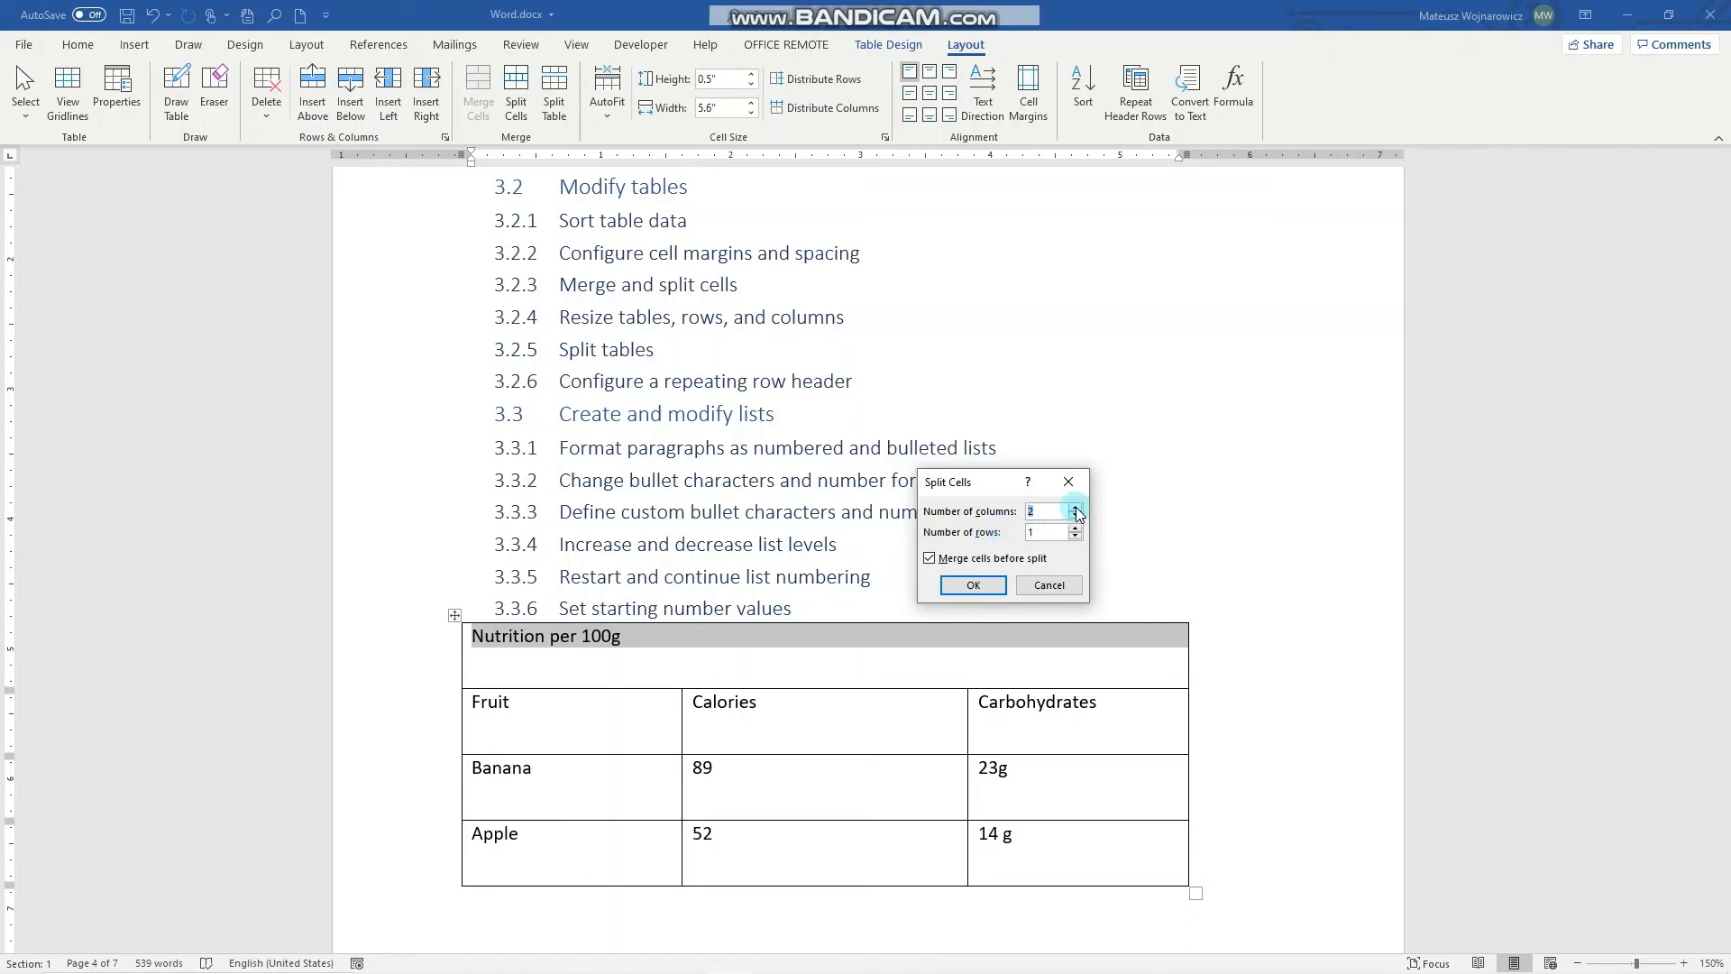
click(1075, 529)
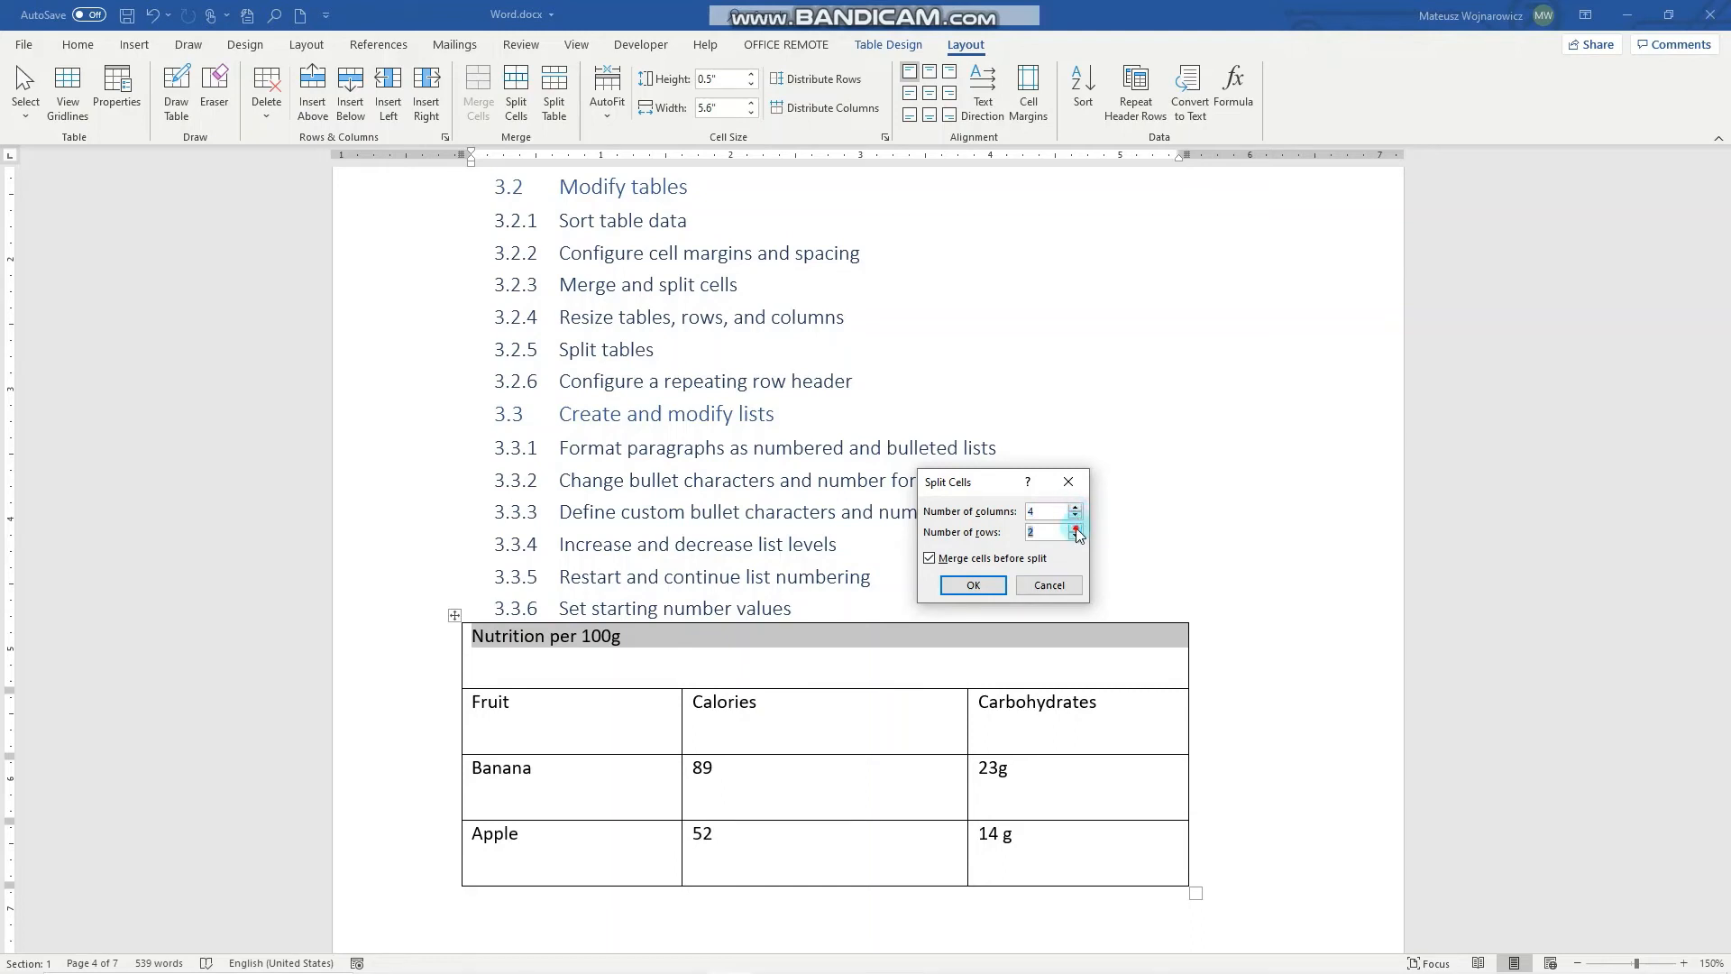
click(970, 584)
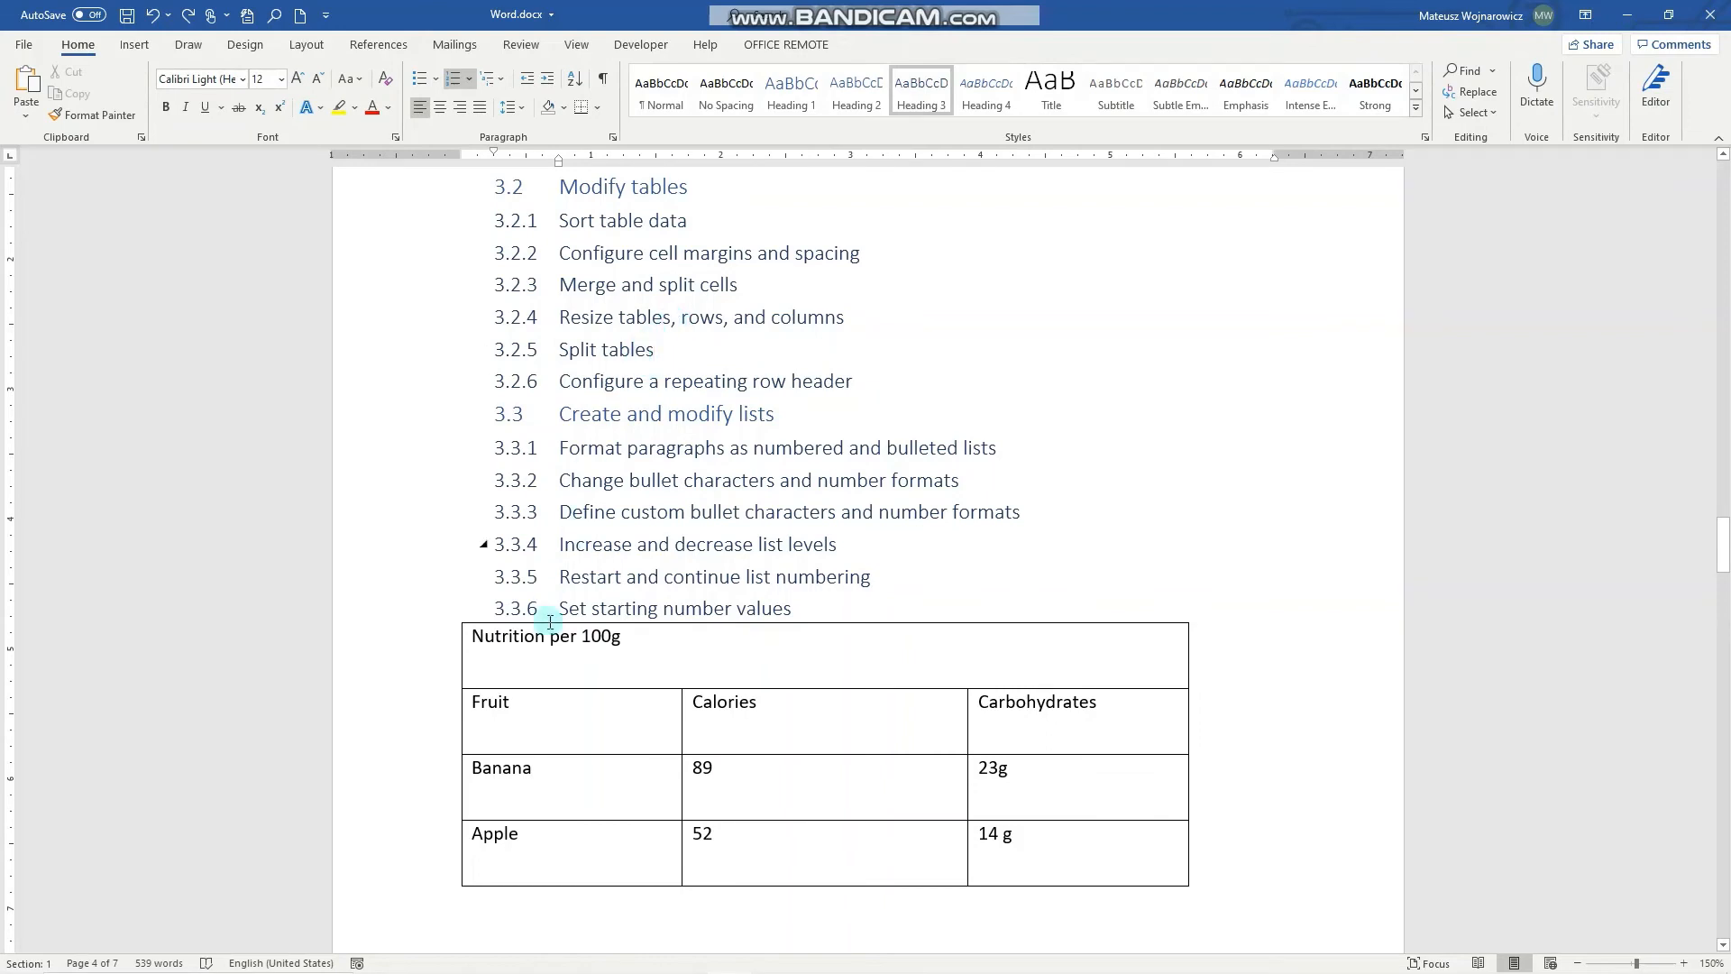
Split the table above the Banana row so Banana and Apple form a second table.
click(548, 774)
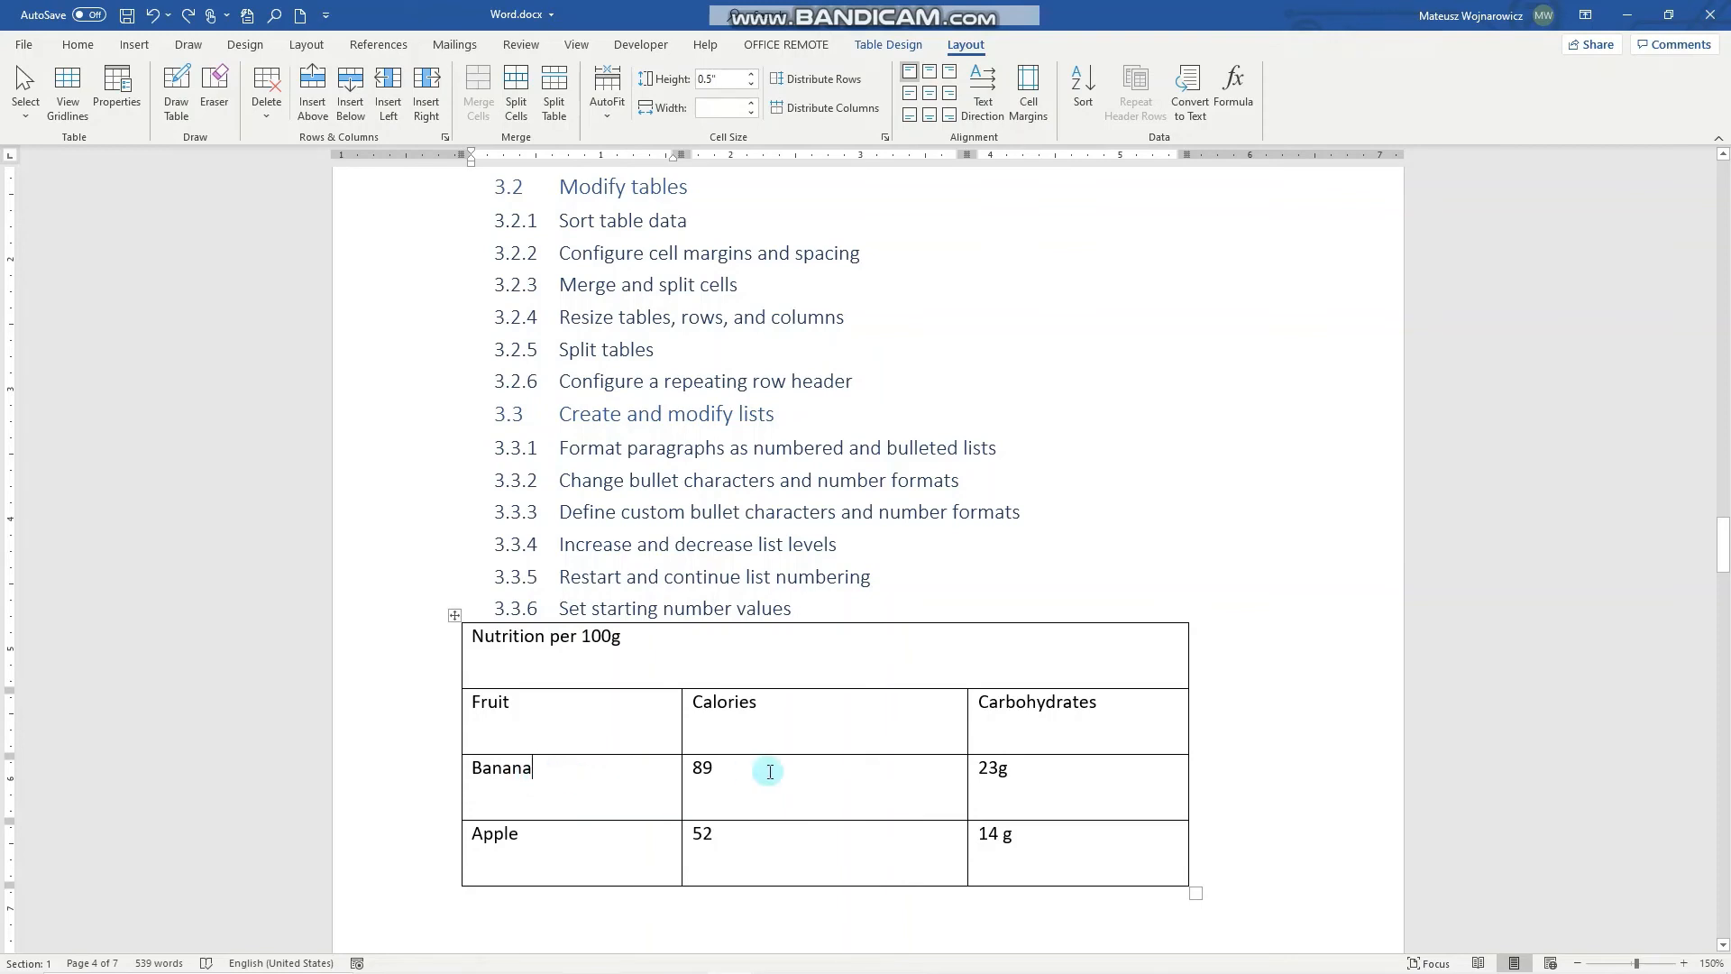
mouse_move(757, 755)
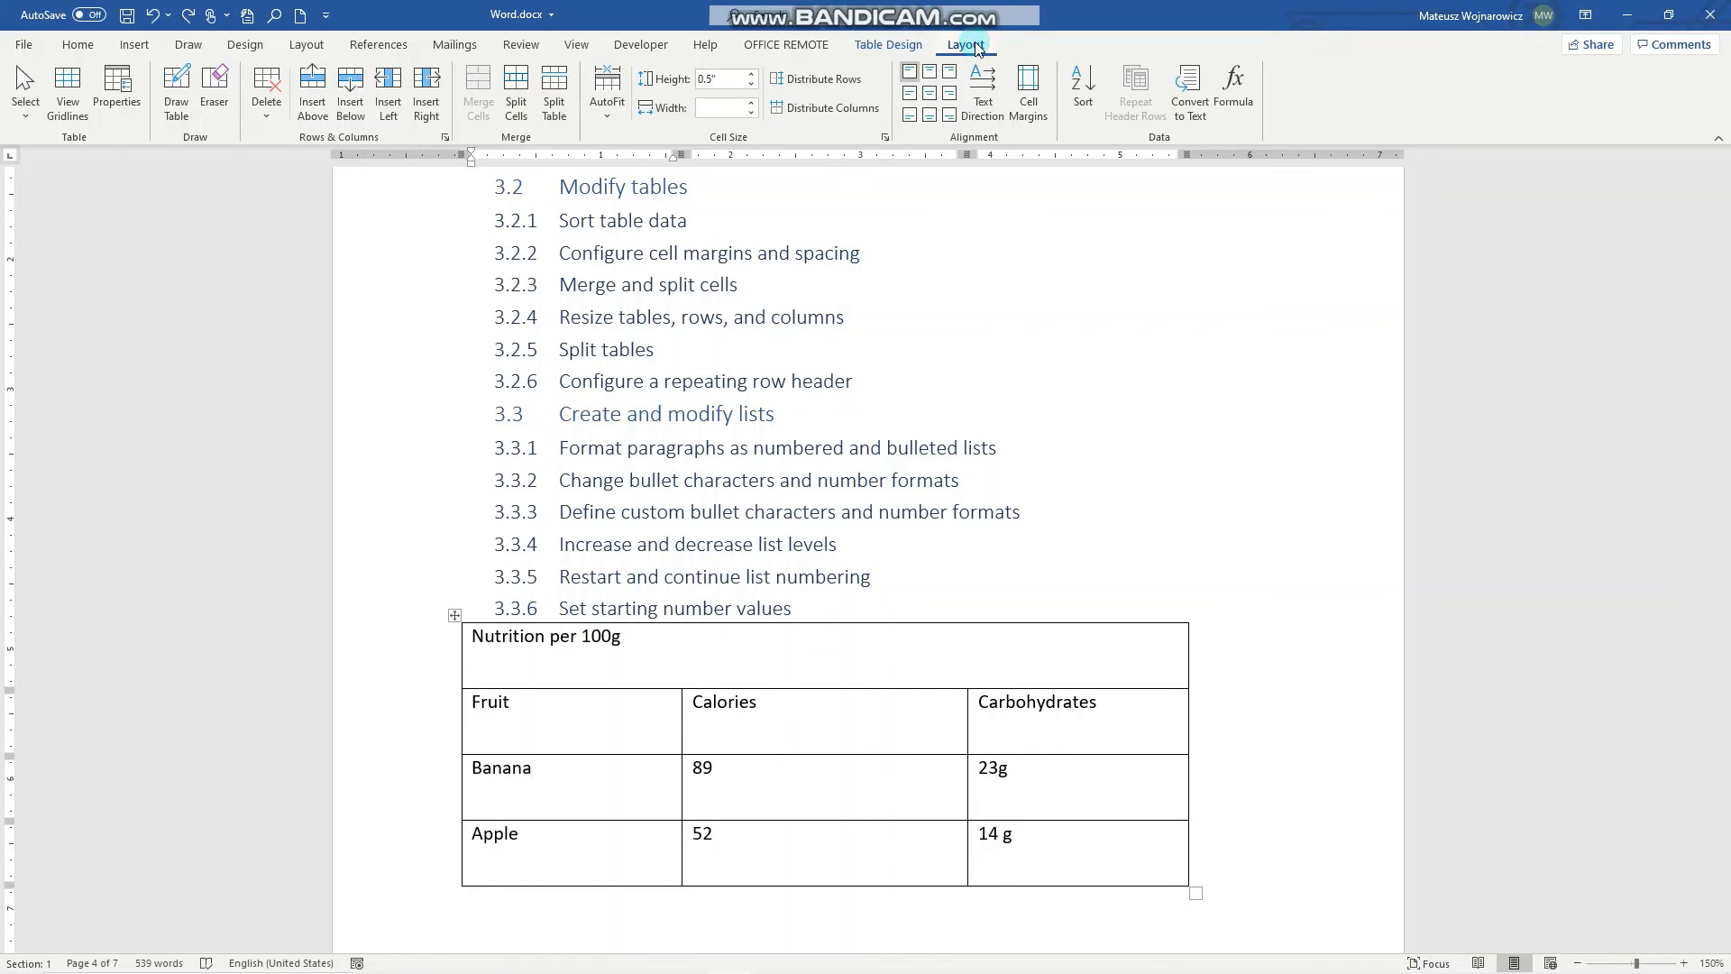
click(554, 92)
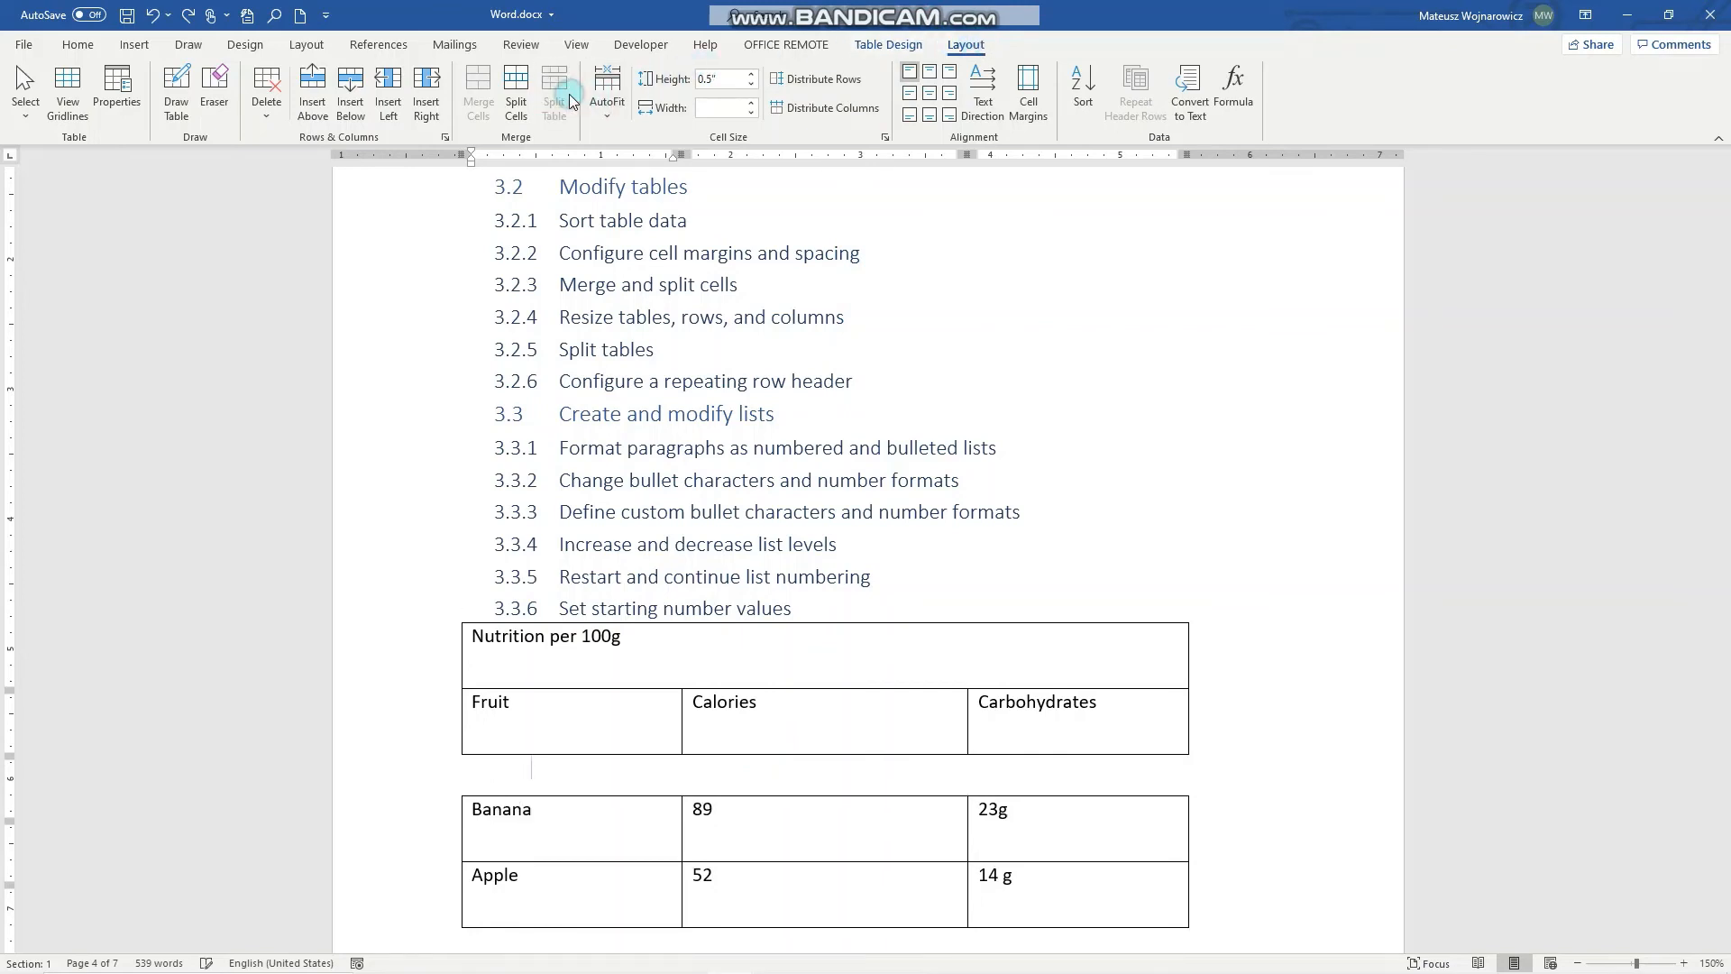
click(76, 43)
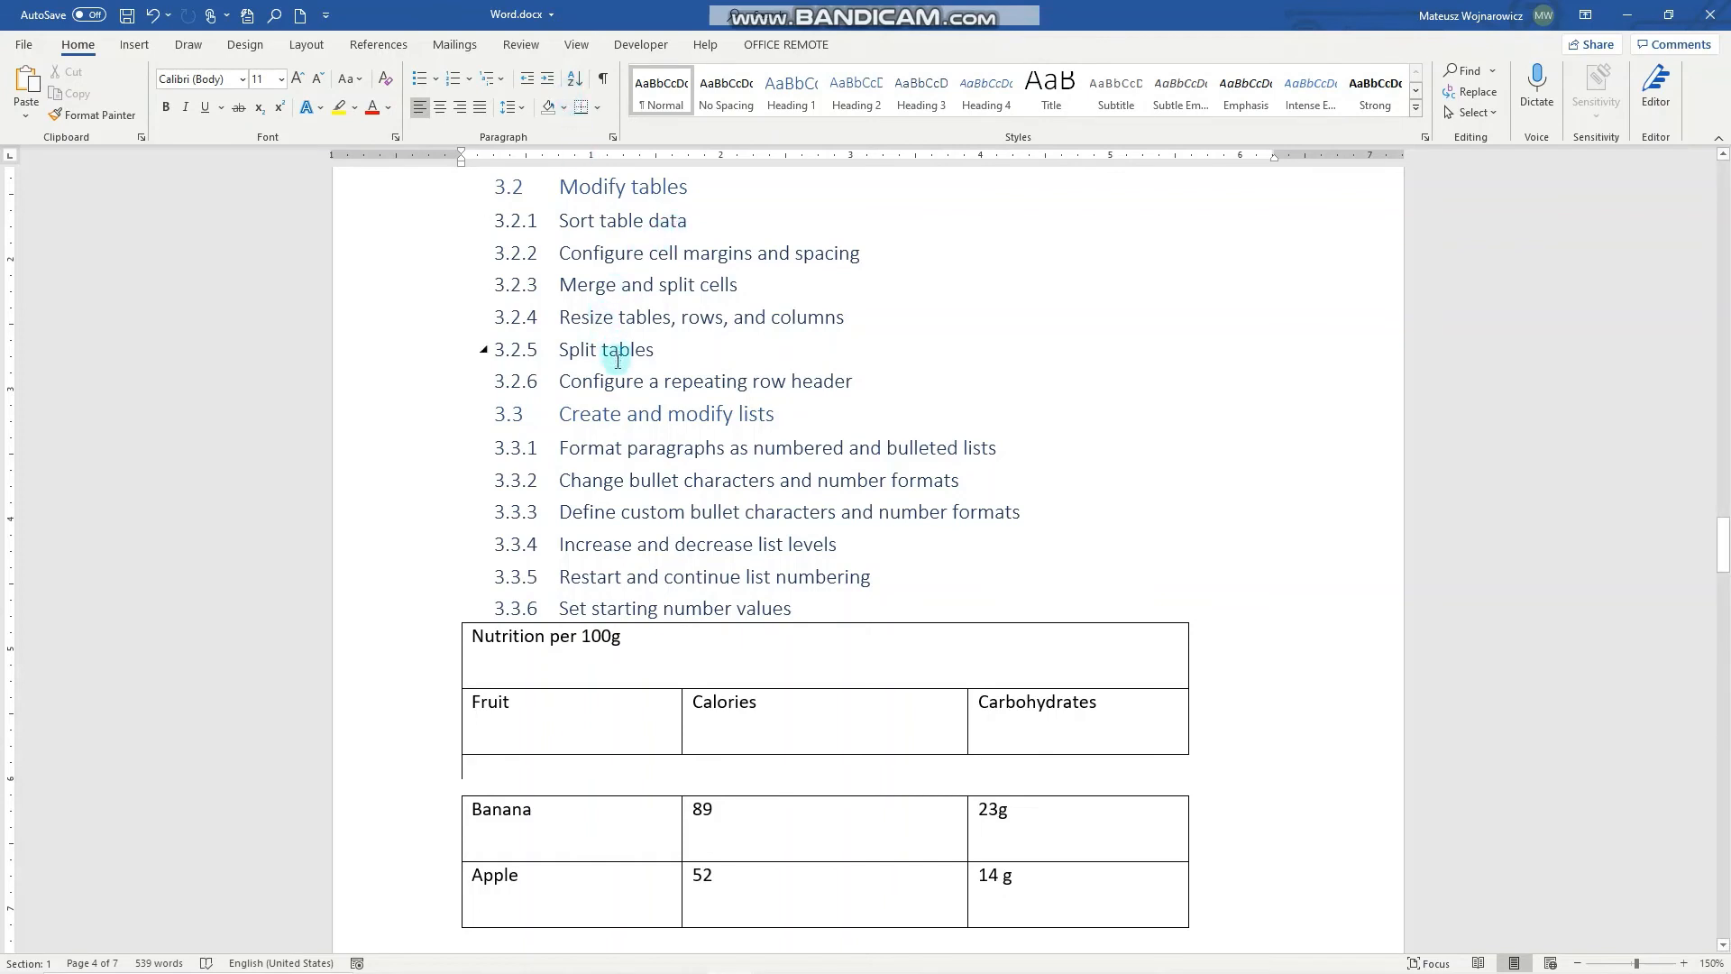
Undo the split so the nutrition table is one table again.
click(638, 380)
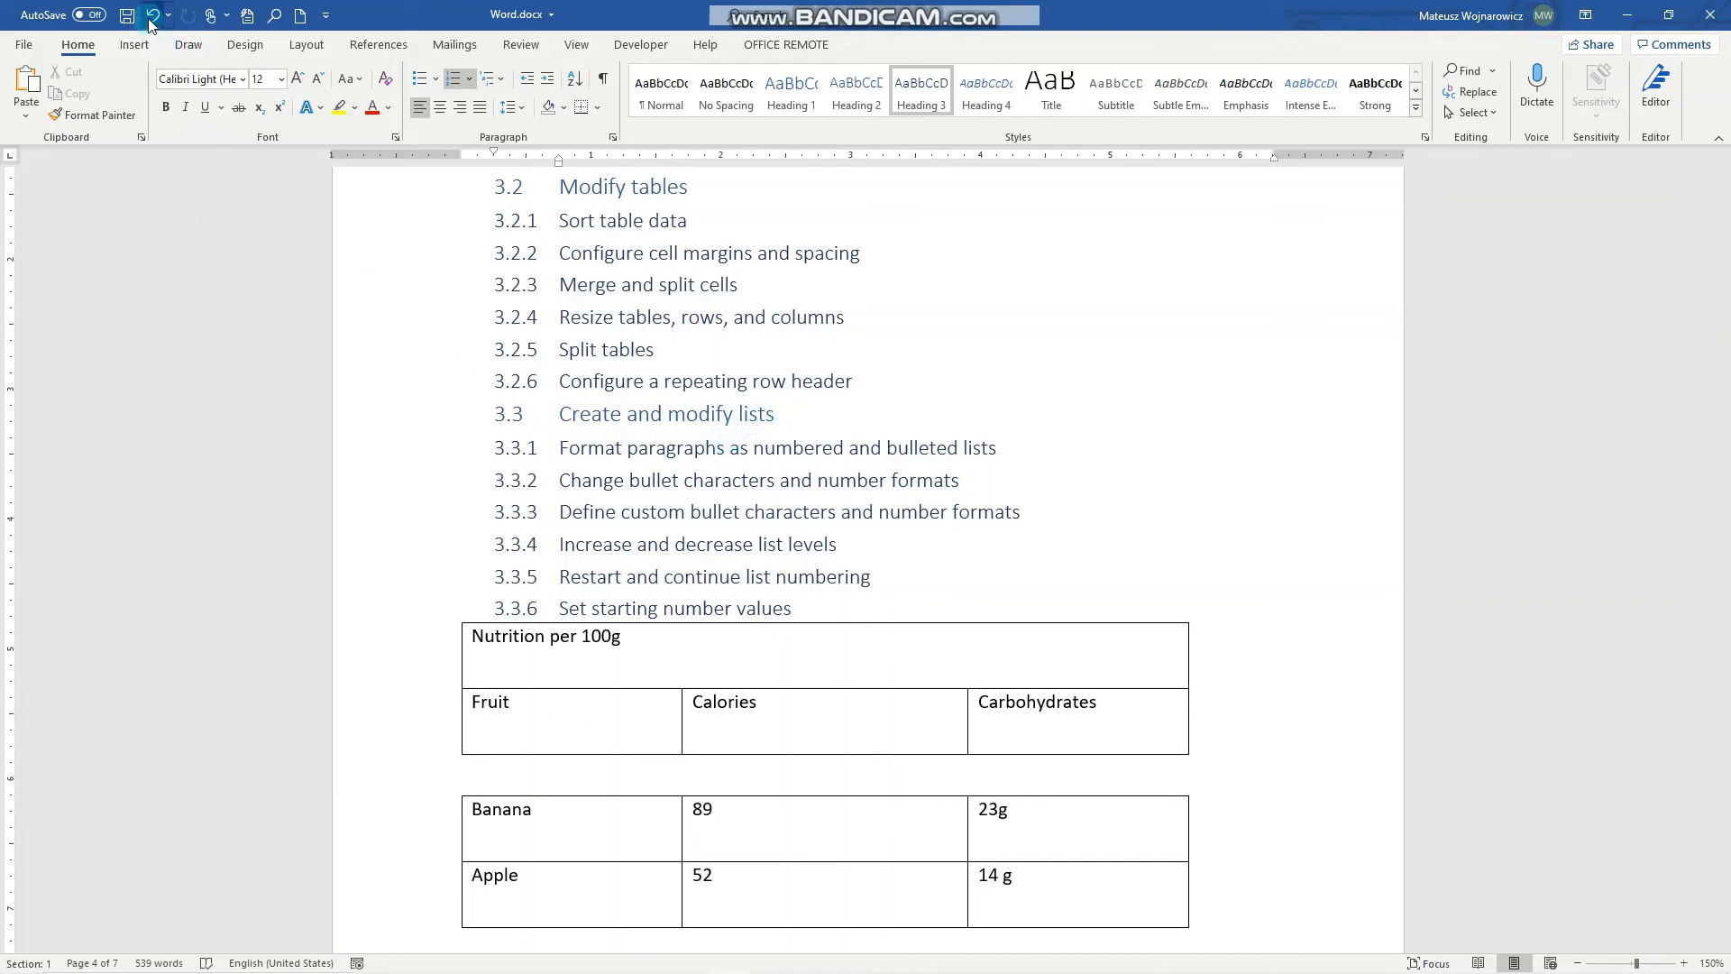
click(500, 769)
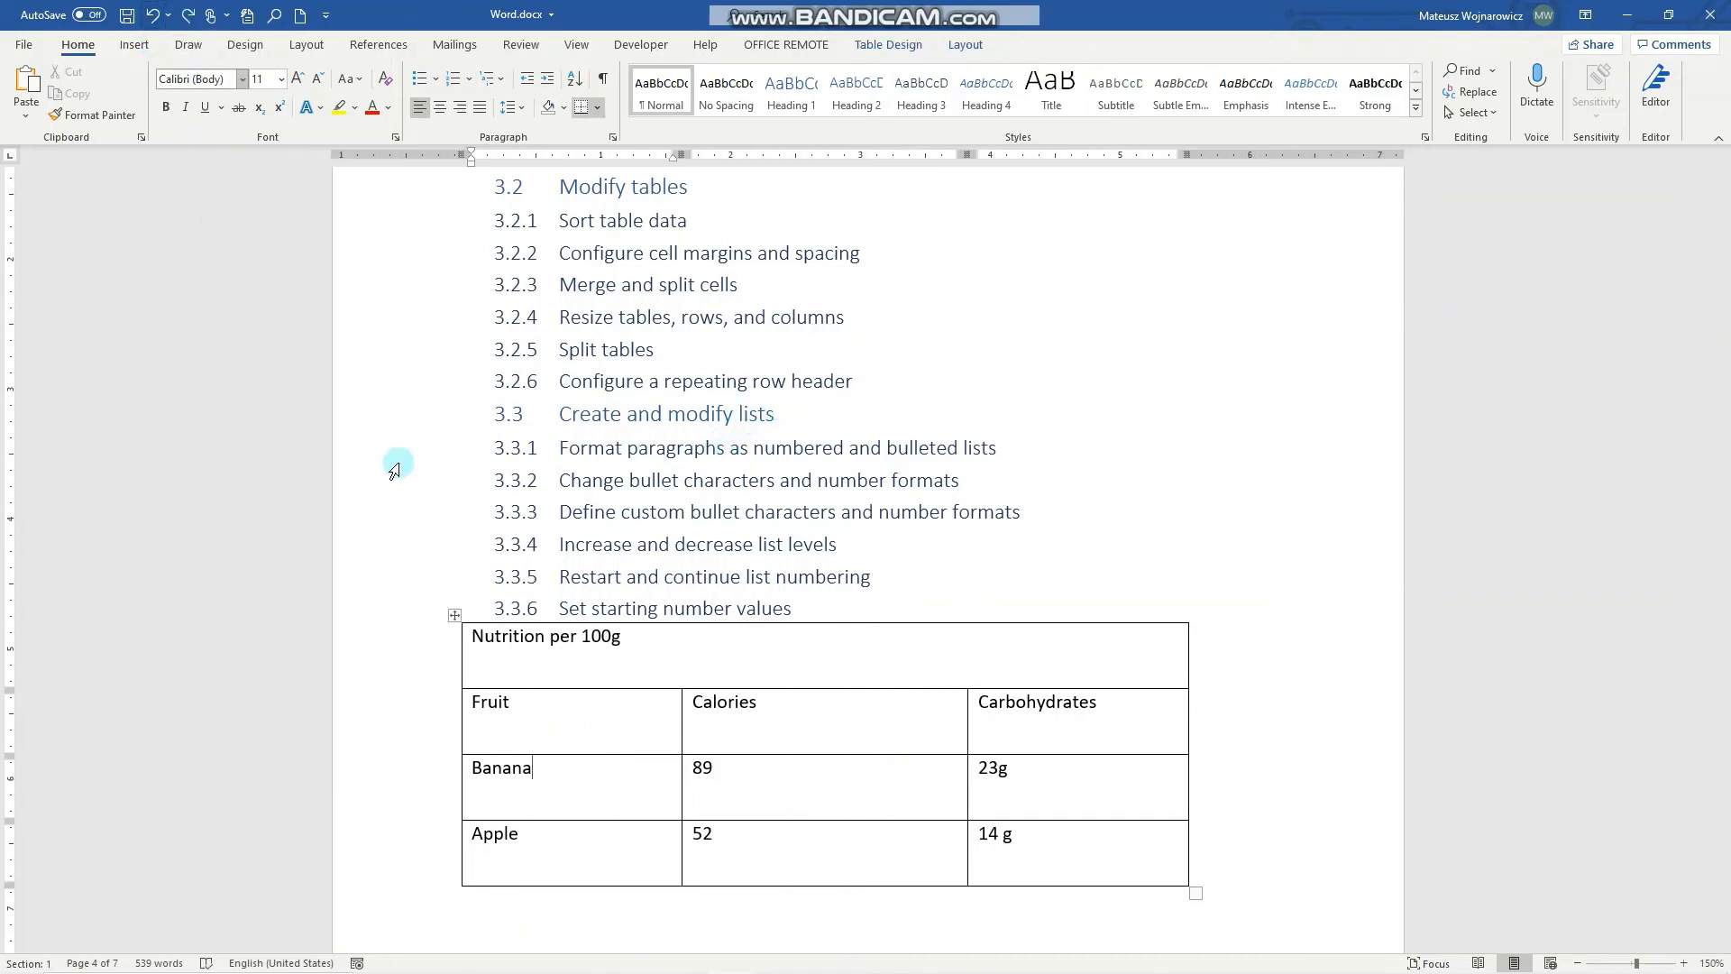
scroll(down, 3)
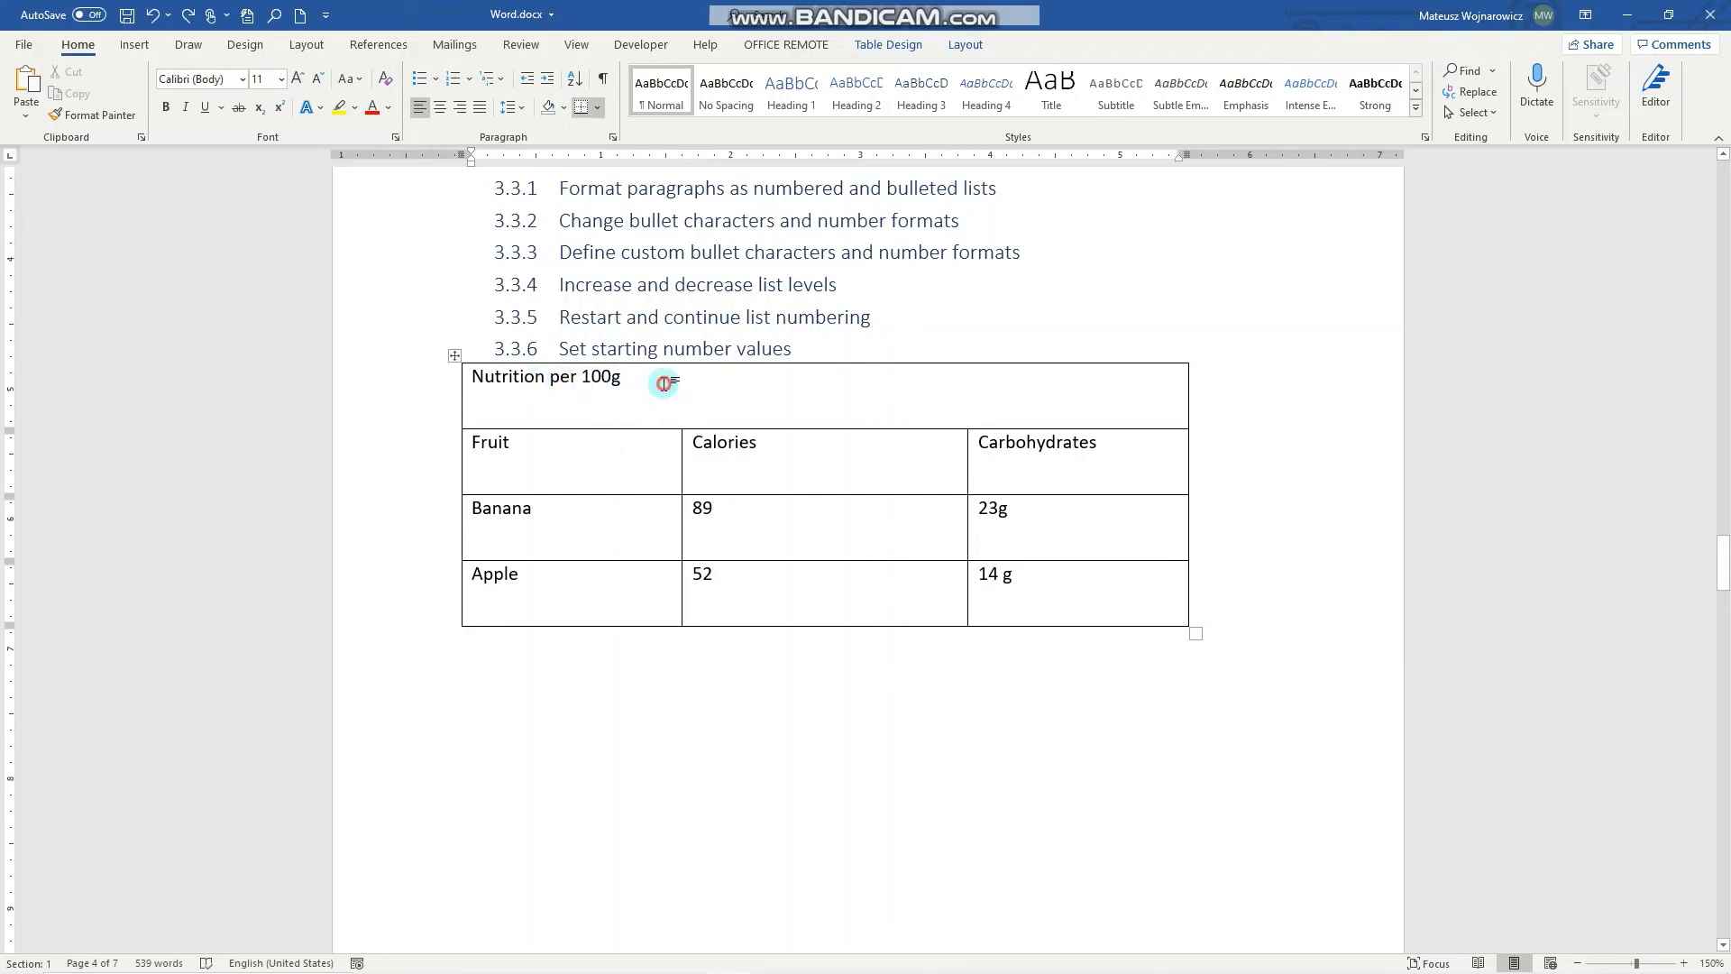
Delete the Nutrition per 100g title row, leaving Fruit, Calories, Carbohydrates on top.
click(965, 43)
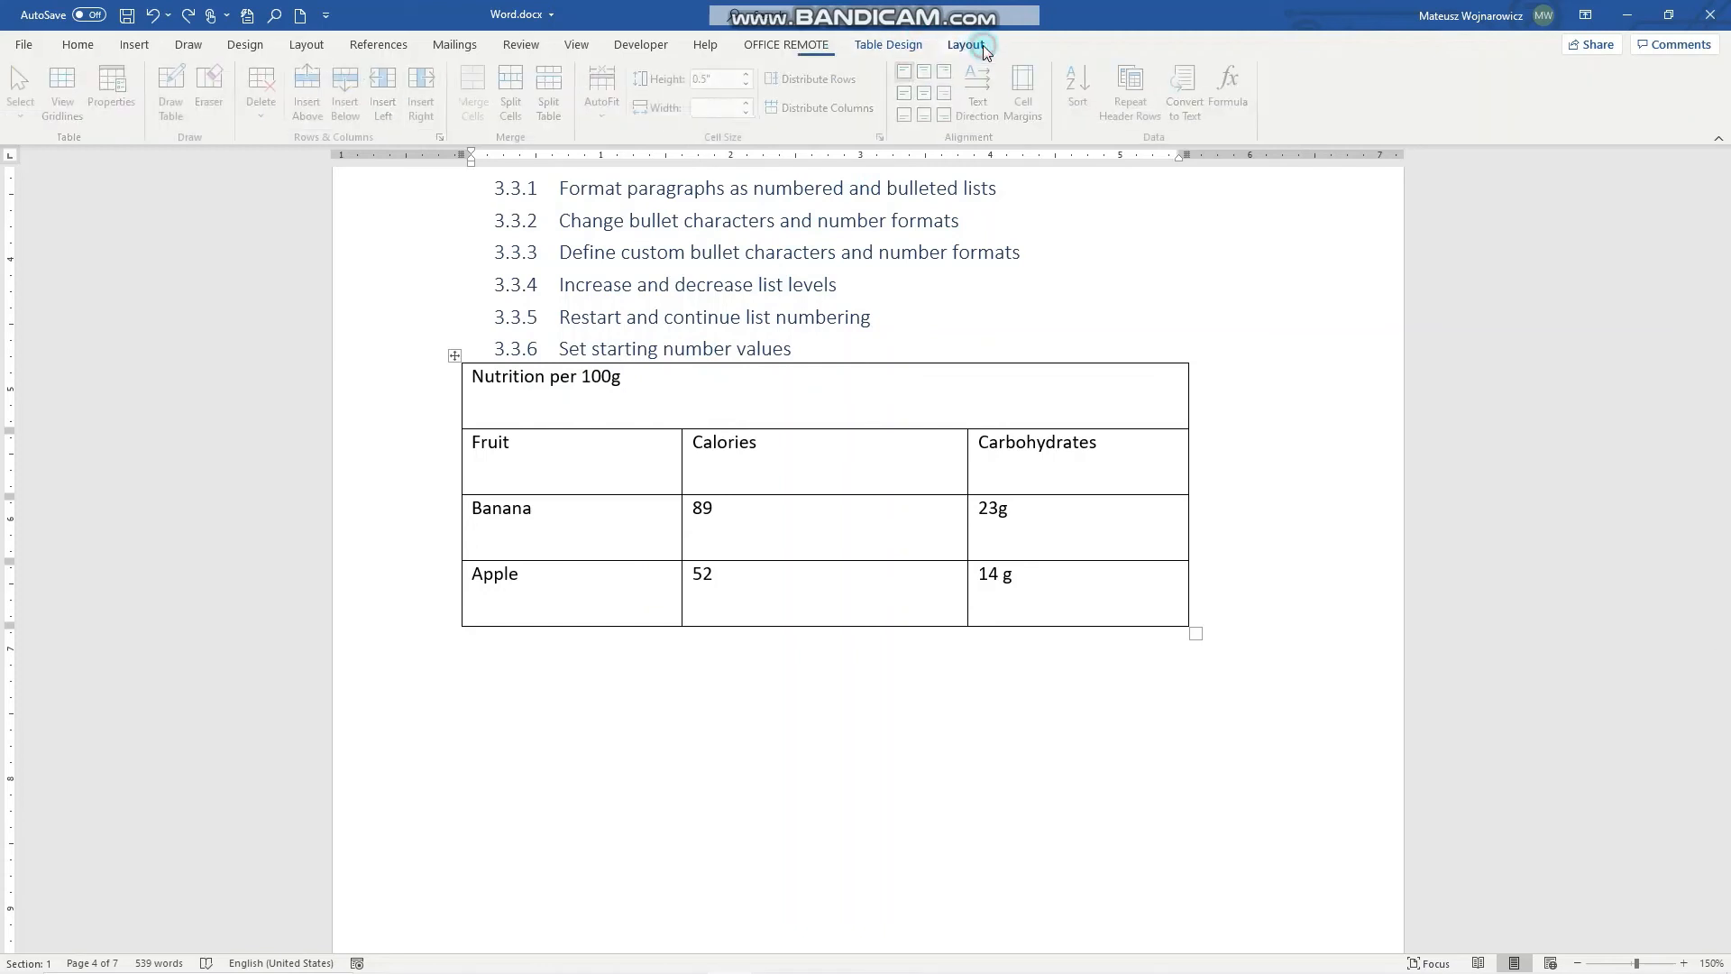
click(265, 89)
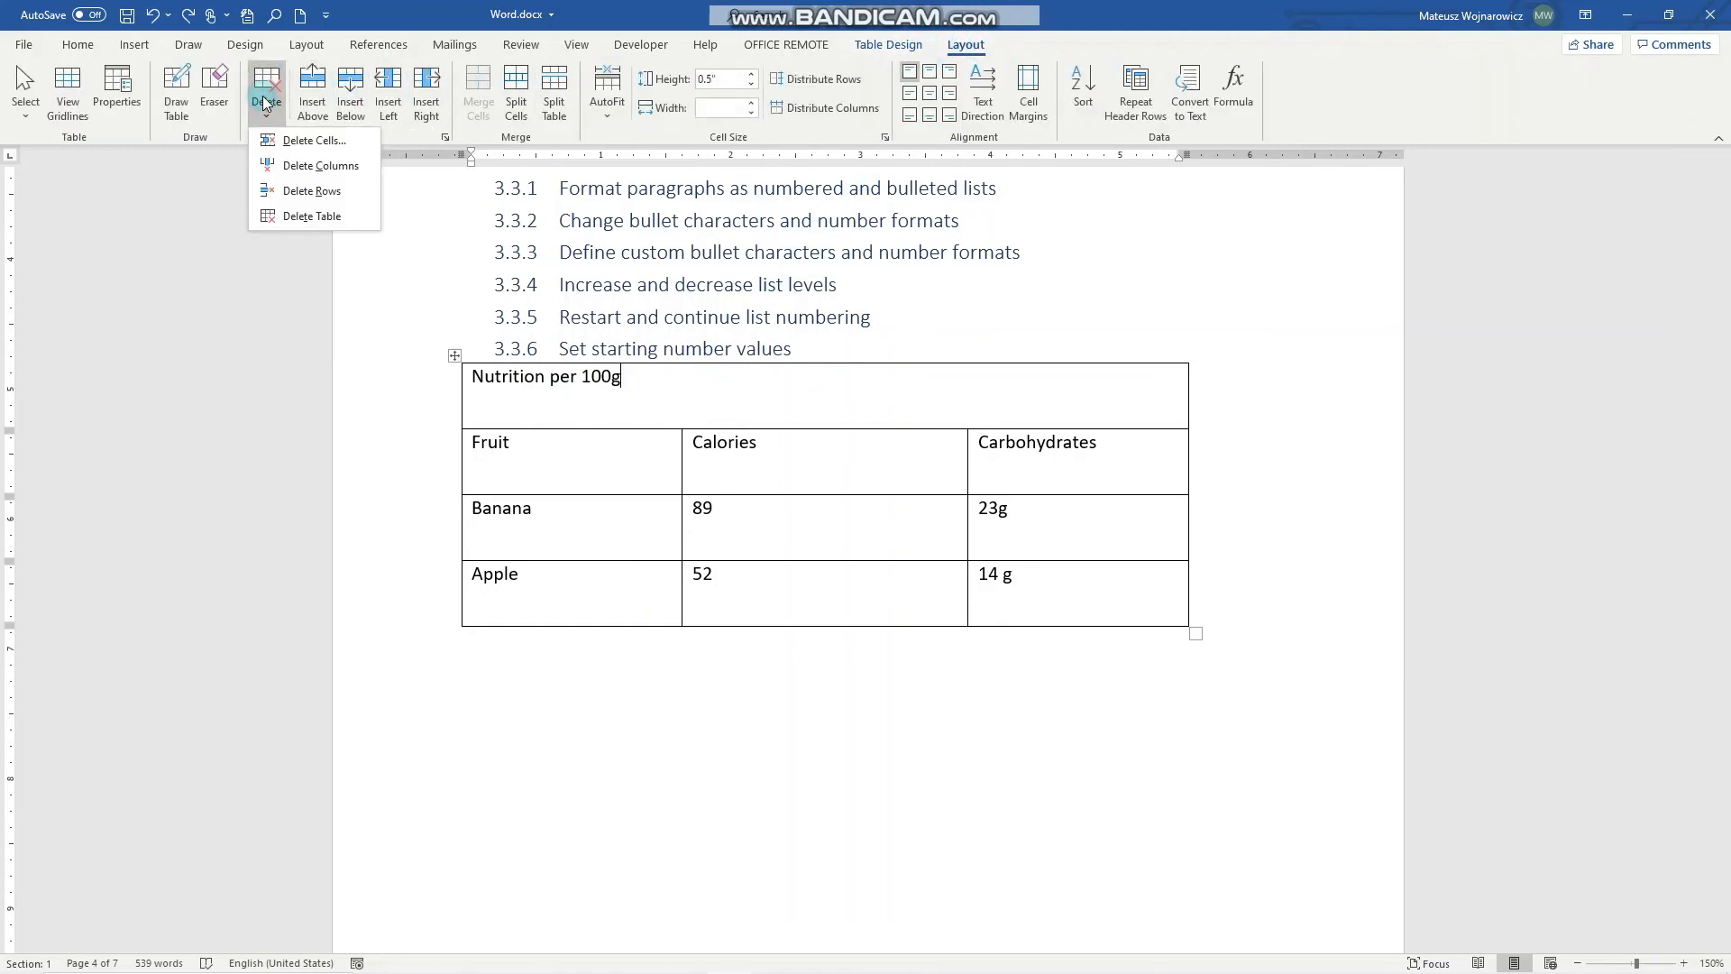
mouse_move(312, 189)
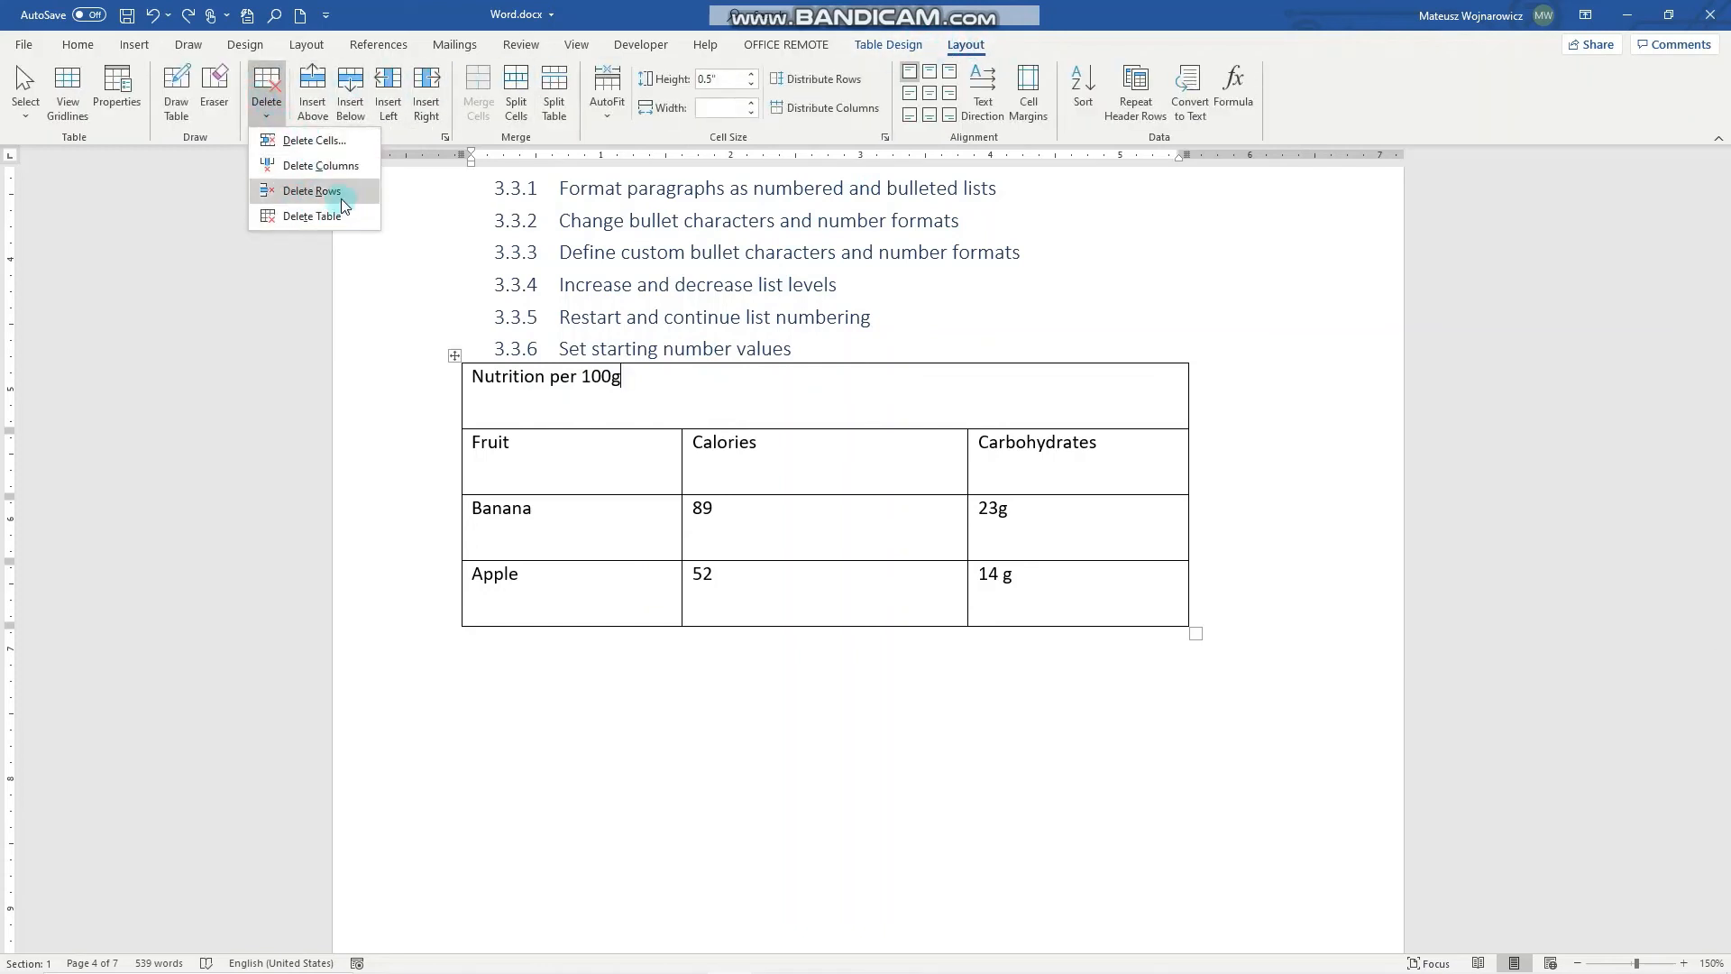
click(312, 191)
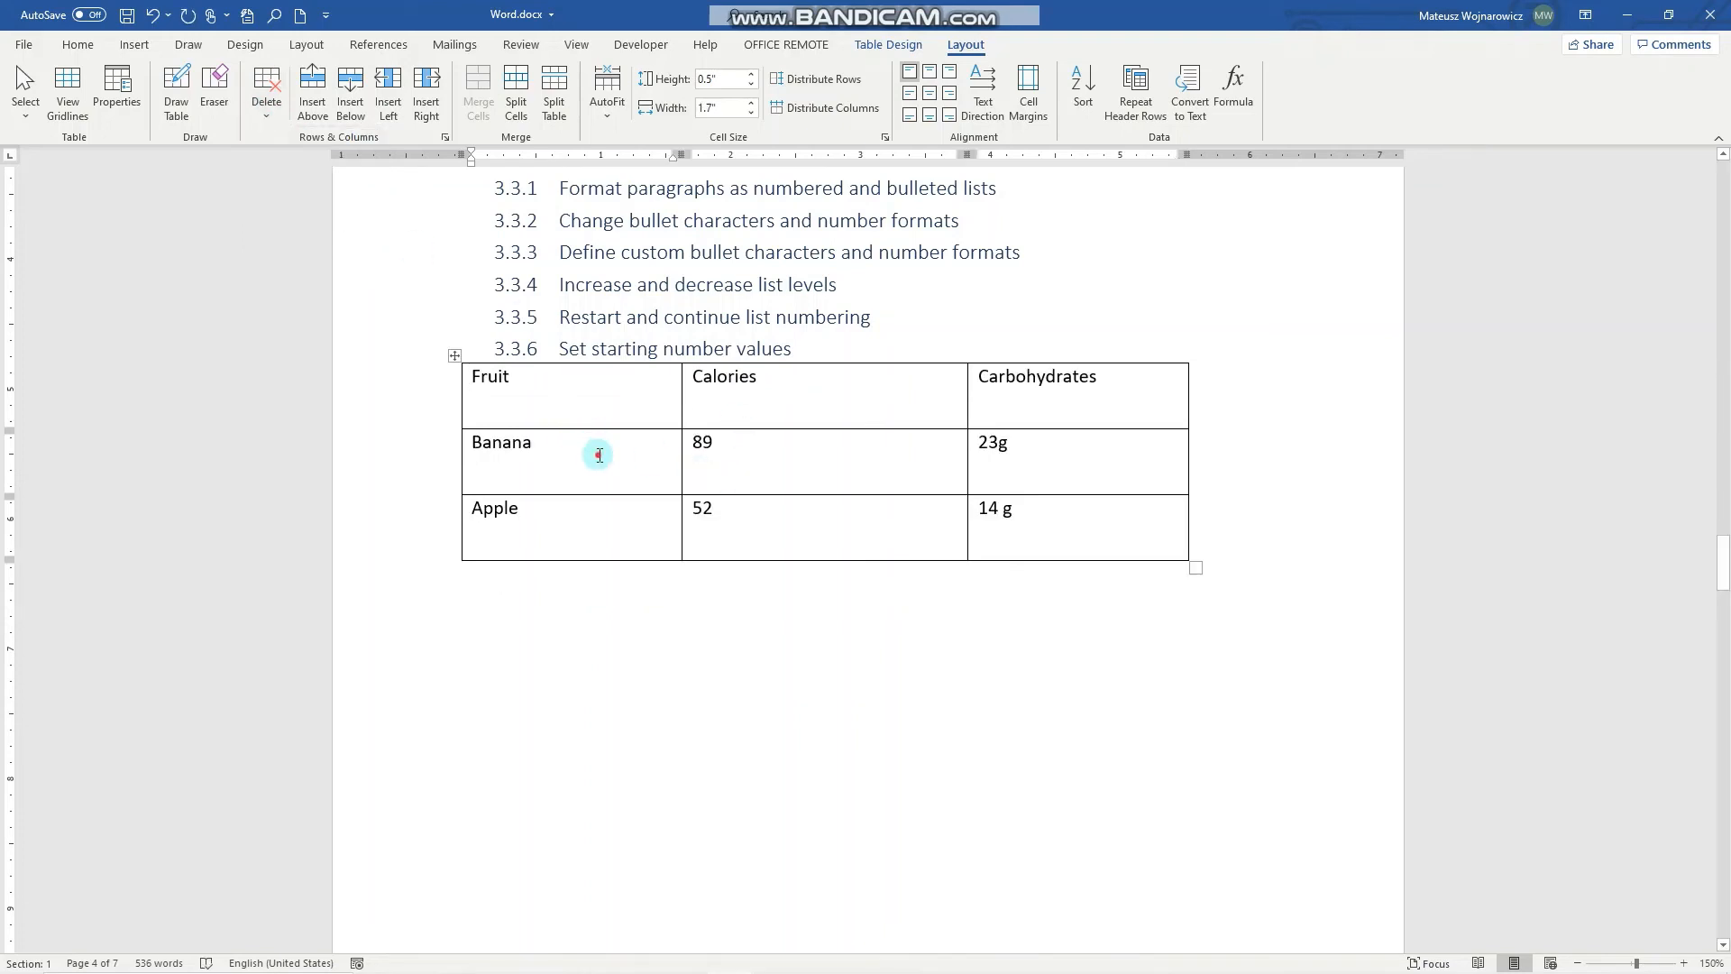
mouse_move(312, 90)
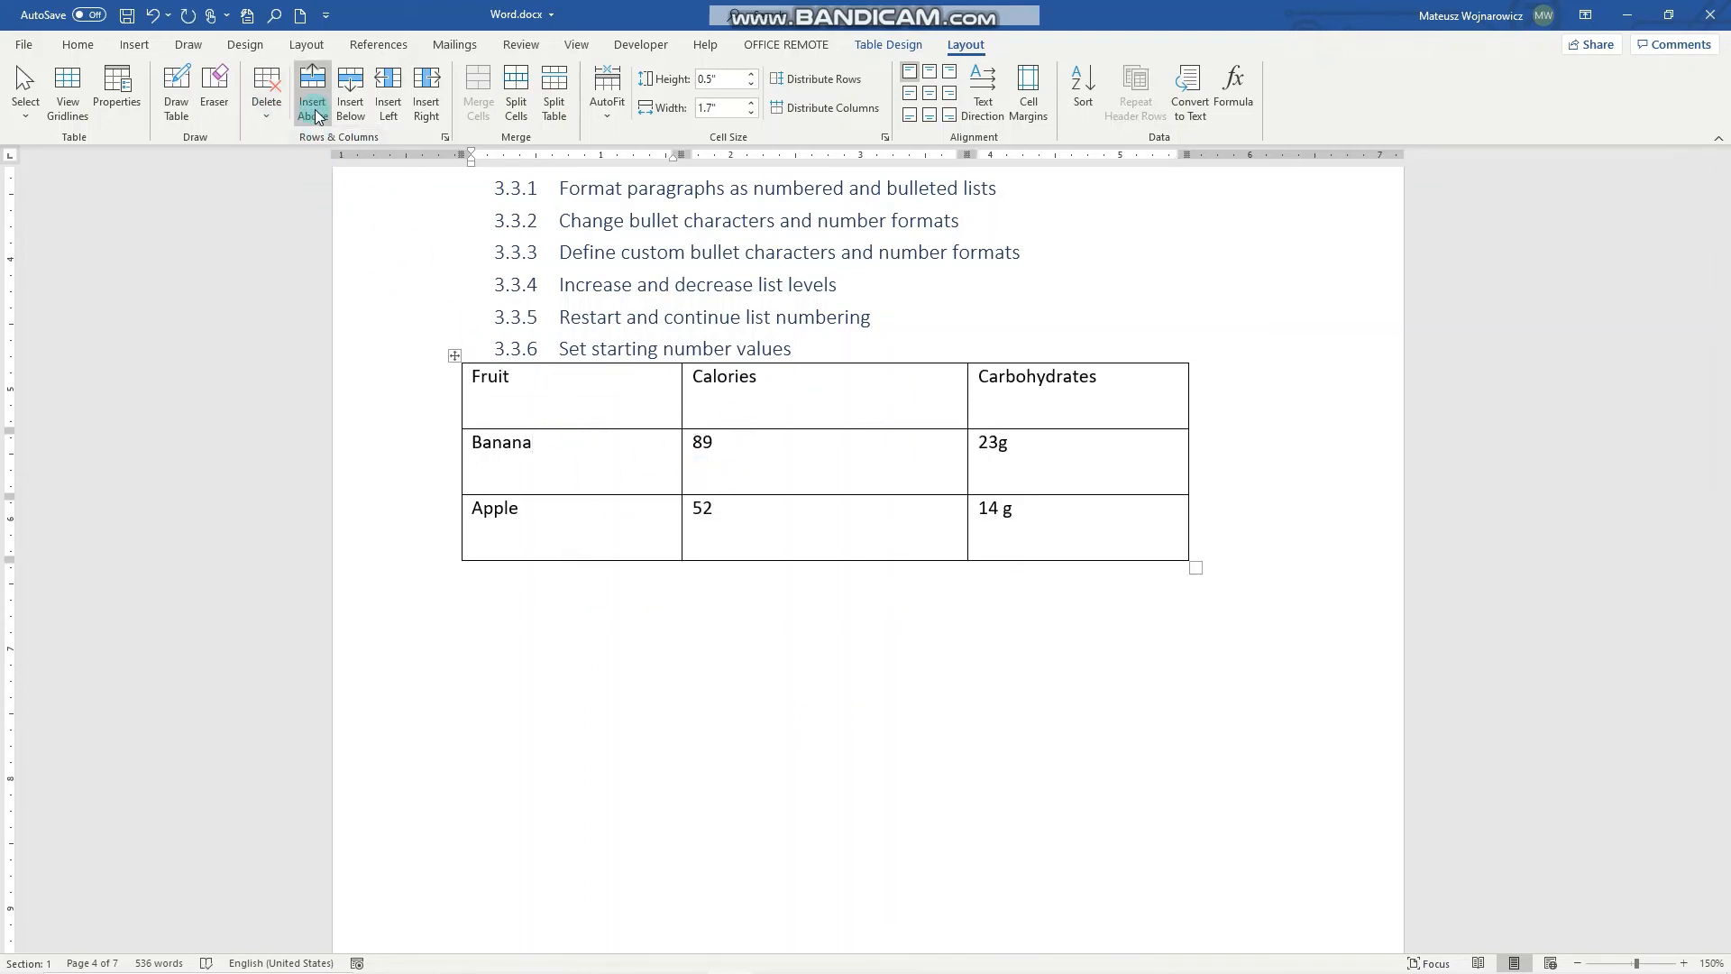
Insert empty rows below Apple until the table continues onto page 5.
click(349, 92)
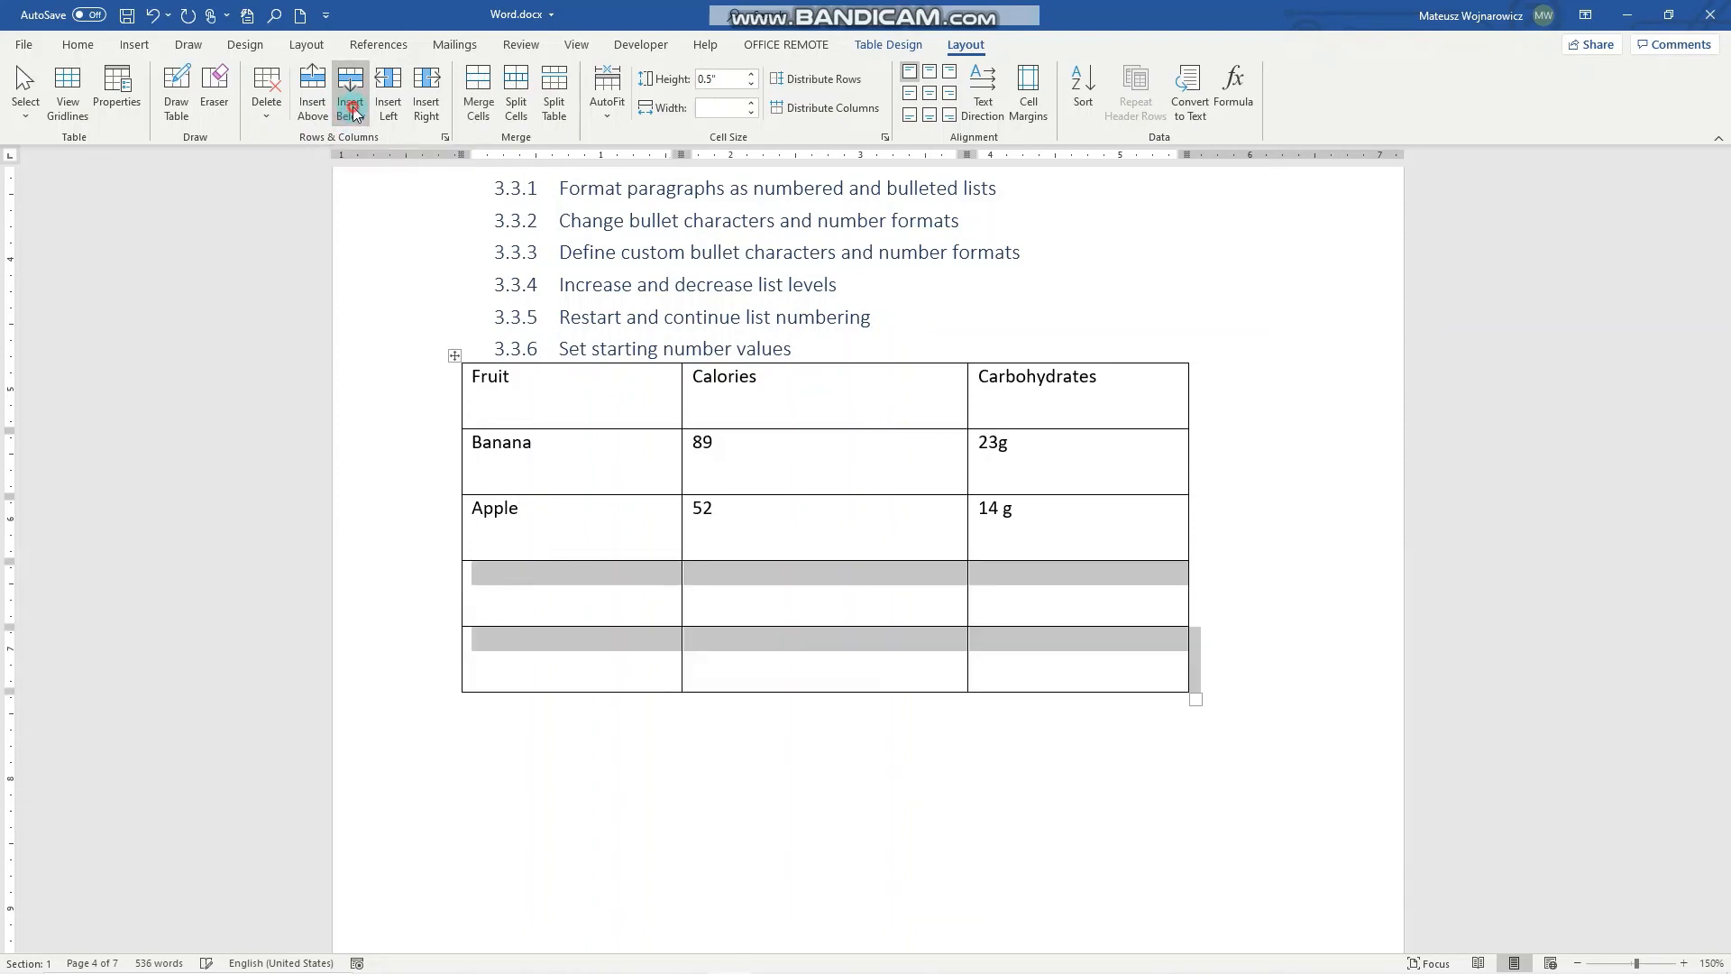
click(350, 90)
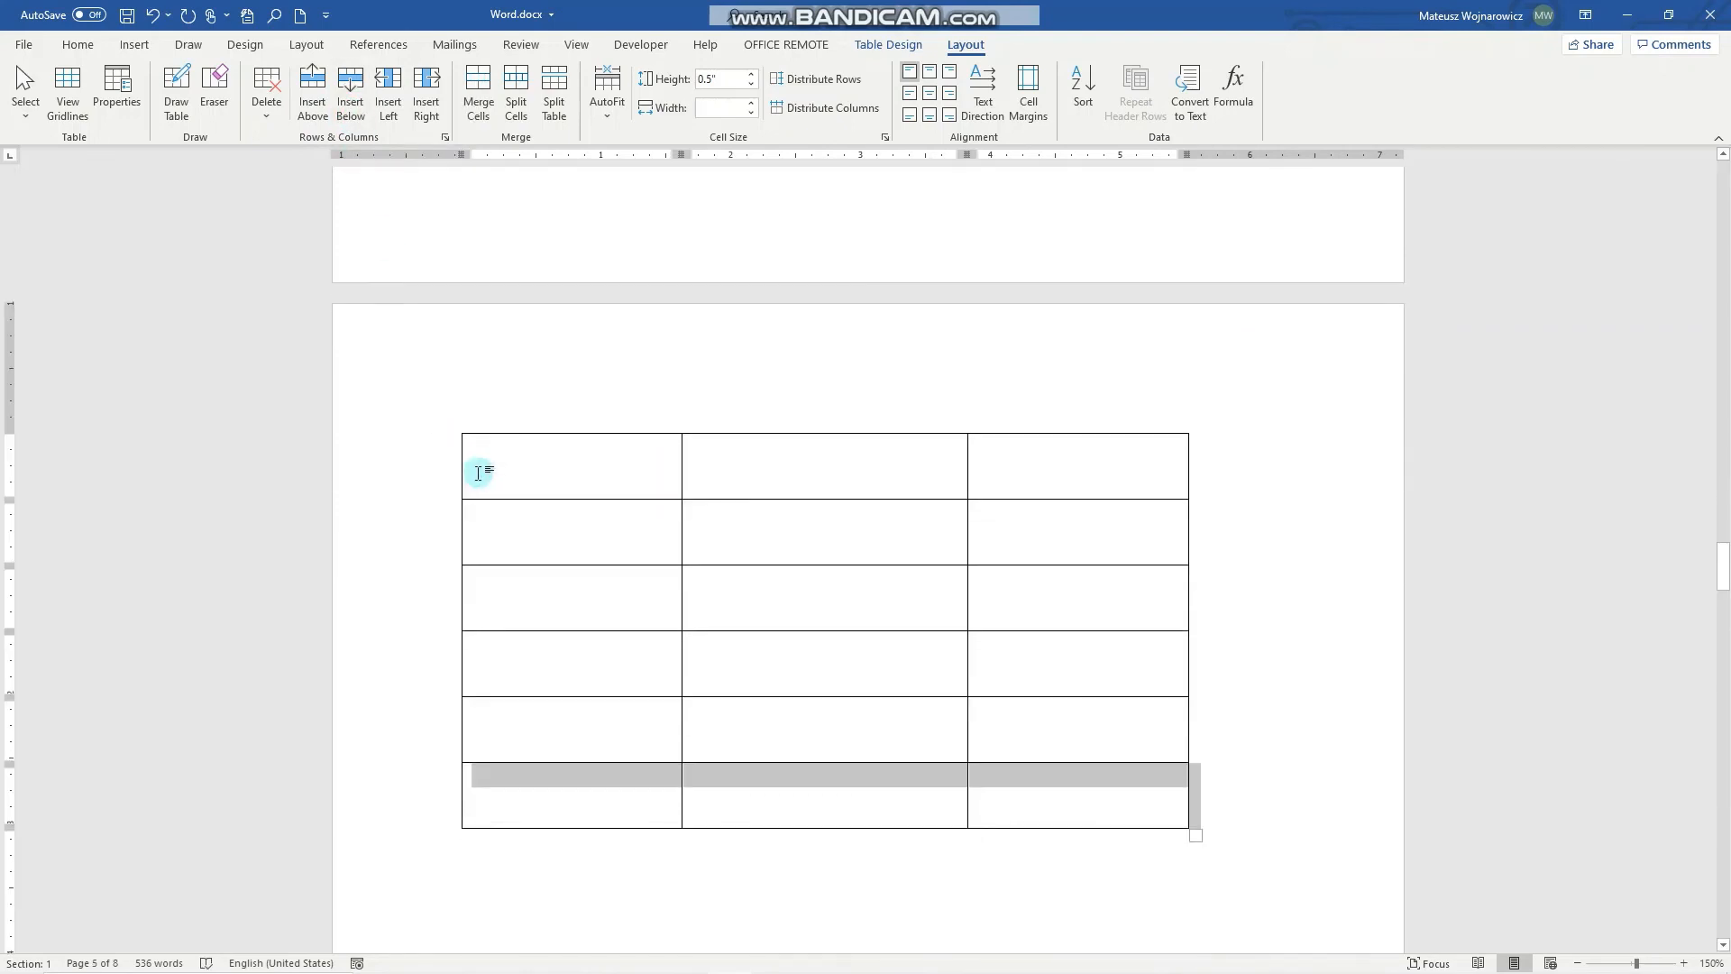
mouse_move(867, 460)
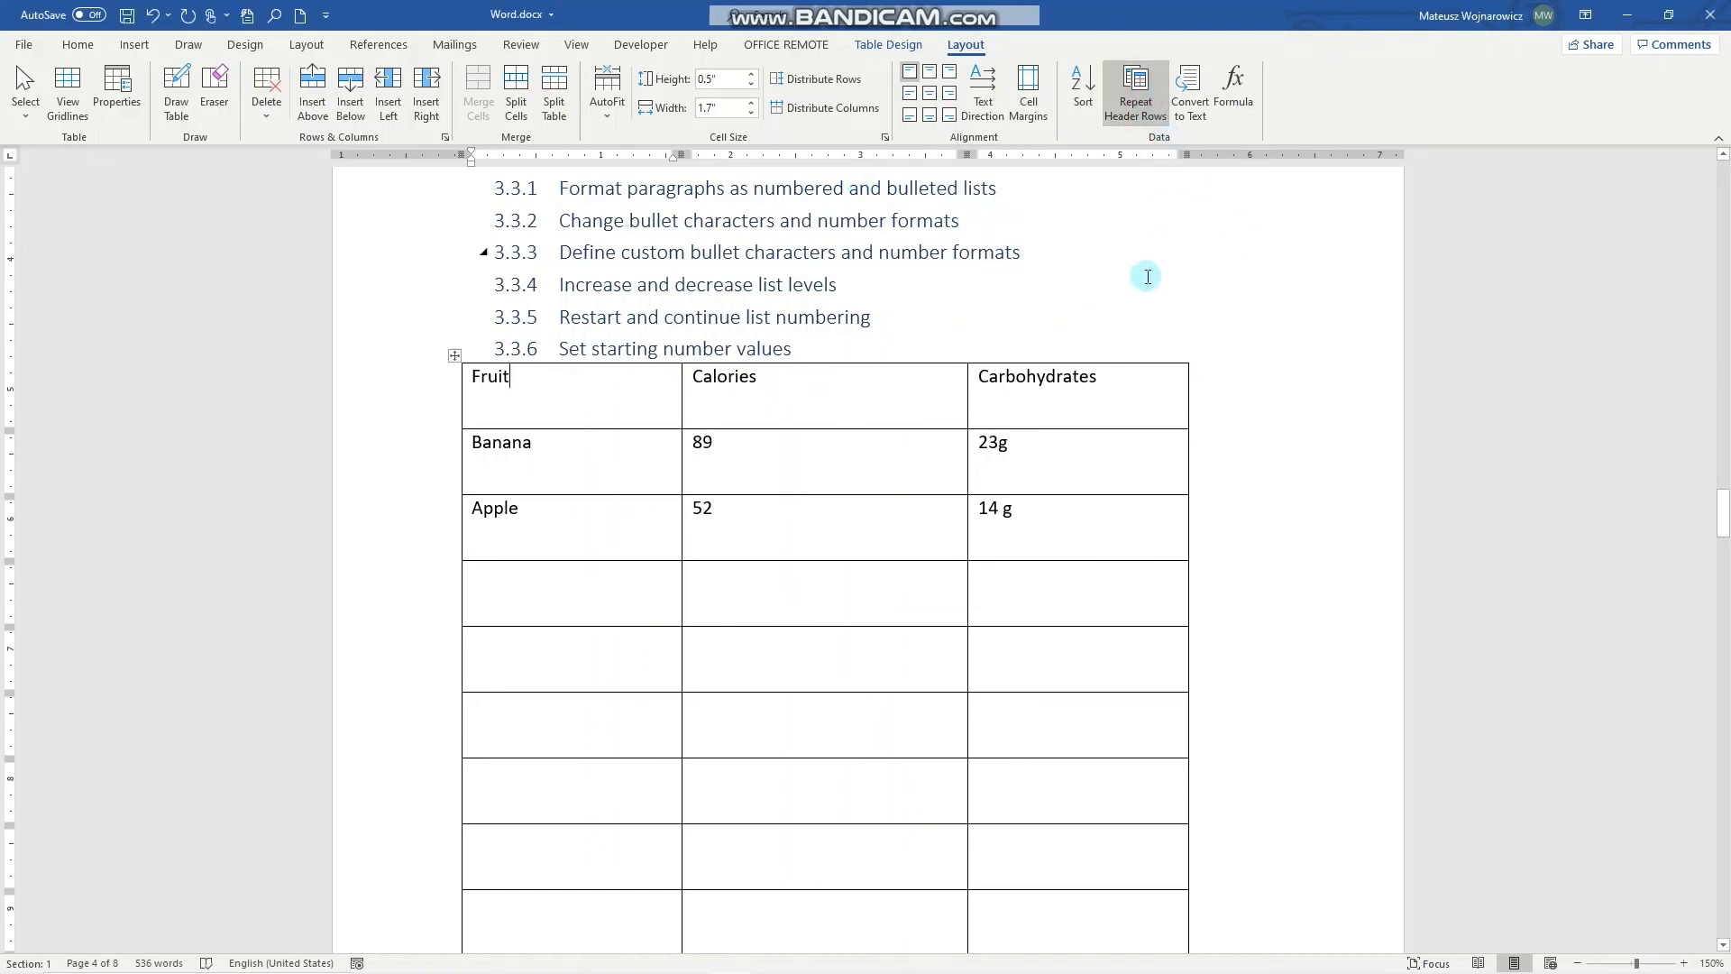
Scroll to the next page to confirm the Fruit, Calories, Carbohydrates header repeats.
scroll(down, 3)
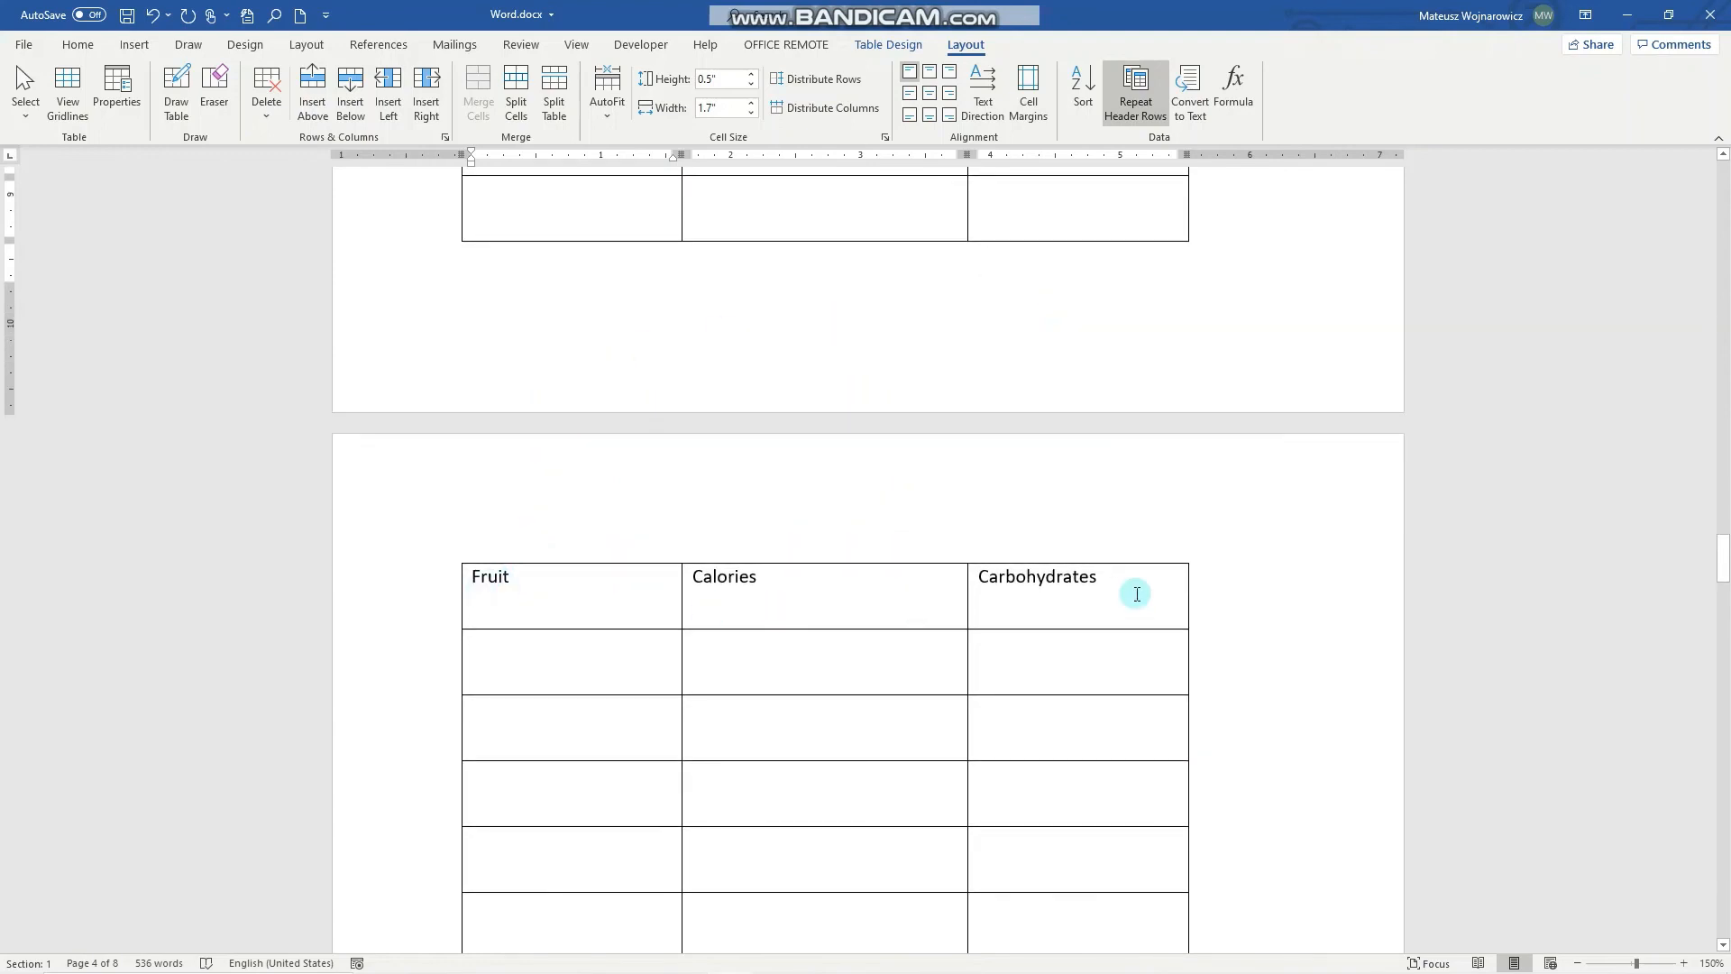
mouse_move(727, 431)
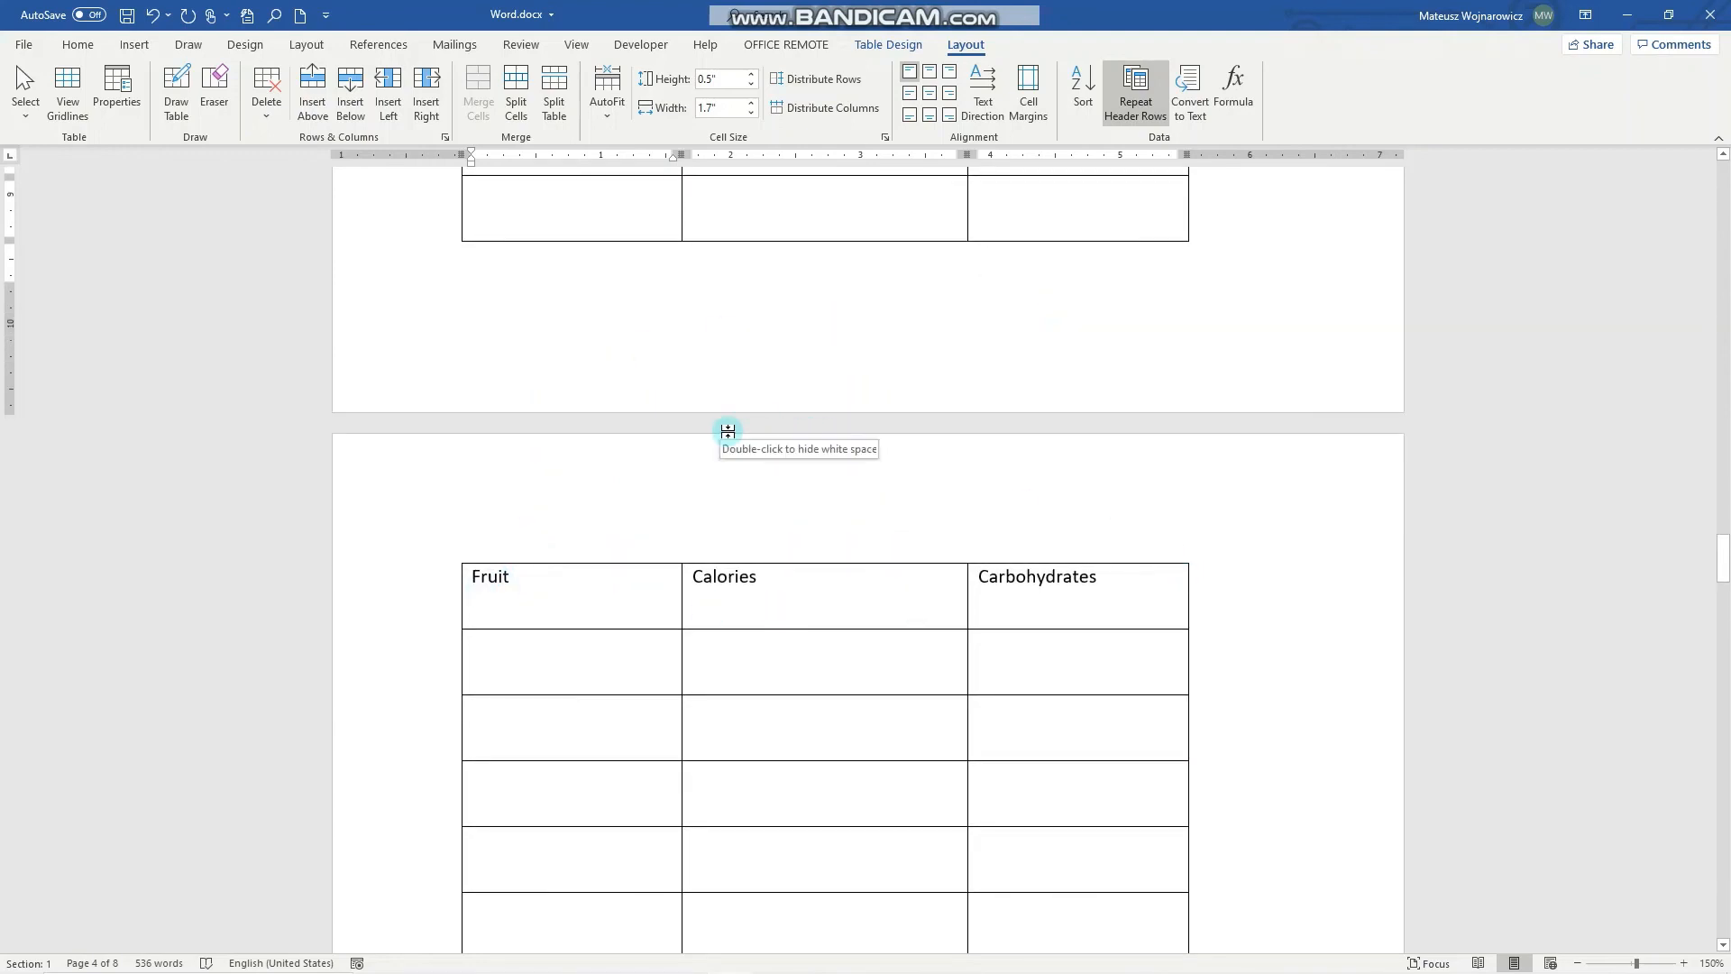